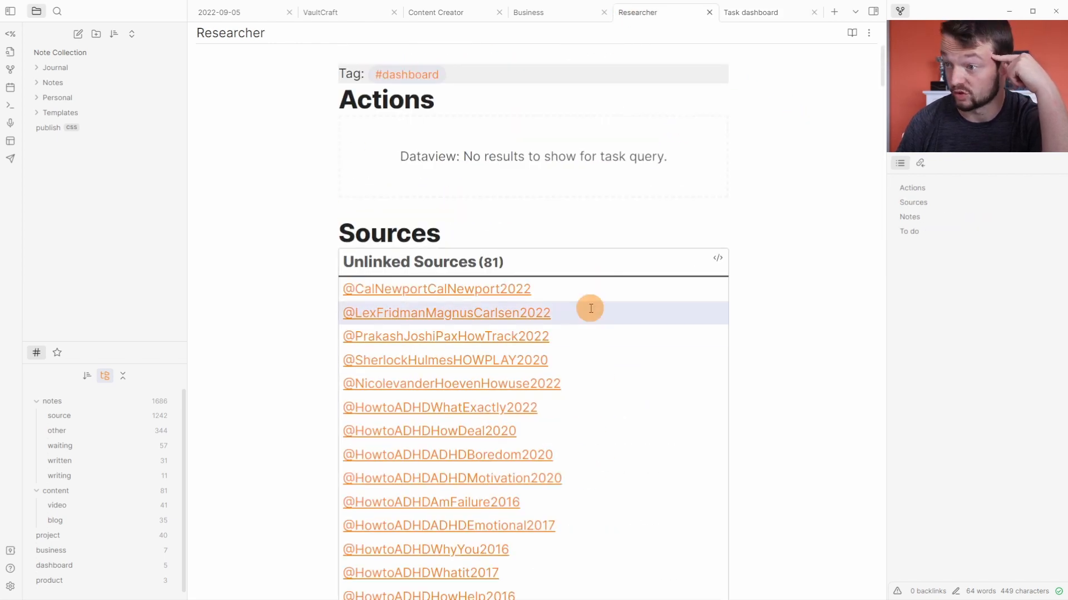
Show the Content Creator dashboard, then open and scroll through the 2022-09-05 daily note
{"action": "left_click", "coordinate": [436, 13]}
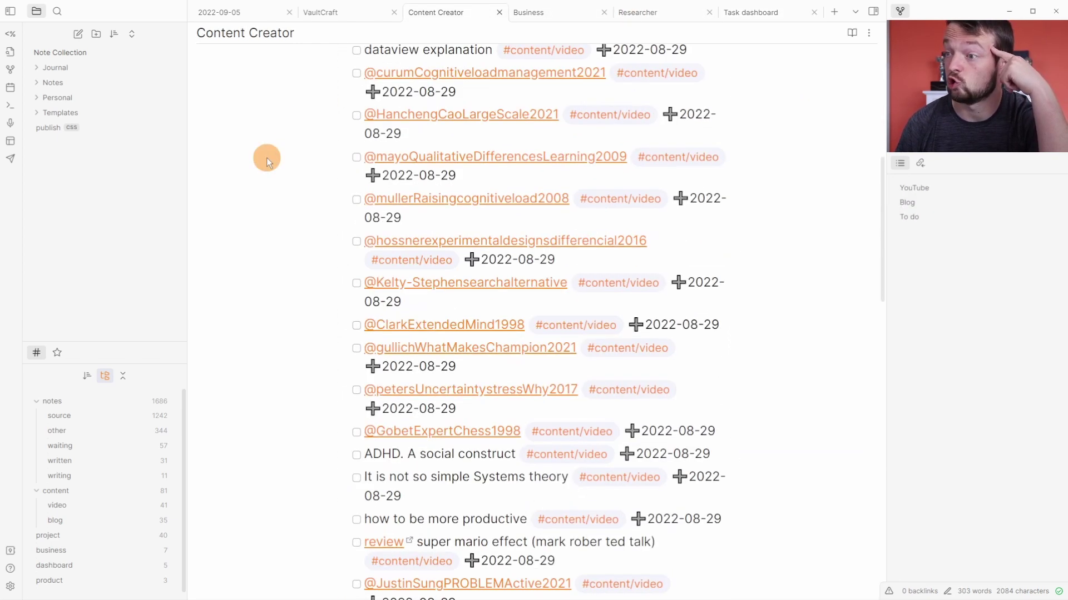
{"action": "left_click", "coordinate": [321, 12]}
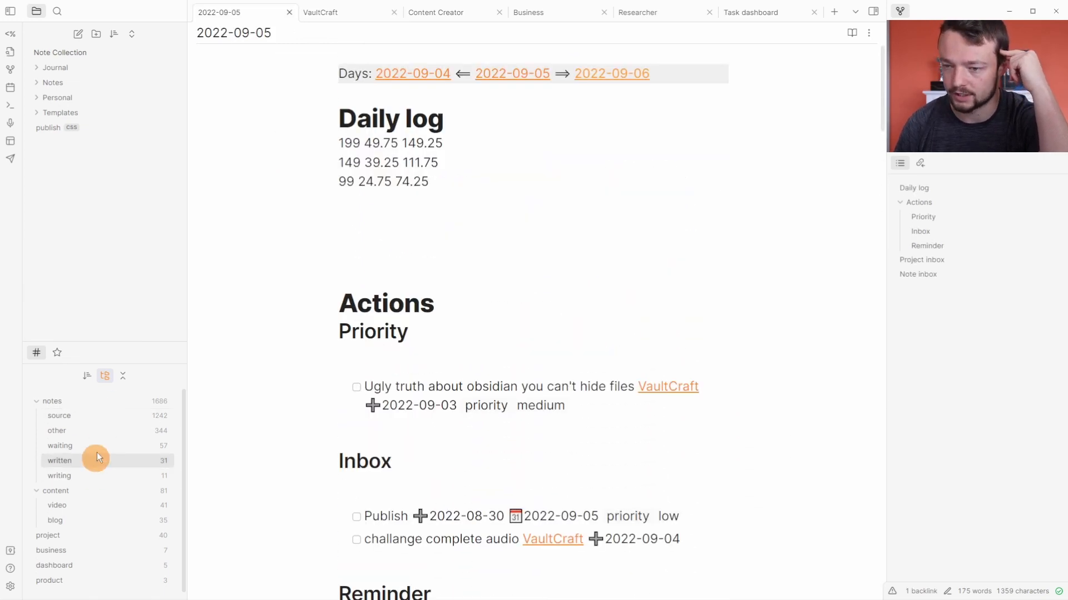
{"action": "scroll", "scroll_direction": "down", "scroll_amount": 3}
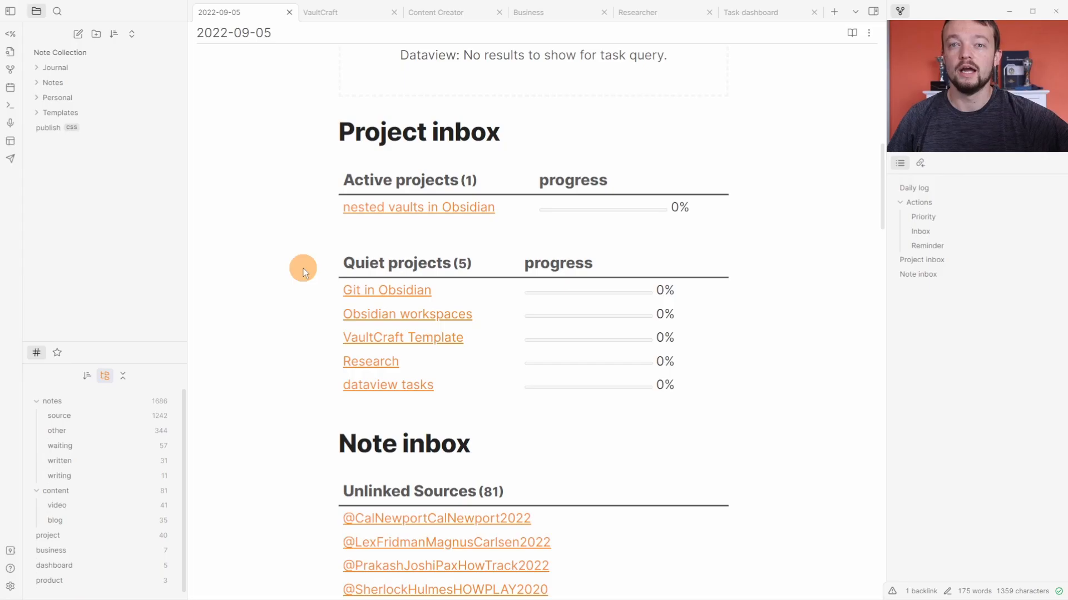
{"action": "mouse_move", "coordinate": [318, 216]}
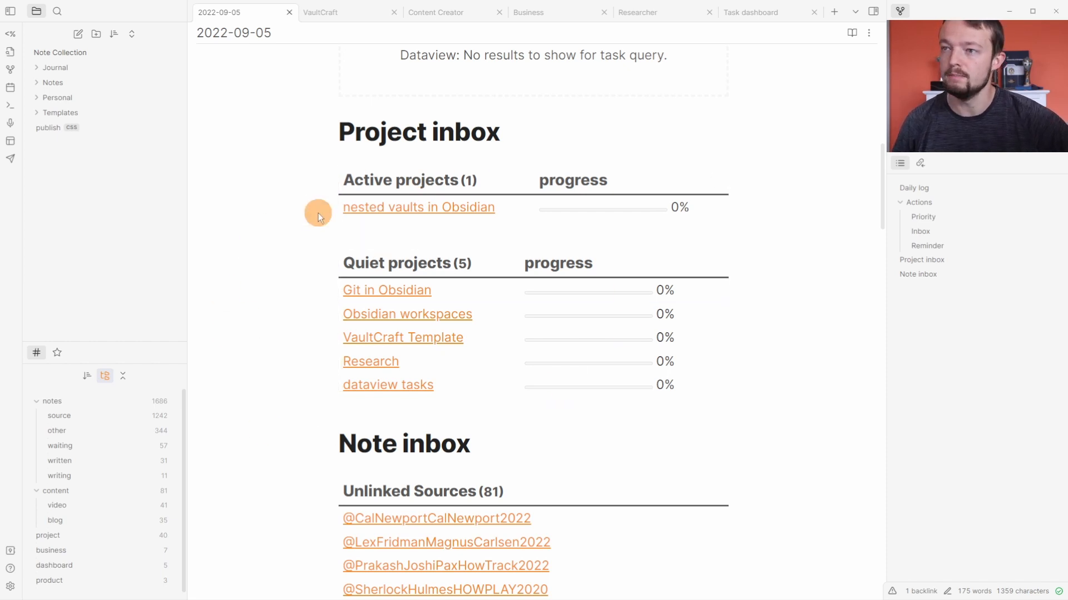
{"action": "mouse_move", "coordinate": [280, 218]}
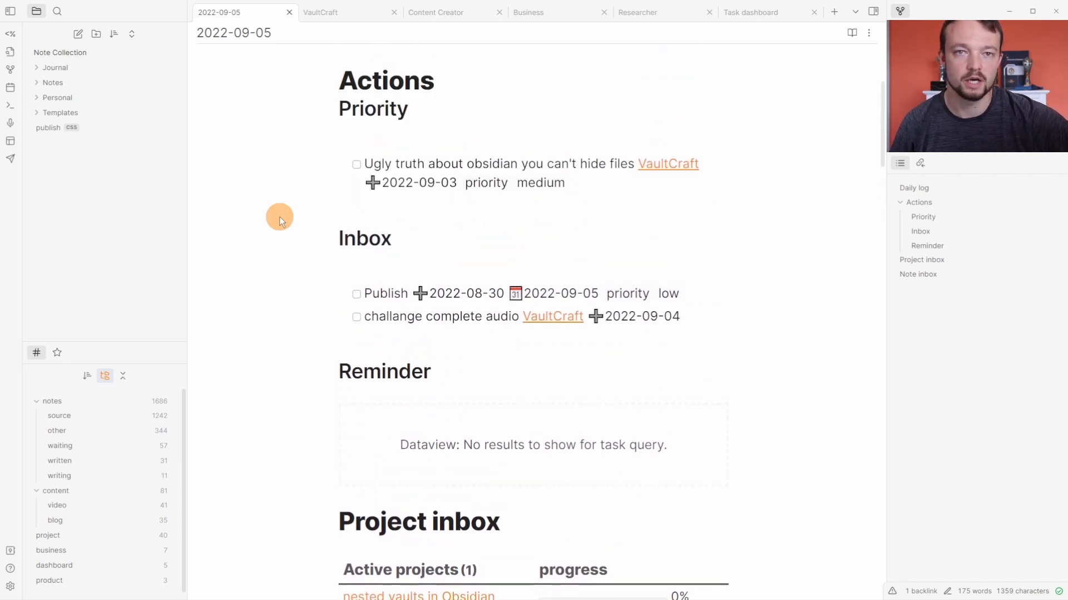
{"action": "mouse_move", "coordinate": [214, 174]}
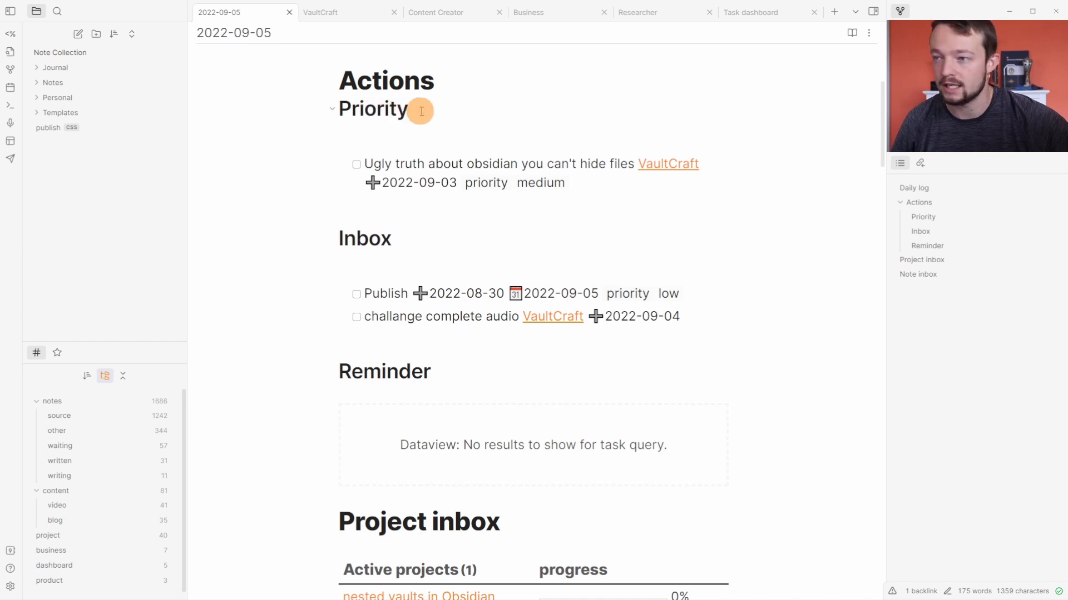
{"action": "mouse_move", "coordinate": [433, 383]}
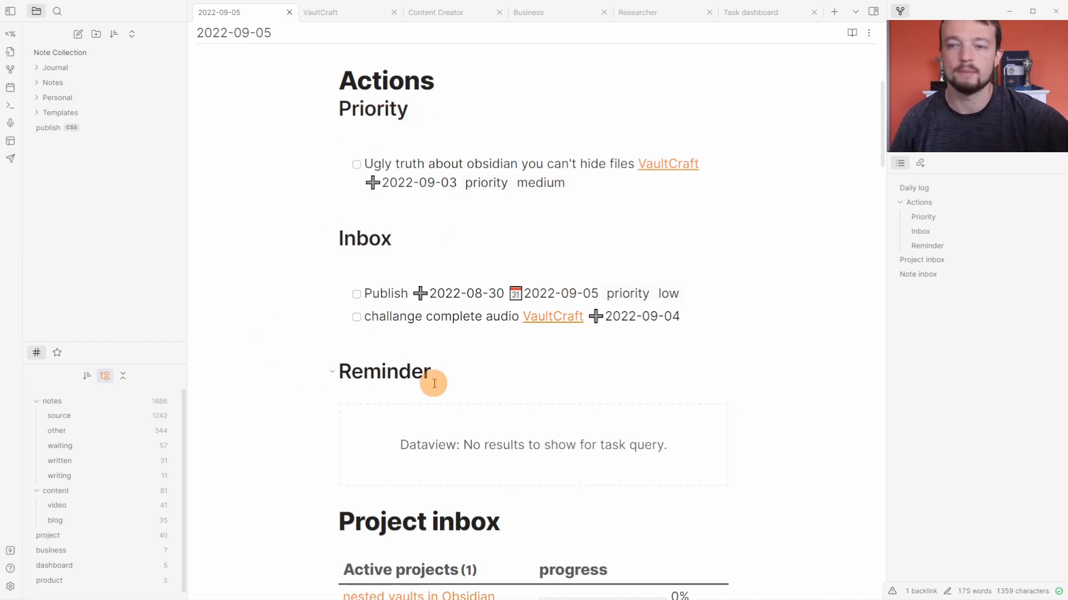
{"action": "mouse_move", "coordinate": [457, 438]}
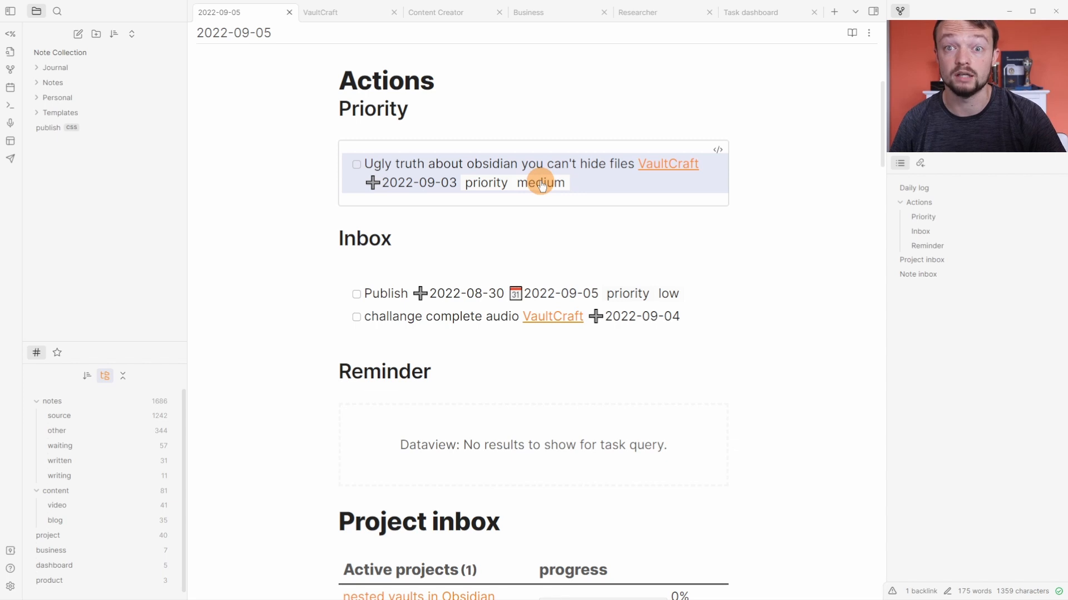
Arrange the Content Creator dashboard beside the Video Project template note
{"action": "left_click", "coordinate": [750, 12]}
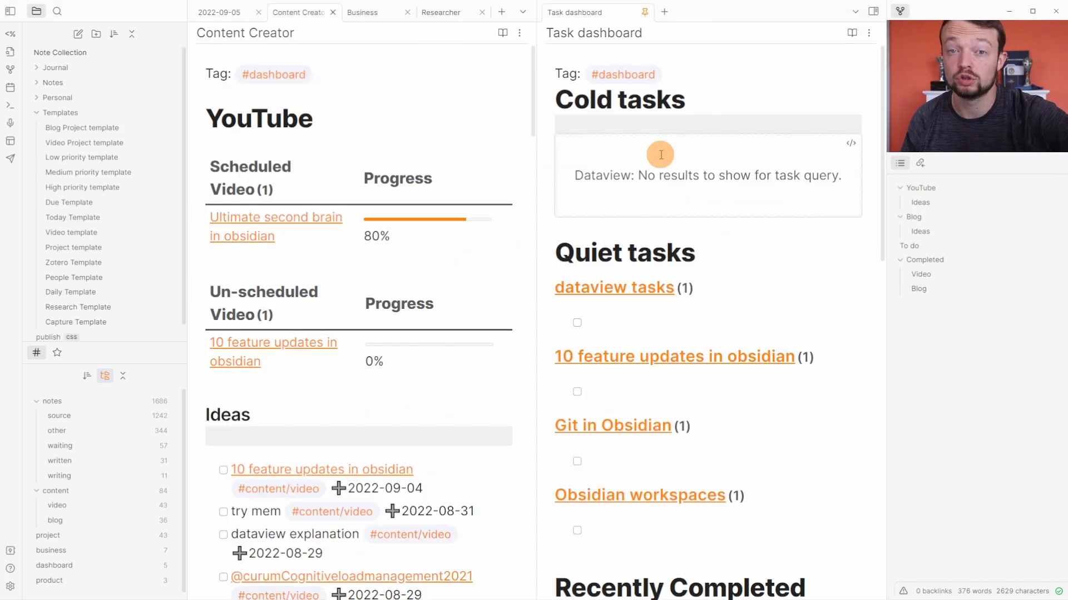
{"action": "mouse_move", "coordinate": [114, 278]}
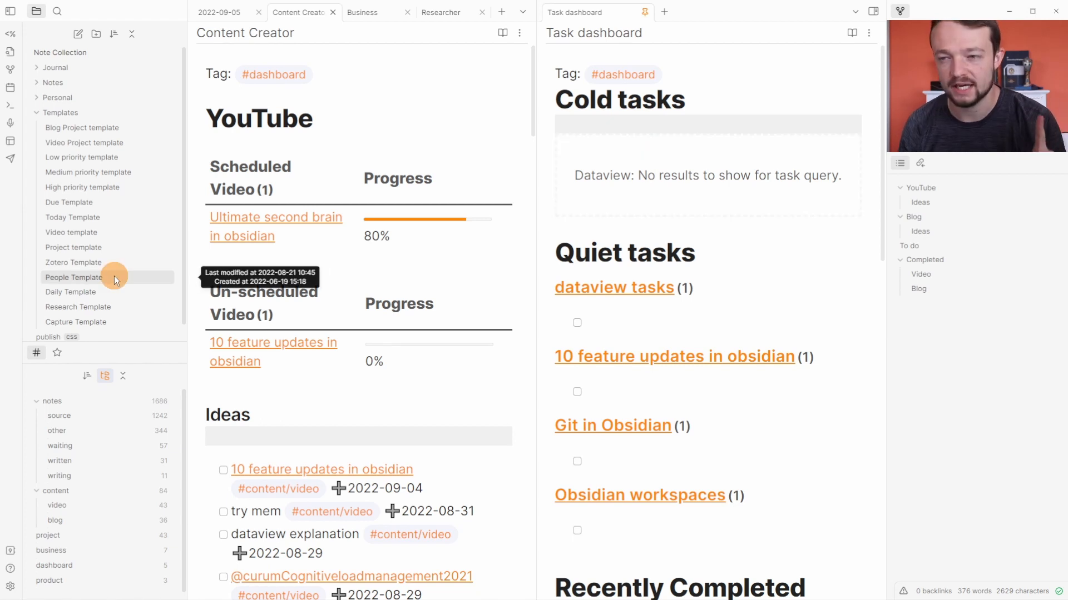
{"action": "mouse_move", "coordinate": [82, 248]}
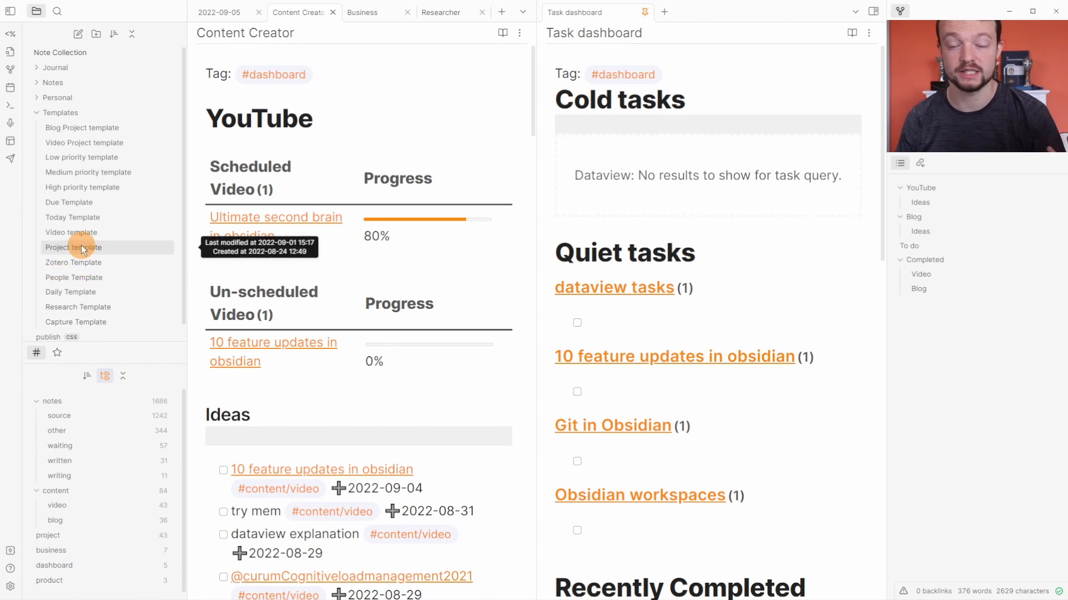
{"action": "mouse_move", "coordinate": [102, 217]}
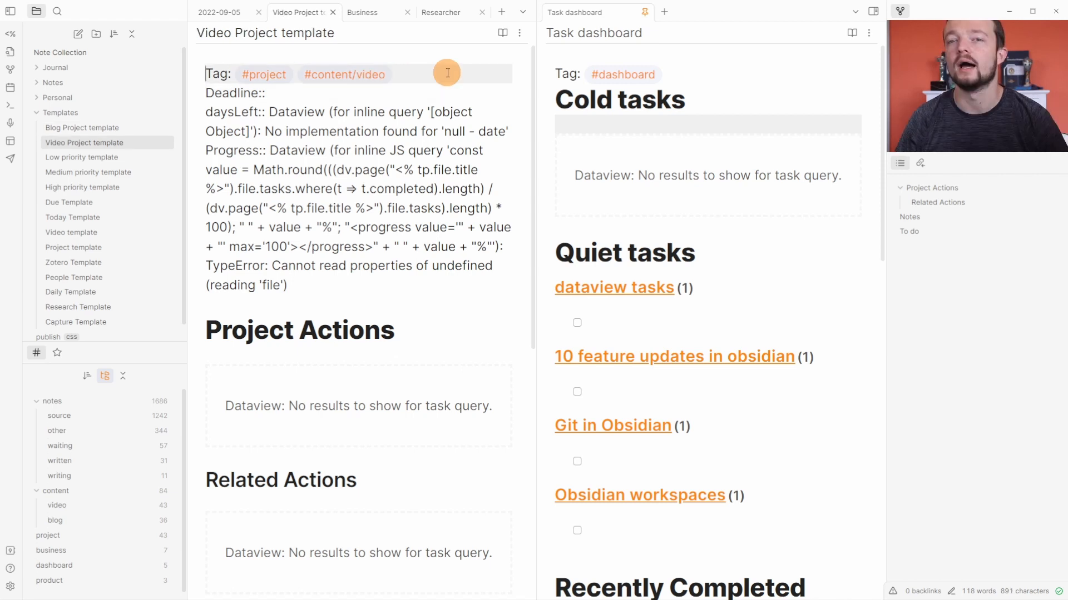
{"action": "left_click", "coordinate": [297, 12]}
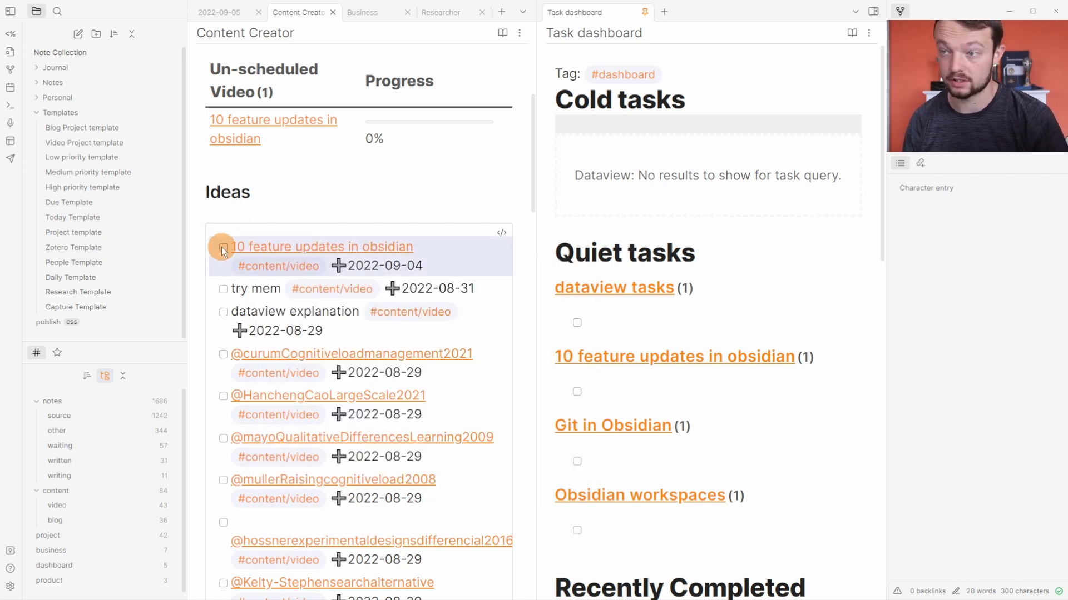
{"action": "left_click", "coordinate": [223, 247]}
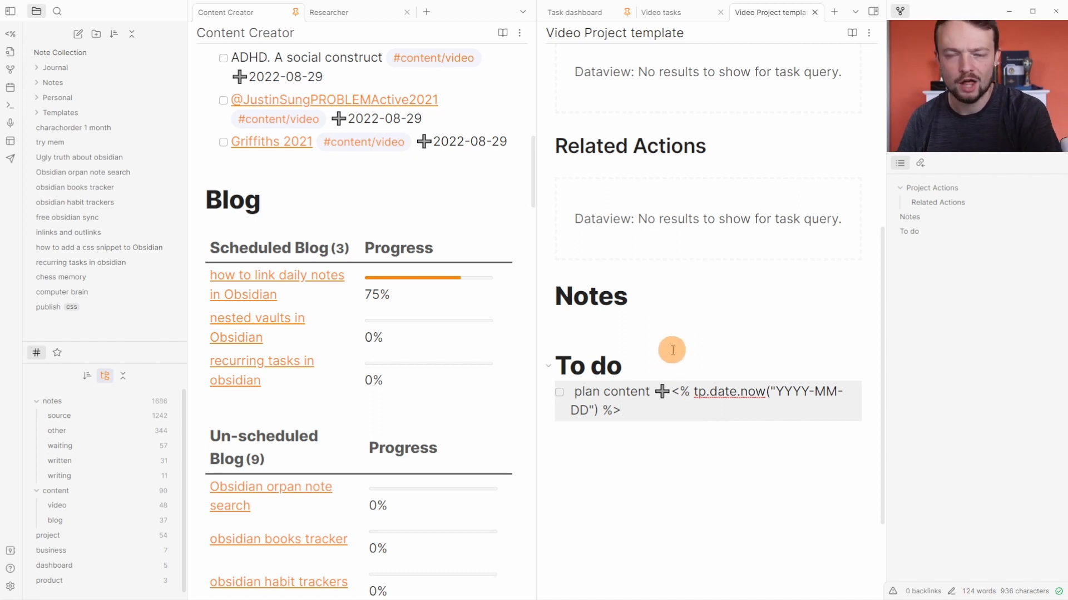
Scroll the dashboard and switch to the Video tasks note with its Record, Edit, Upload, Publish tasks
{"action": "scroll", "scroll_direction": "down", "scroll_amount": 3}
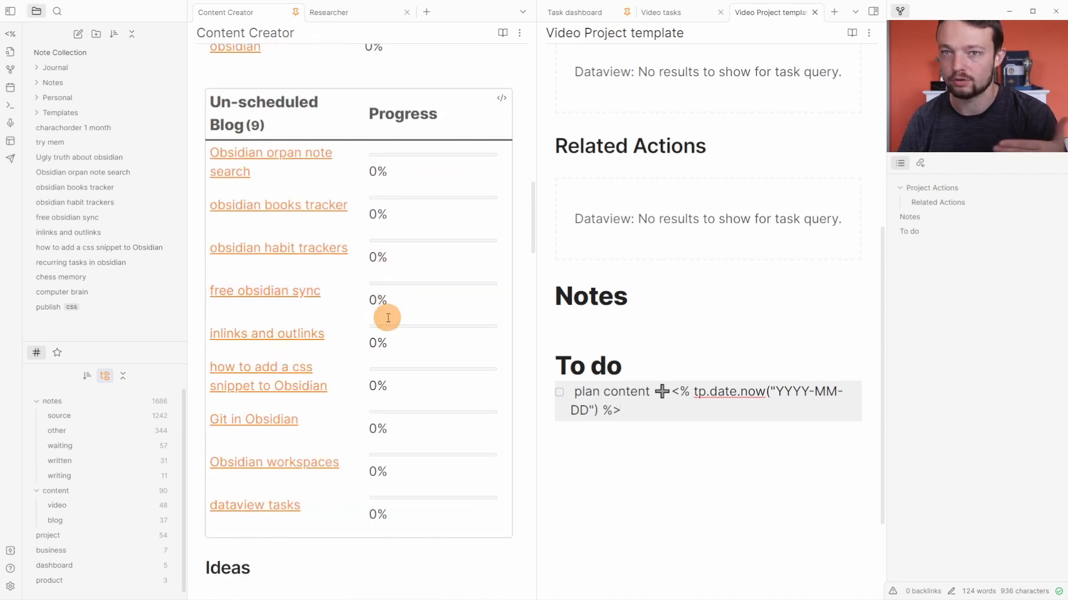
{"action": "mouse_move", "coordinate": [769, 347]}
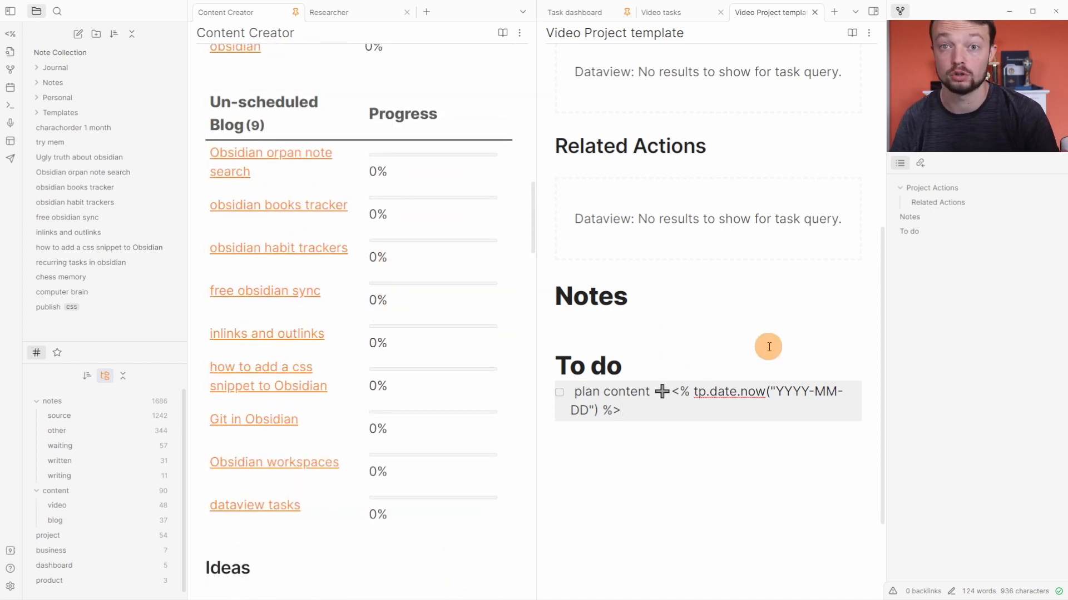
{"action": "left_click", "coordinate": [661, 11]}
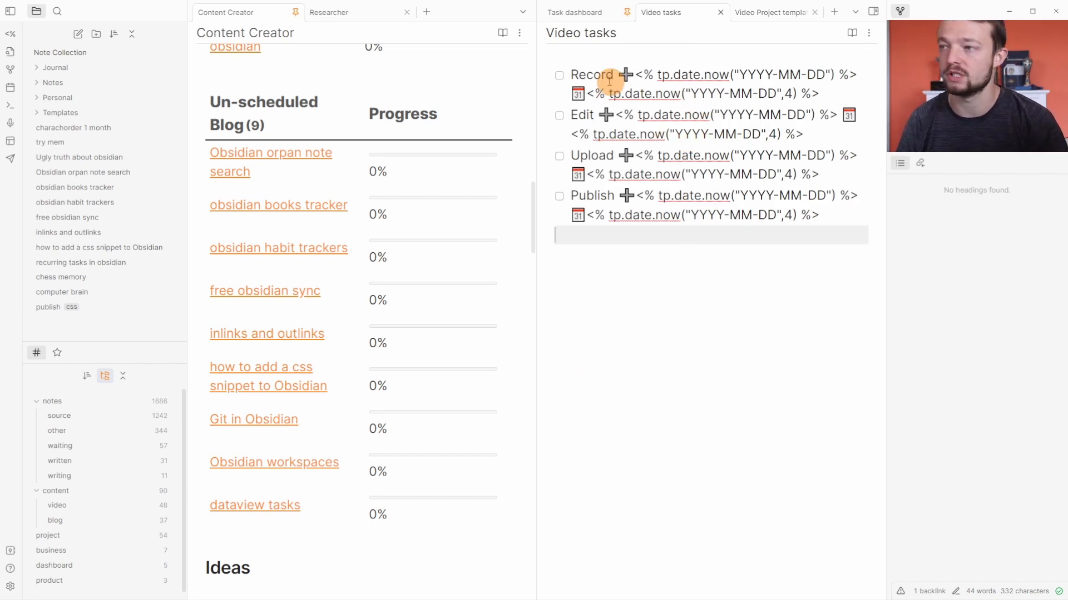
{"action": "mouse_move", "coordinate": [705, 196]}
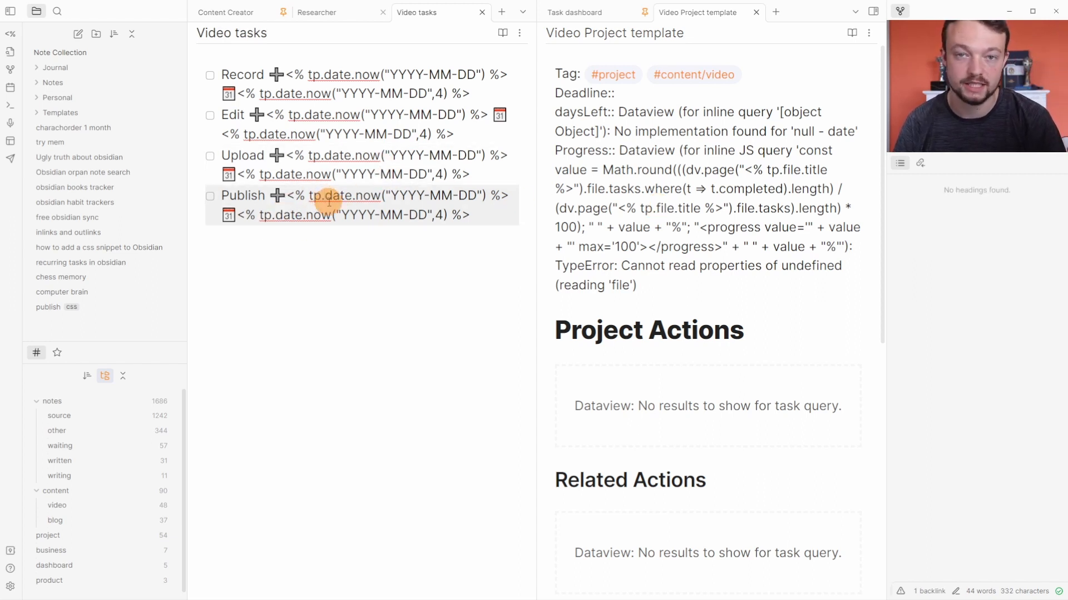
{"action": "mouse_move", "coordinate": [583, 111]}
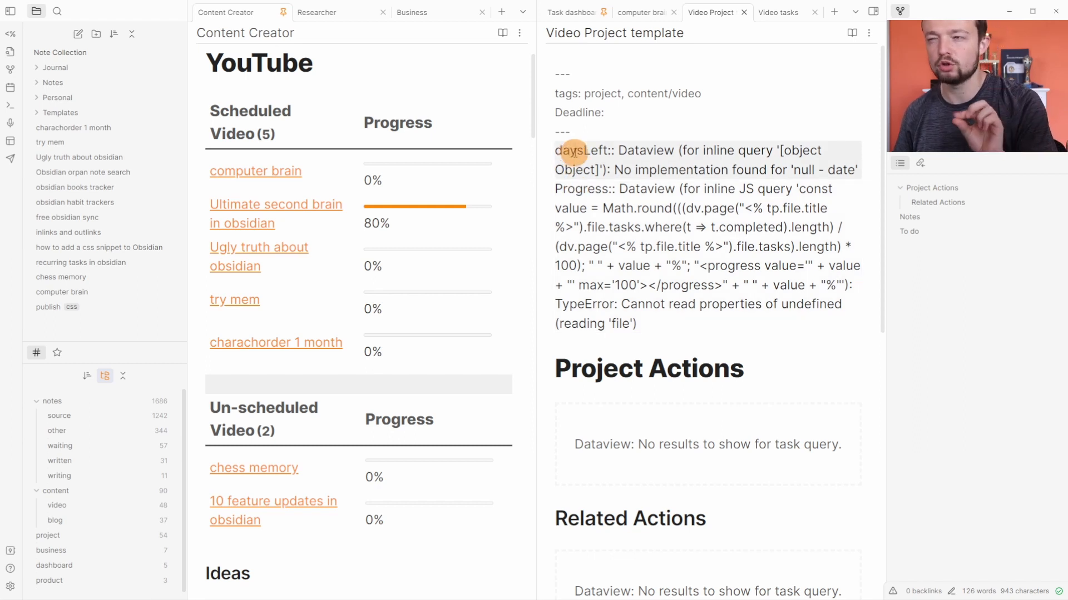
{"action": "mouse_move", "coordinate": [593, 87]}
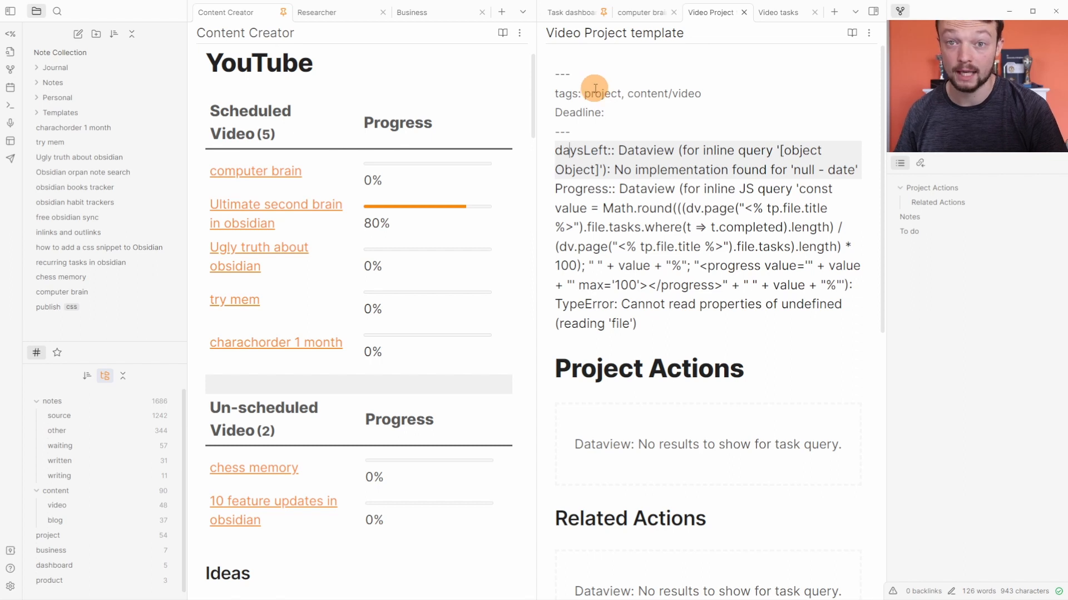
Enter 2022-09-10 as the computer brain note's Deadline and review its dated tasks
{"action": "left_click", "coordinate": [777, 12]}
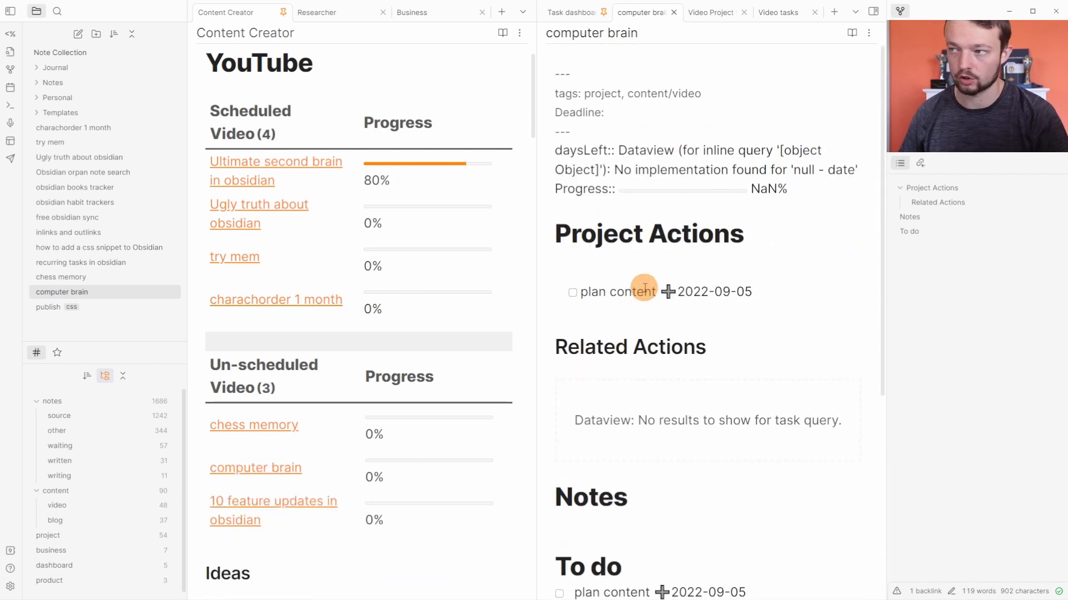
{"action": "type", "text": "2022-09-10"}
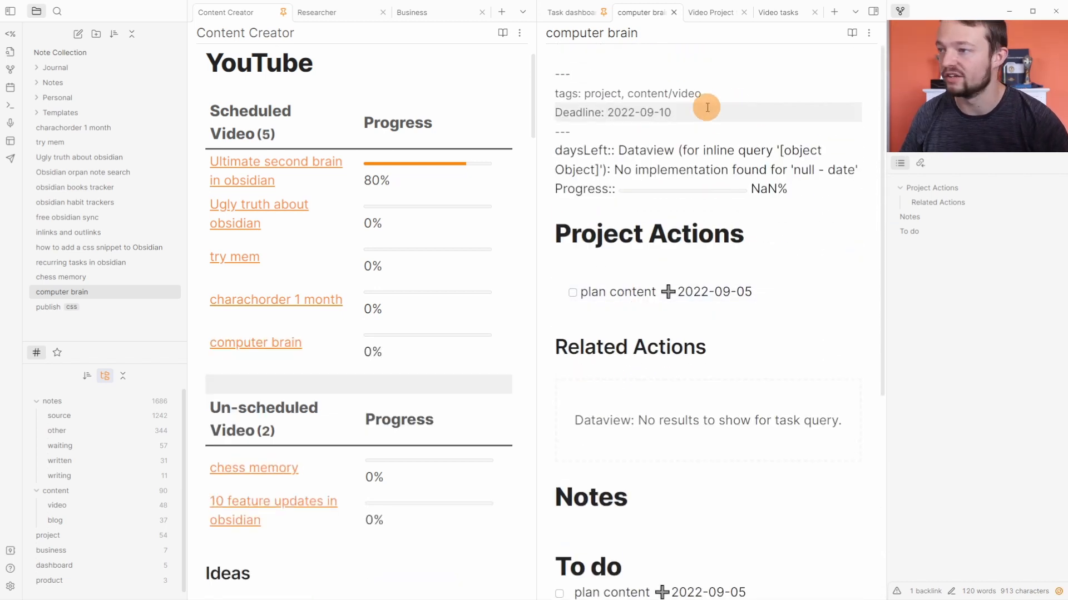
{"action": "scroll", "scroll_direction": "down", "scroll_amount": 3}
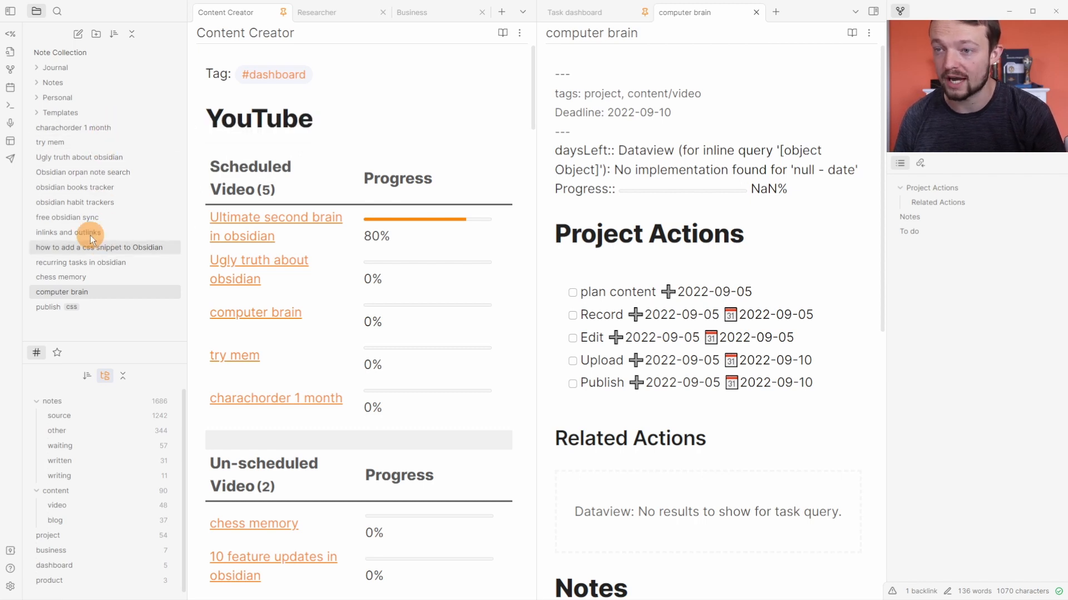
{"action": "mouse_move", "coordinate": [106, 192]}
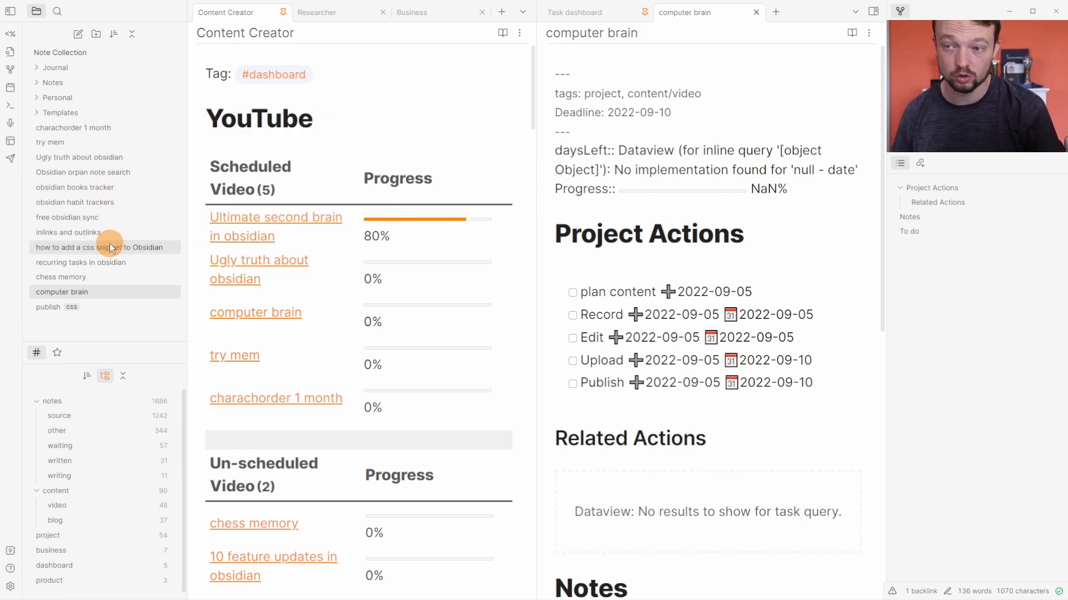
Switch to the Researcher dashboard showing the Actions query and 81 unlinked sources
{"action": "left_click", "coordinate": [52, 82]}
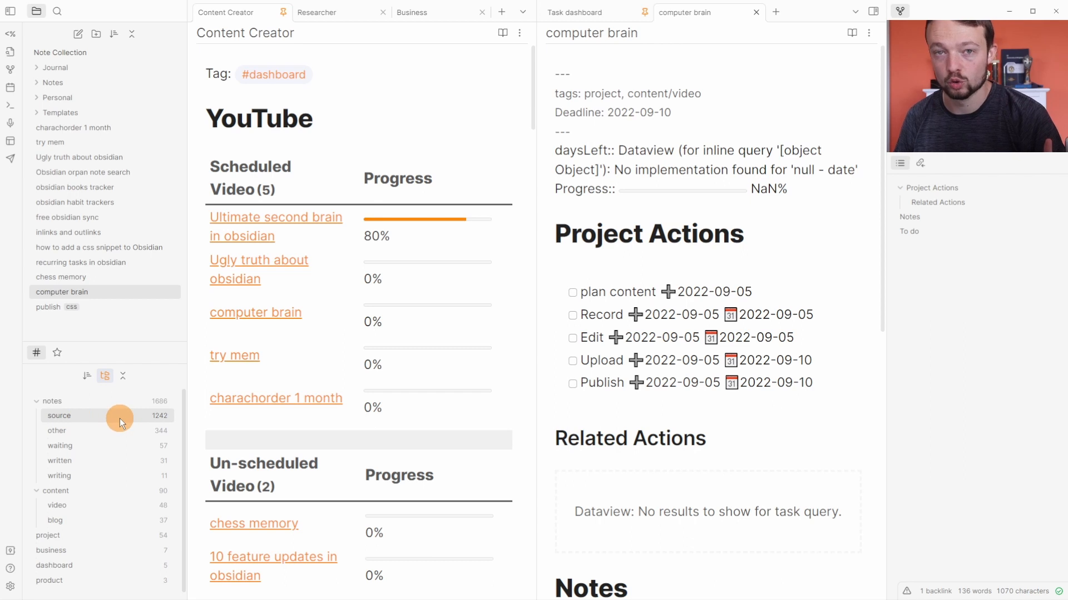
{"action": "mouse_move", "coordinate": [81, 433]}
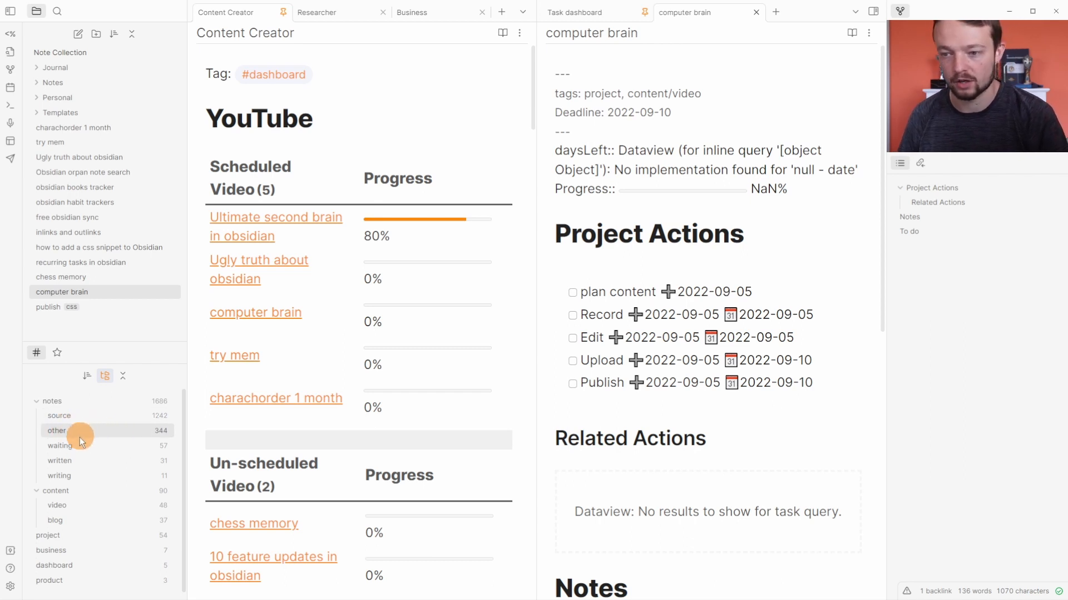
{"action": "mouse_move", "coordinate": [97, 432]}
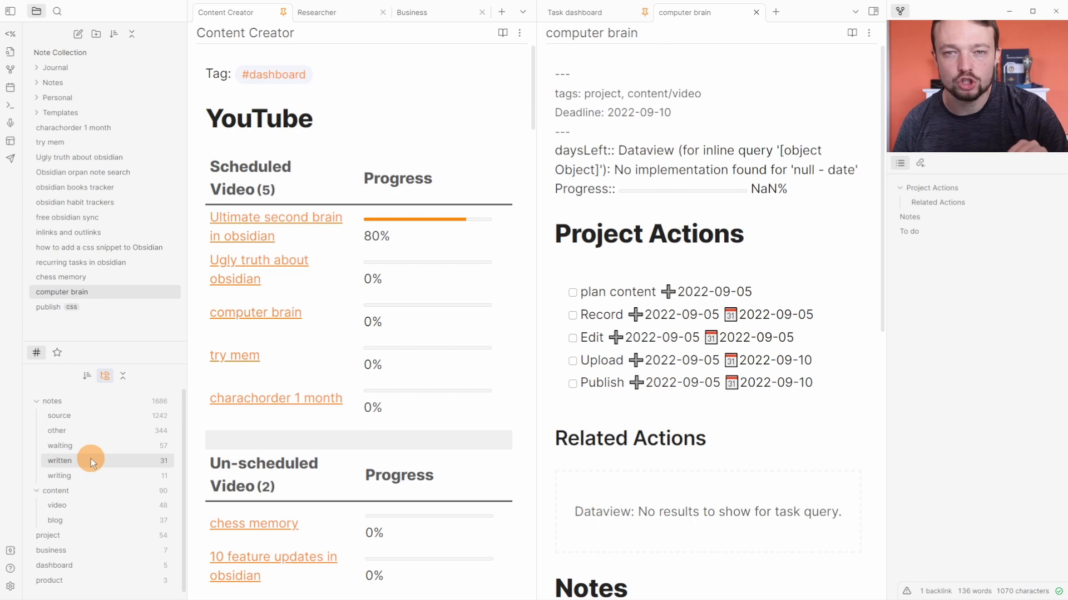
{"action": "left_click", "coordinate": [317, 12]}
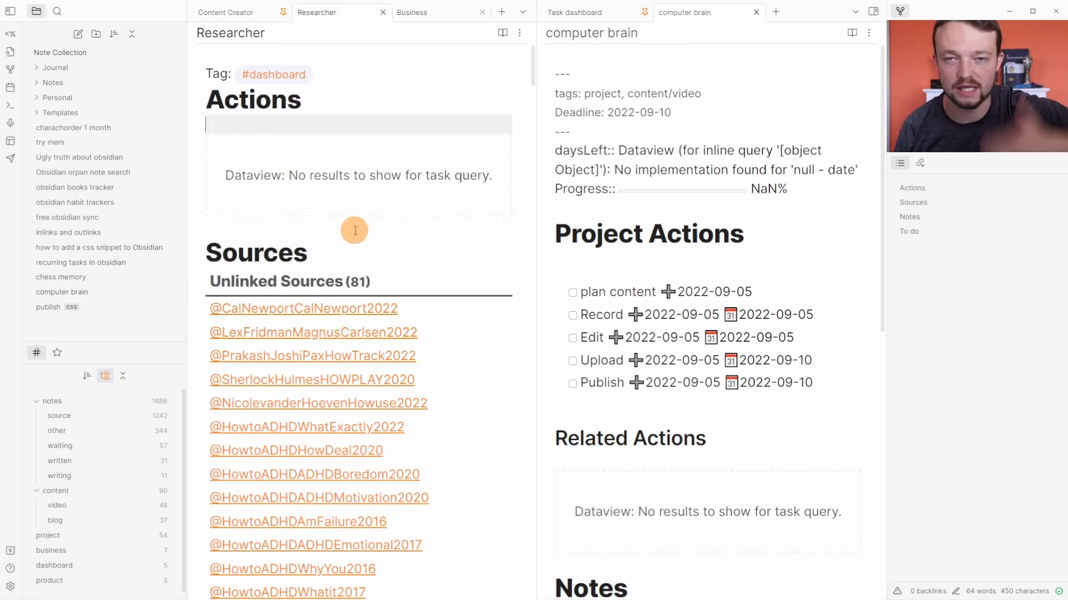
{"action": "mouse_move", "coordinate": [360, 220]}
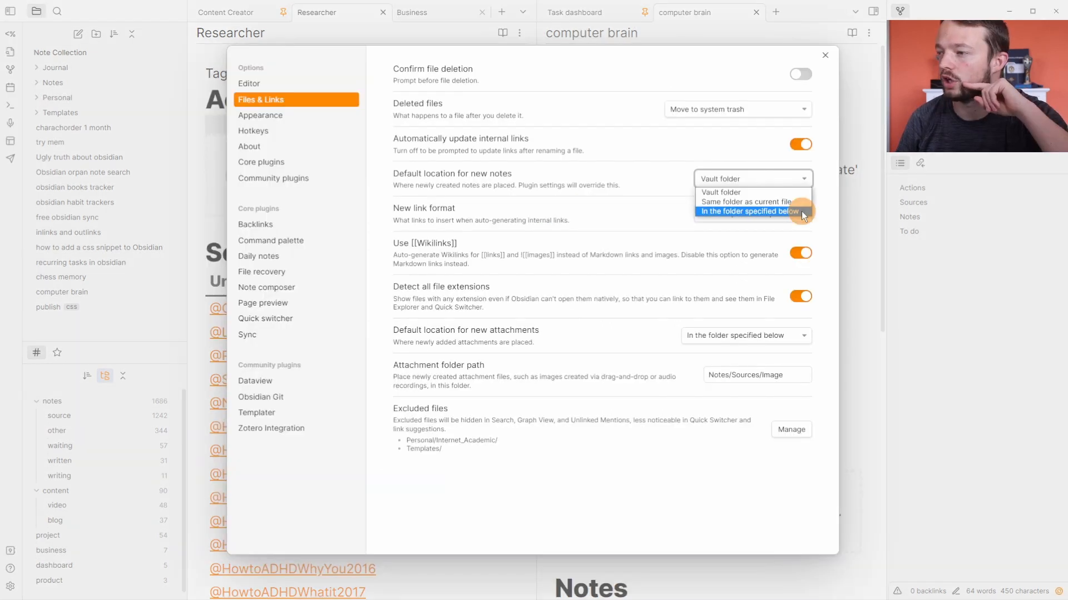
Set the default location for new notes to a specified folder
{"action": "left_click", "coordinate": [271, 428]}
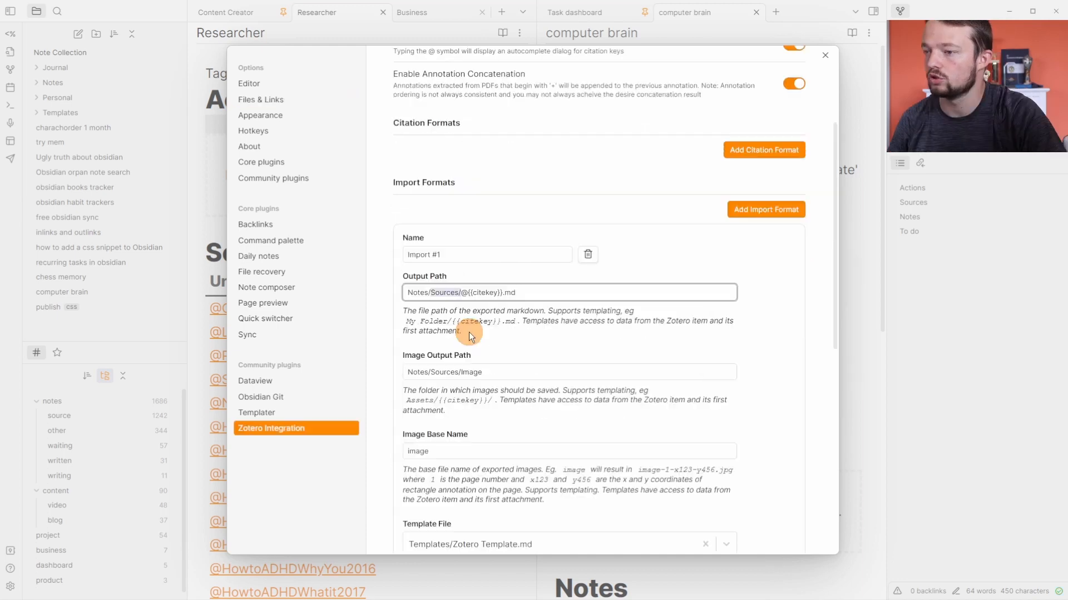
{"action": "mouse_move", "coordinate": [499, 332]}
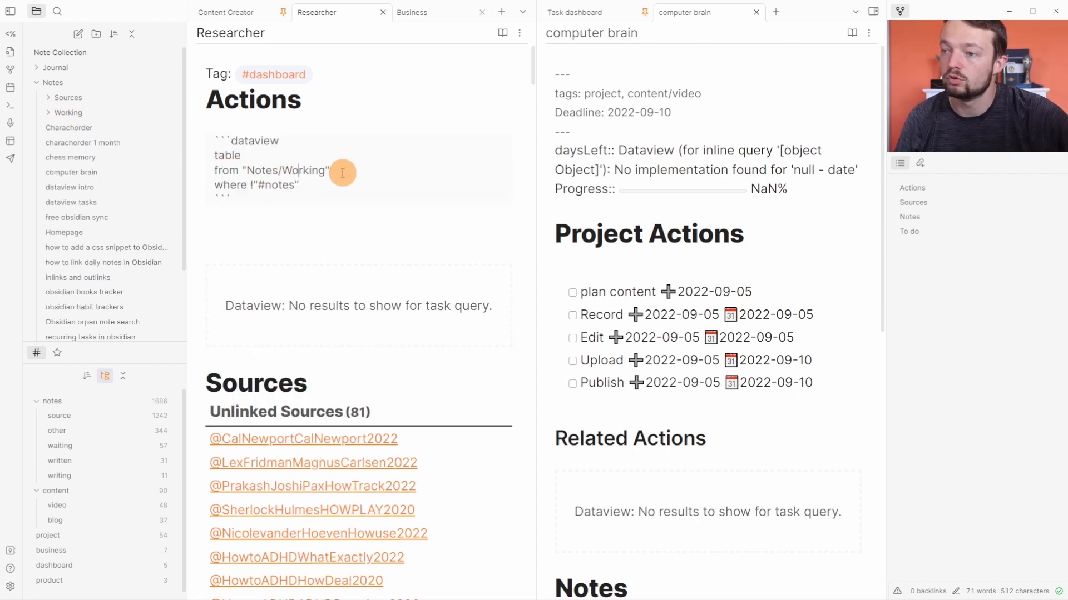
Select the query's folder path and open the Actions dataview block for editing
{"action": "double_click", "coordinate": [255, 185]}
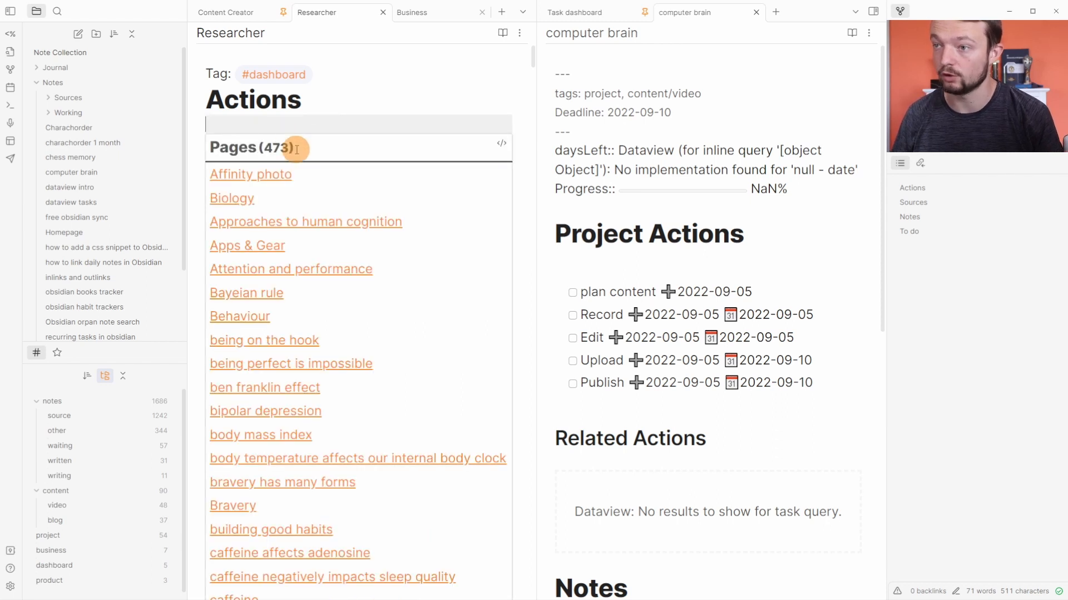
{"action": "mouse_move", "coordinate": [126, 116]}
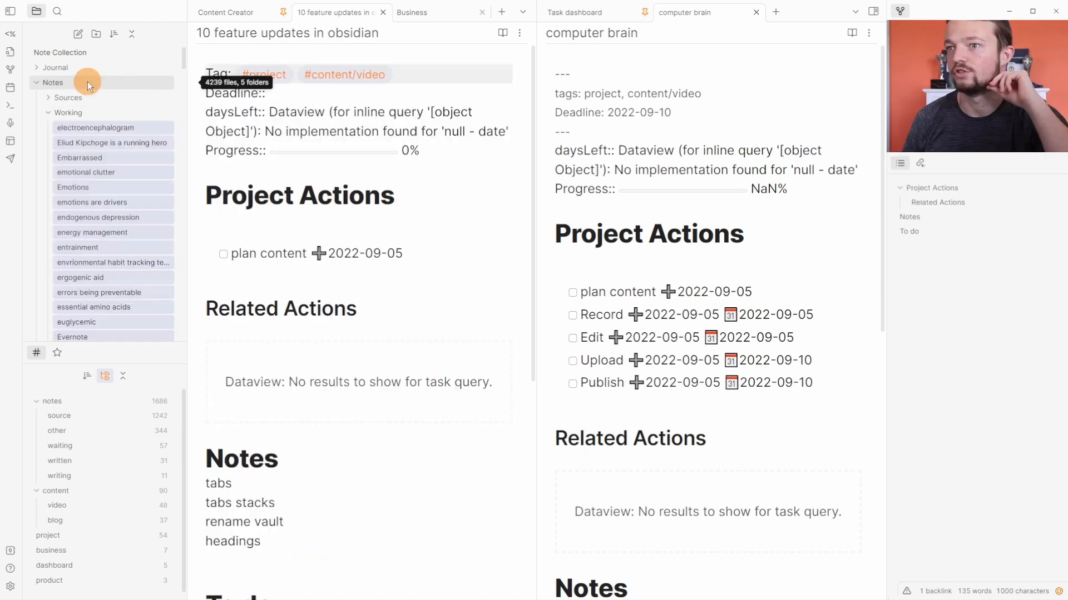
{"action": "scroll", "scroll_direction": "down", "scroll_amount": 3}
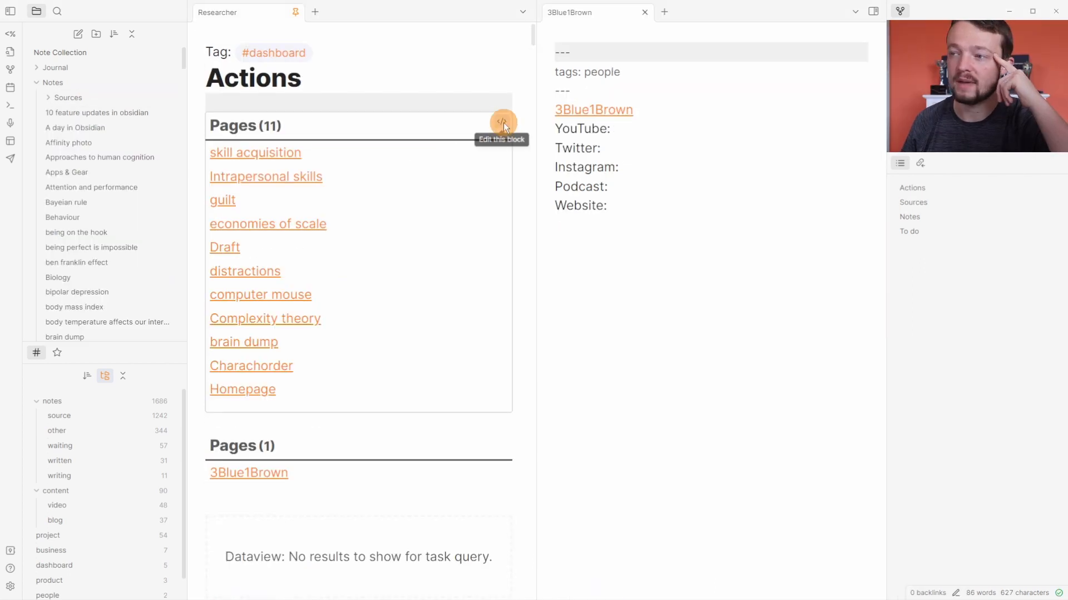
{"action": "left_click", "coordinate": [500, 122]}
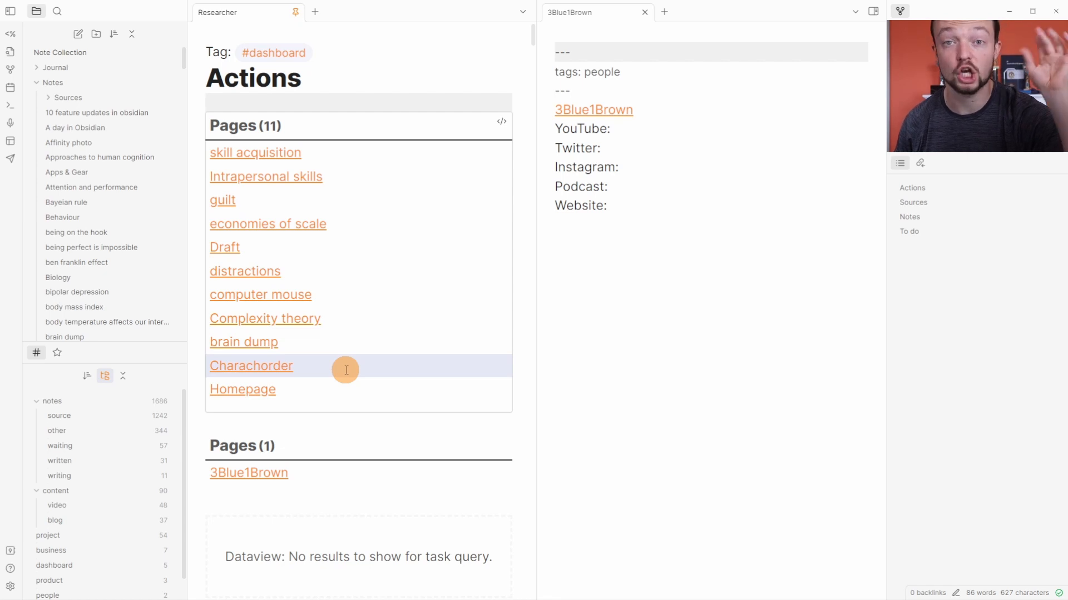
{"action": "left_click", "coordinate": [242, 389]}
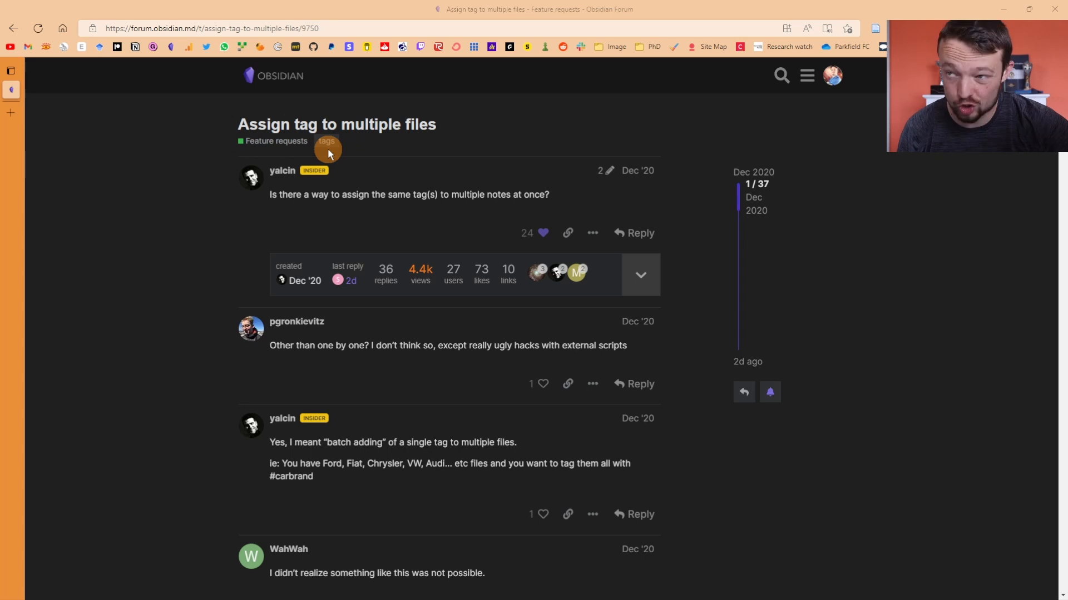
{"action": "mouse_move", "coordinate": [396, 138]}
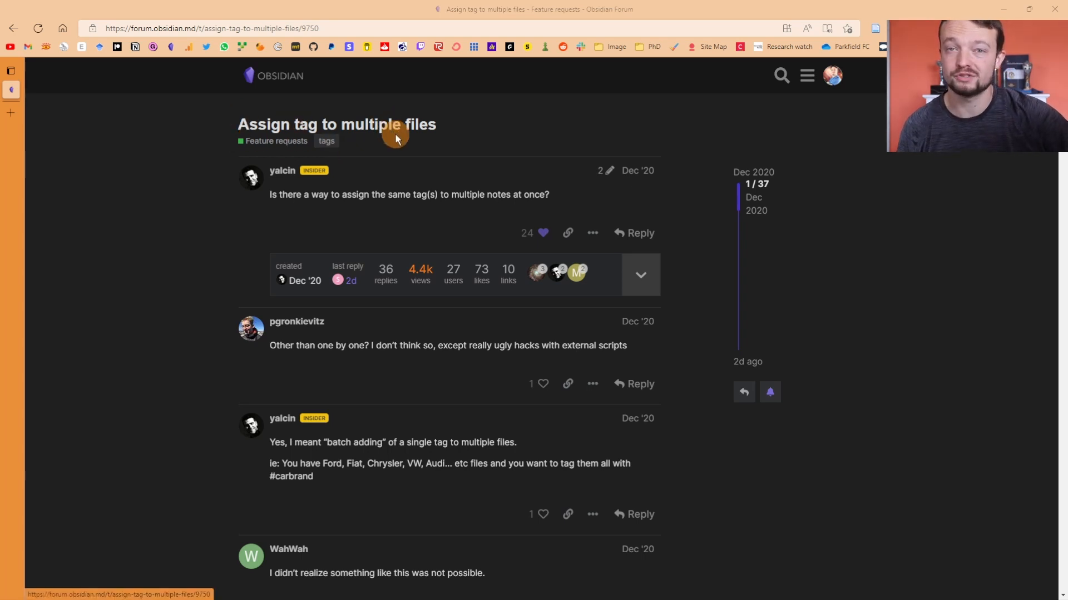
{"action": "mouse_move", "coordinate": [405, 157]}
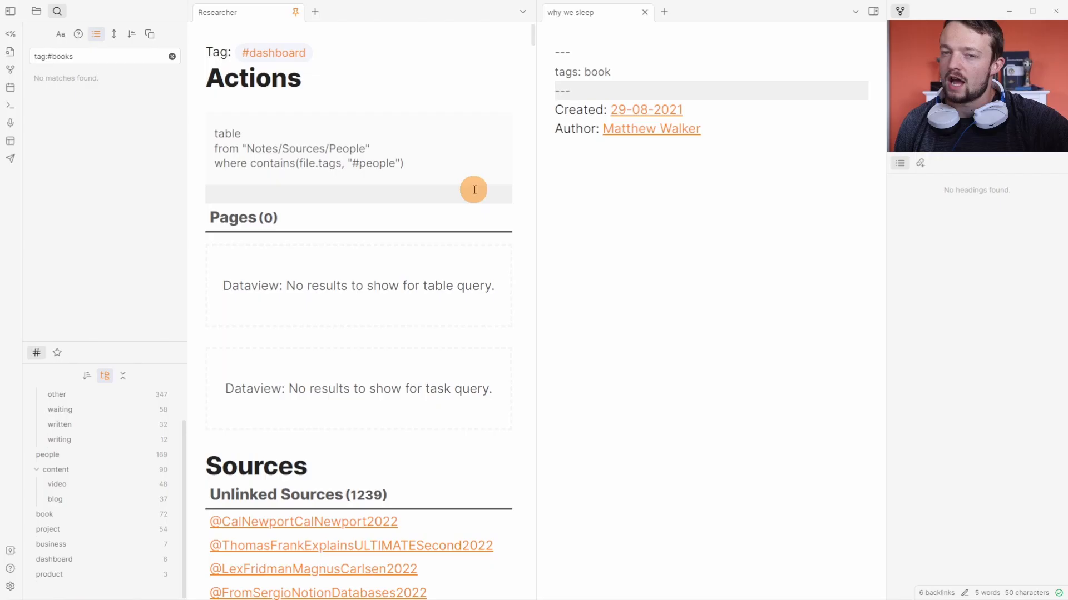
{"action": "mouse_move", "coordinate": [303, 130]}
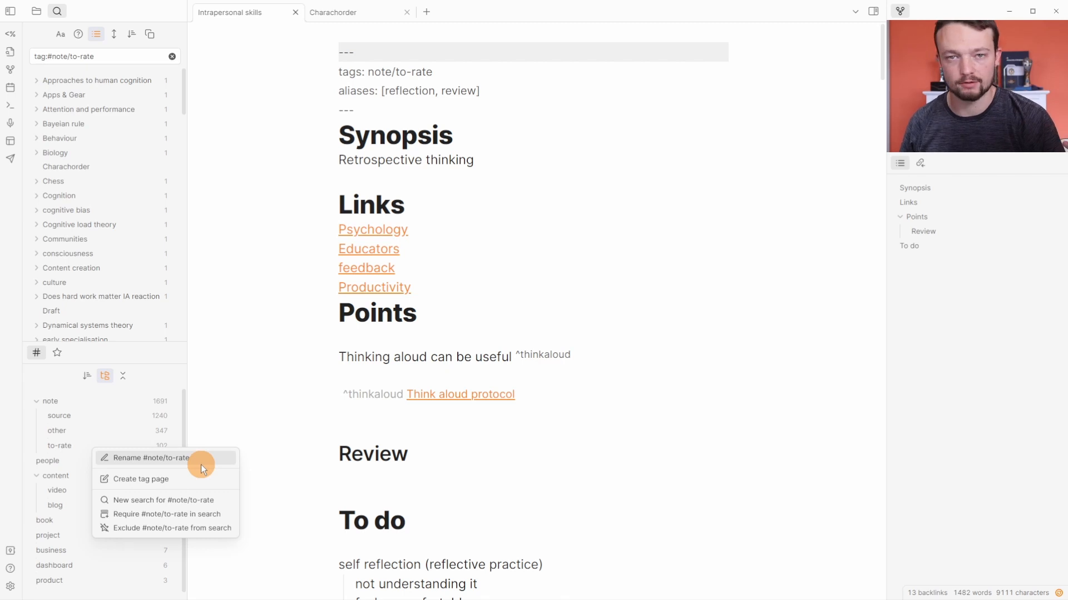
Open 'Approaches to human cognition' and jump through its sections via the outline
{"action": "left_click", "coordinate": [97, 80]}
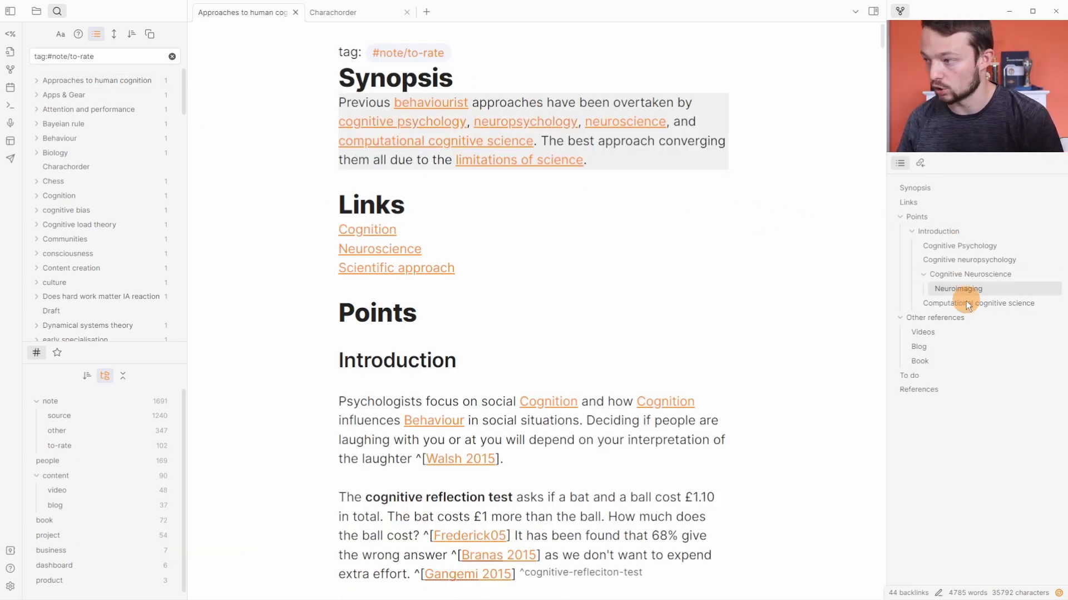
{"action": "left_click", "coordinate": [909, 376]}
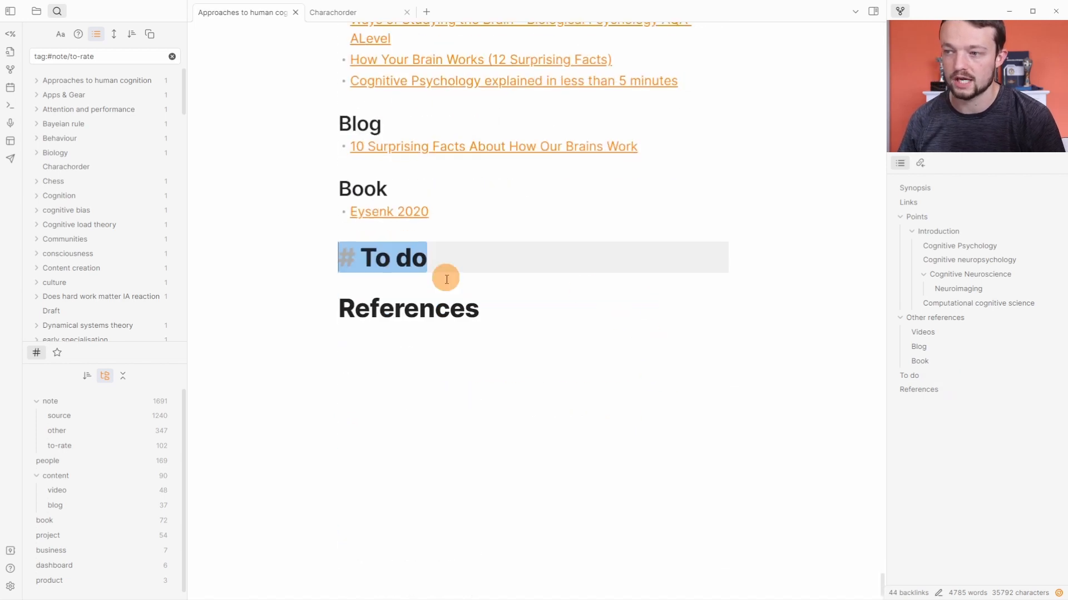
{"action": "scroll", "scroll_direction": "up", "scroll_amount": 3}
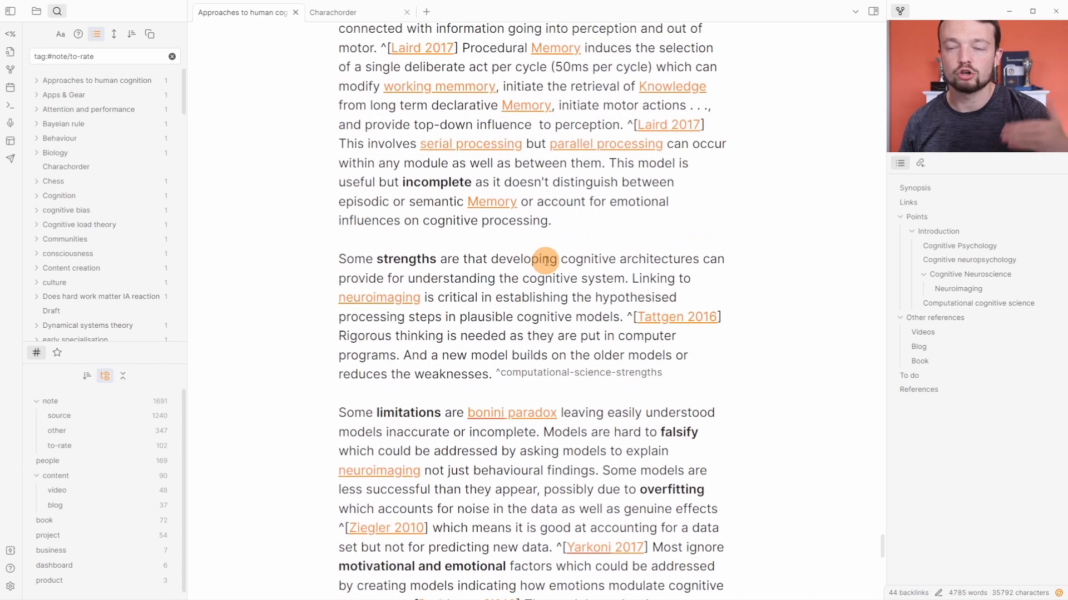
{"action": "scroll", "scroll_direction": "down", "scroll_amount": 3}
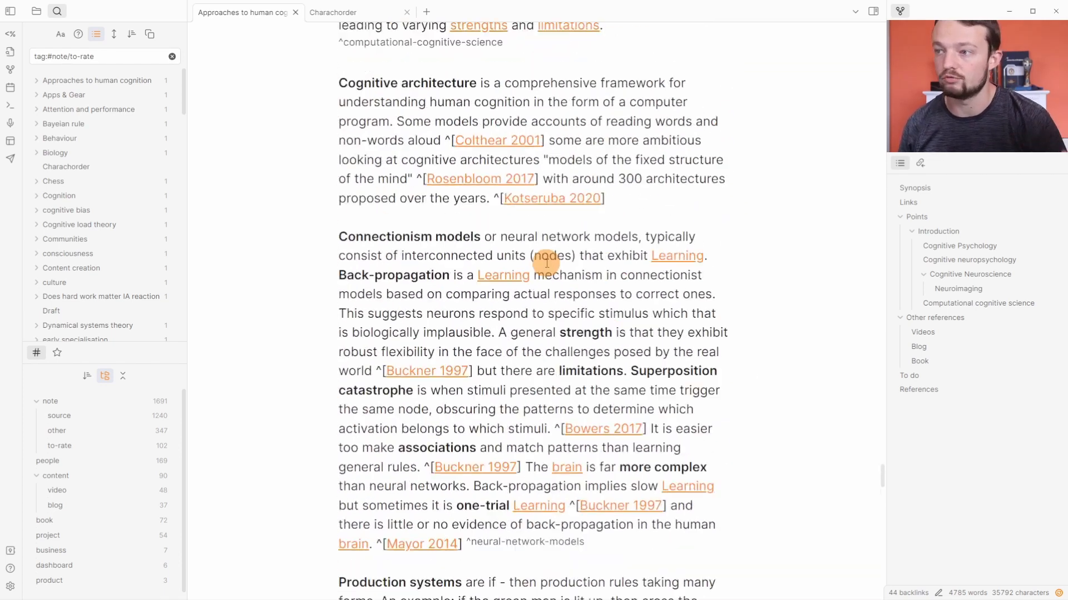
{"action": "scroll", "scroll_direction": "down", "scroll_amount": 3}
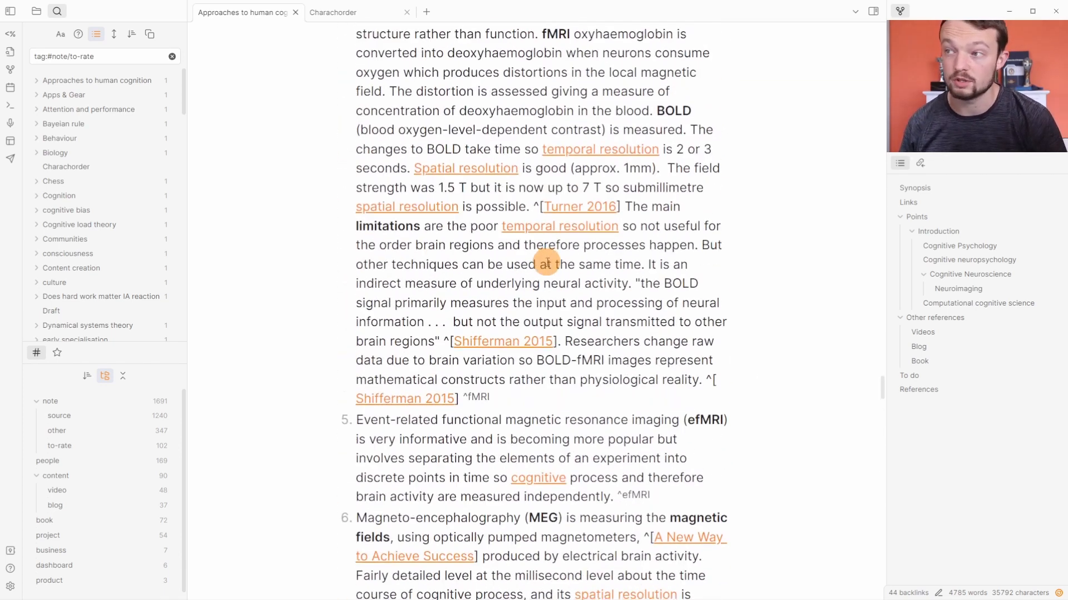
{"action": "scroll", "scroll_direction": "up", "scroll_amount": 3}
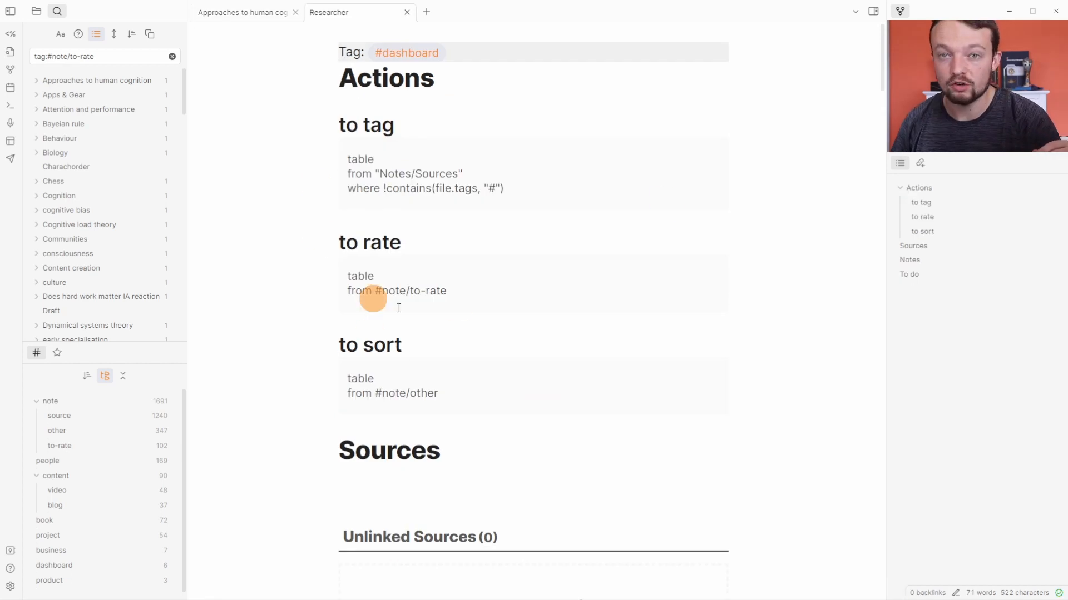
{"action": "mouse_move", "coordinate": [294, 194]}
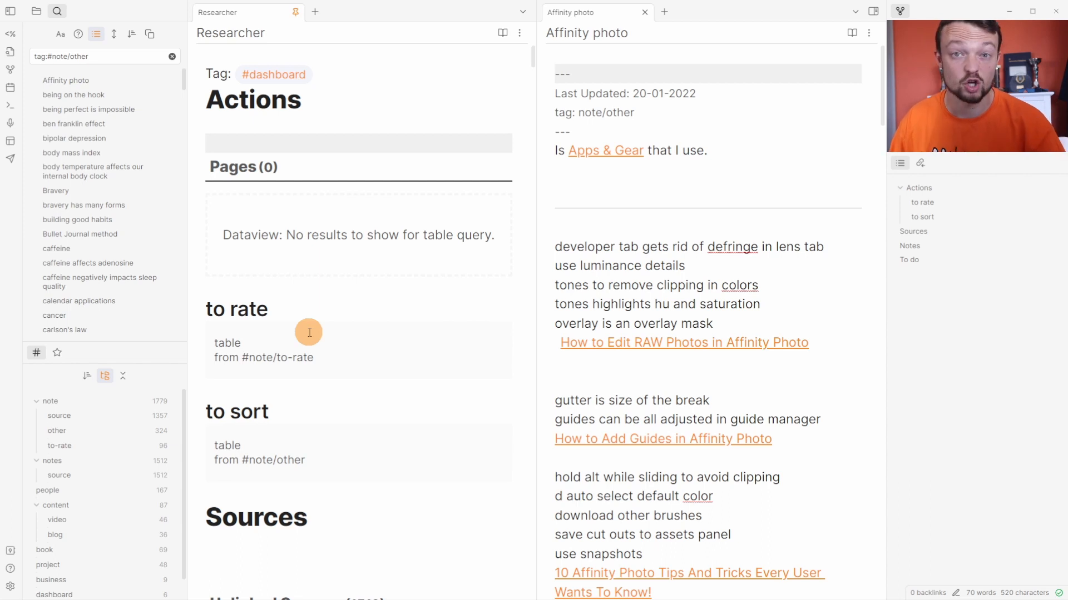
{"action": "mouse_move", "coordinate": [305, 467]}
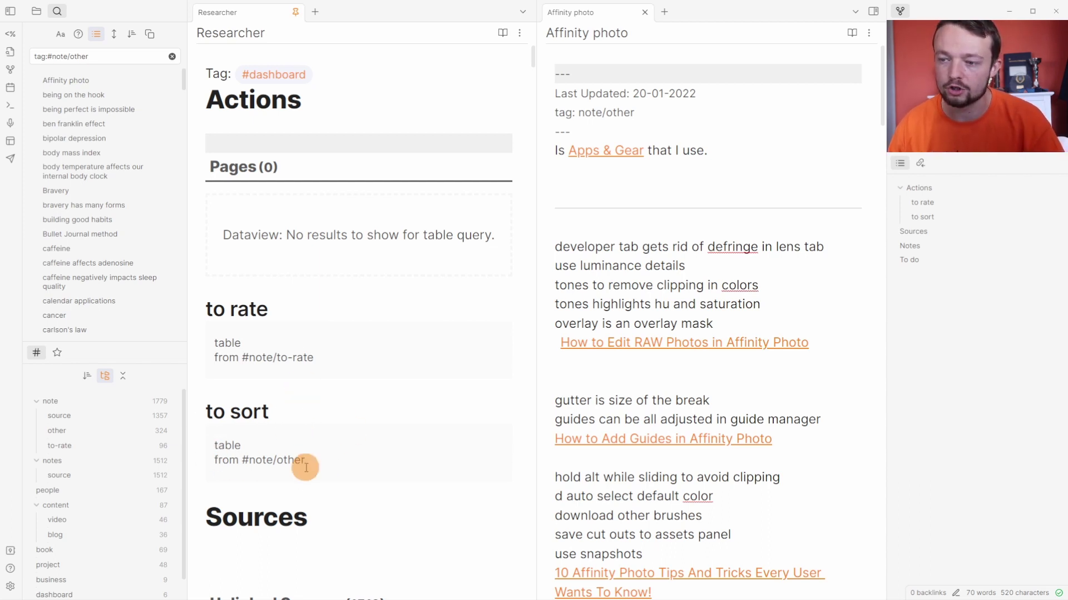
{"action": "mouse_move", "coordinate": [298, 460]}
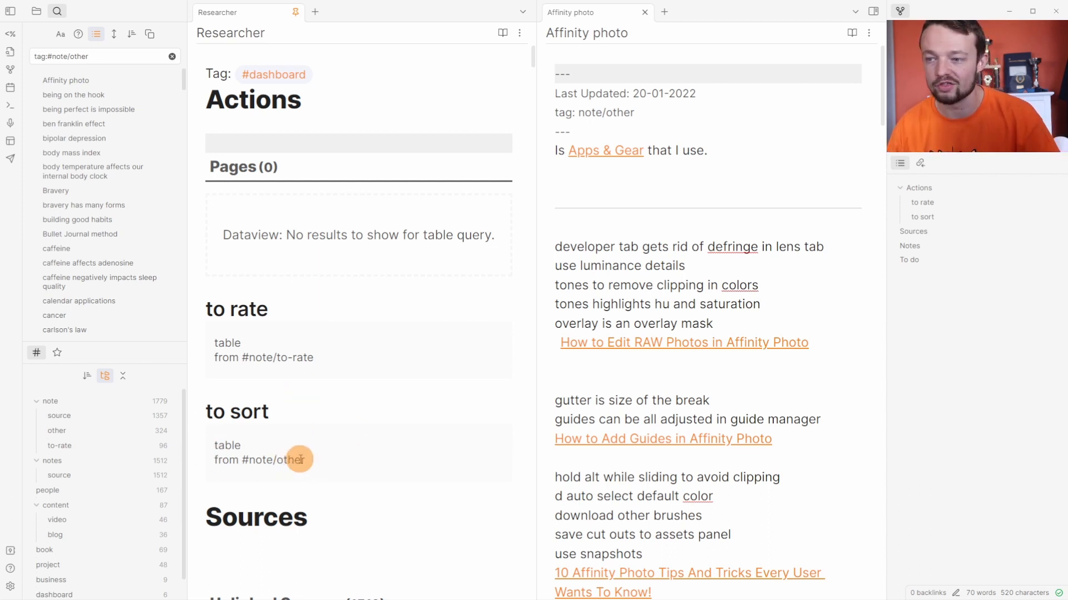
{"action": "mouse_move", "coordinate": [314, 458]}
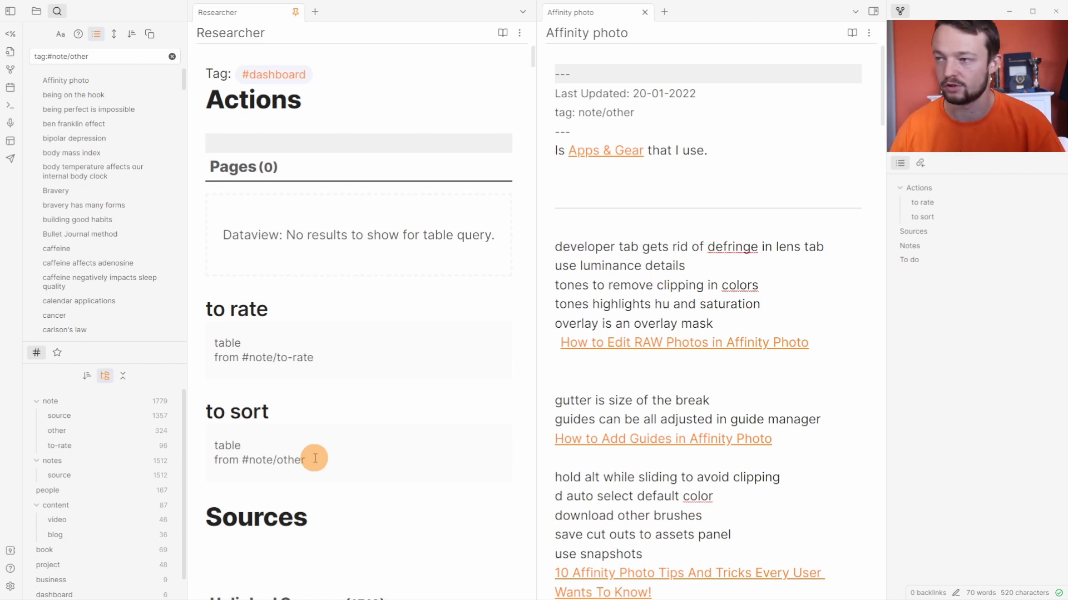
{"action": "mouse_move", "coordinate": [658, 94]}
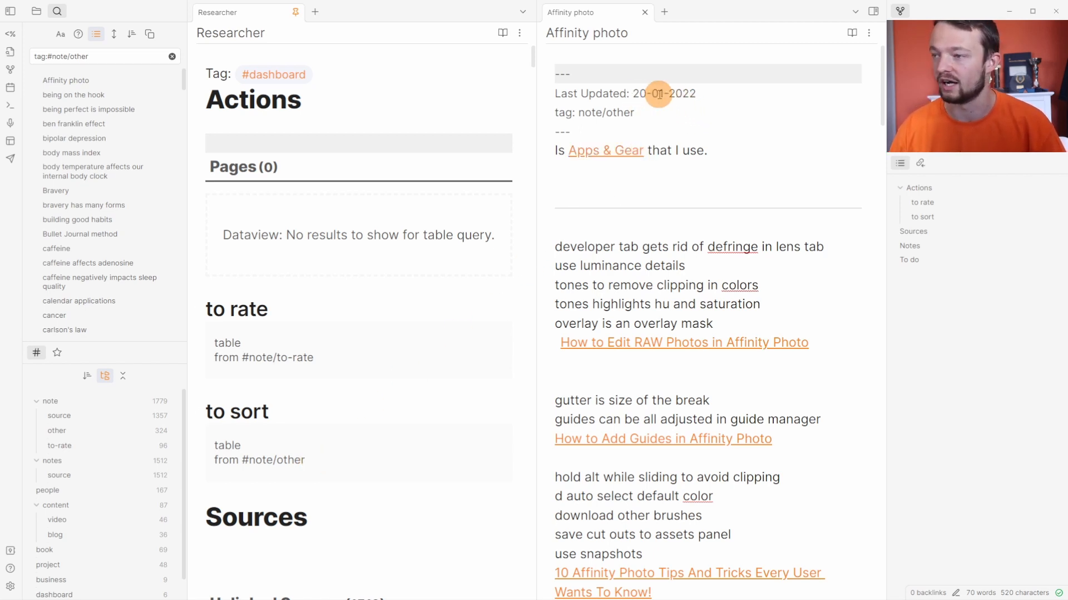
Merge the SEO tool note into Notes/Apps & Gear
{"action": "scroll", "scroll_direction": "down", "scroll_amount": 3}
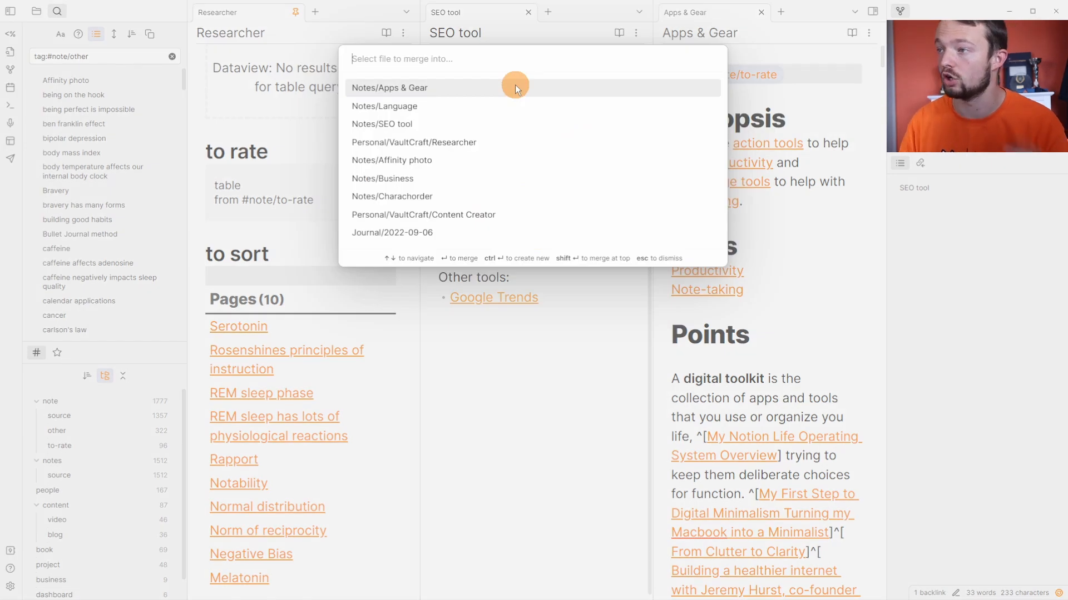
{"action": "left_click", "coordinate": [389, 87]}
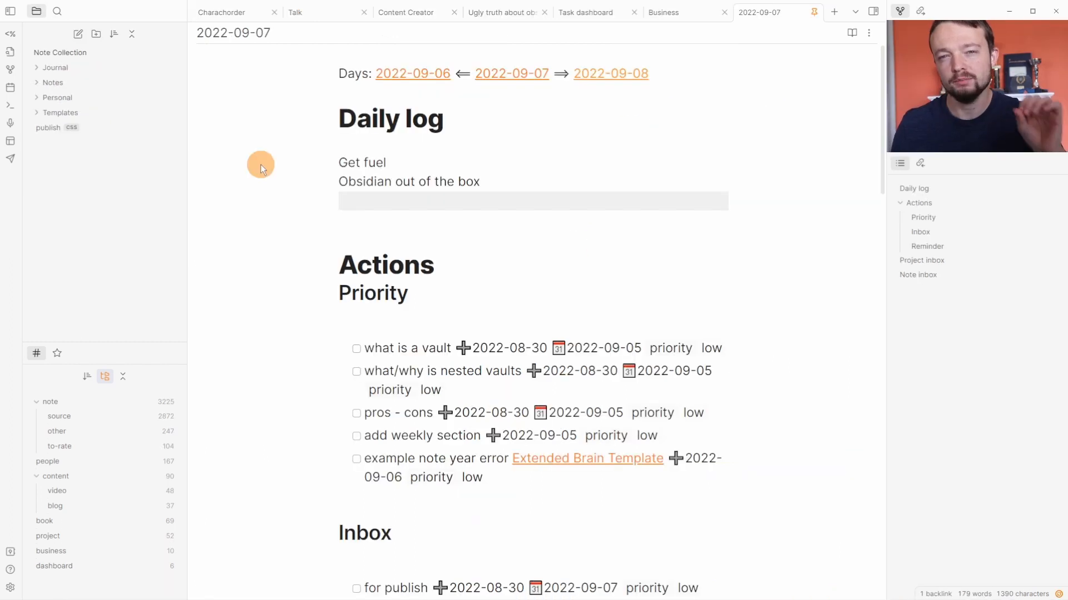
{"action": "mouse_move", "coordinate": [74, 86]}
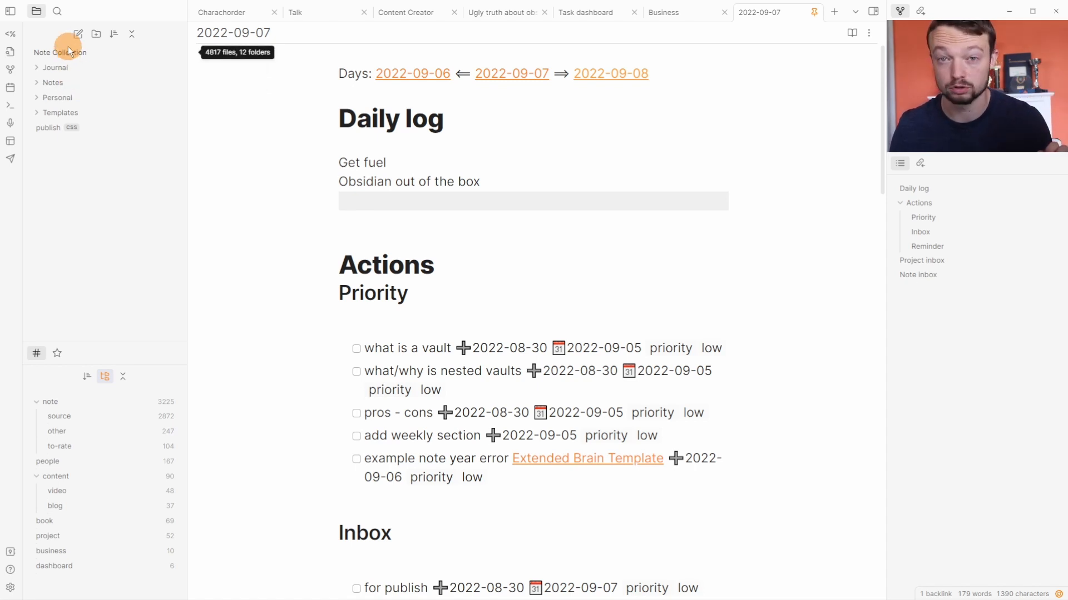
Expand the Notes folder, then close Settings to return to the 2022-09-07 note
{"action": "left_click", "coordinate": [53, 83]}
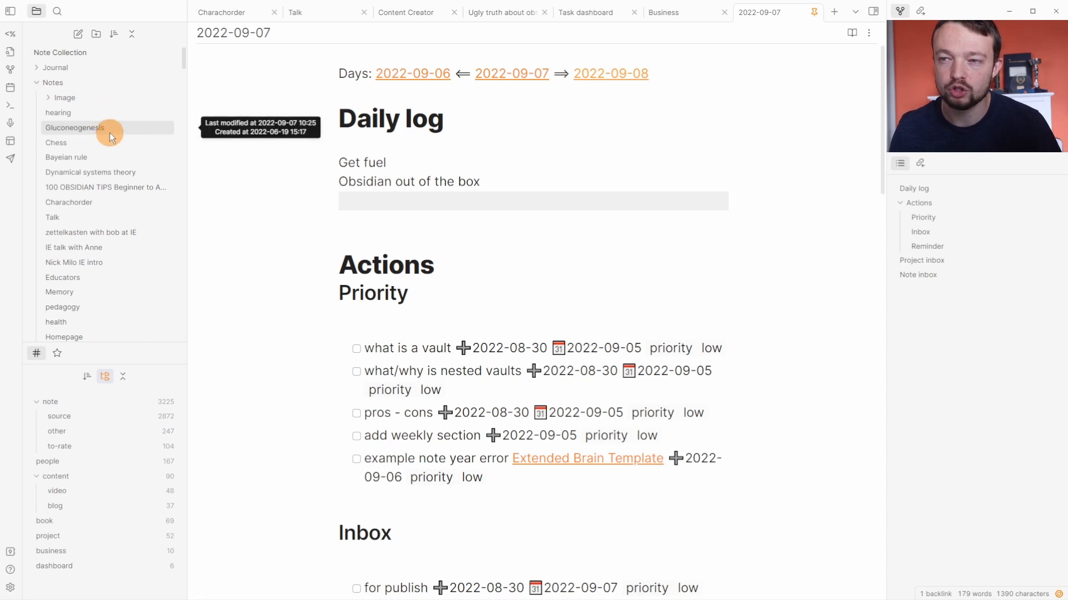
{"action": "mouse_move", "coordinate": [77, 105]}
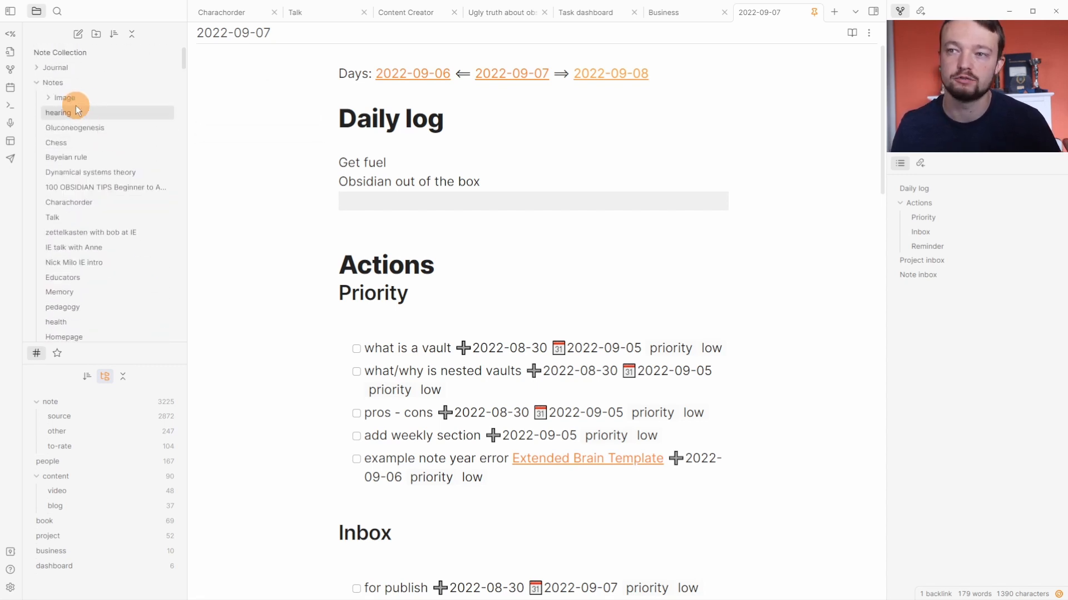
{"action": "scroll", "scroll_direction": "down", "scroll_amount": 3}
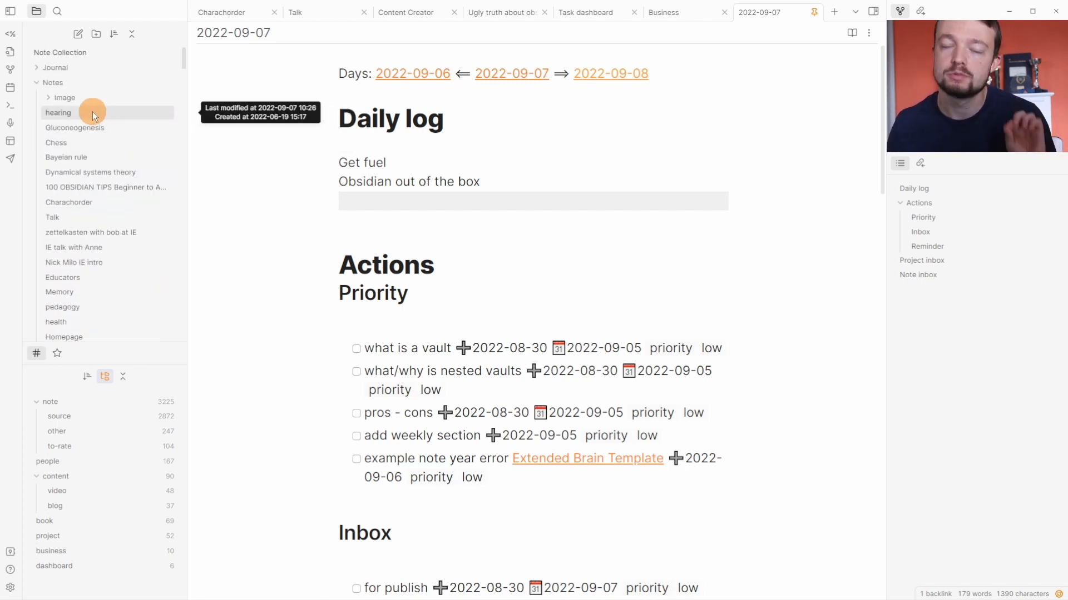
{"action": "mouse_move", "coordinate": [116, 151]}
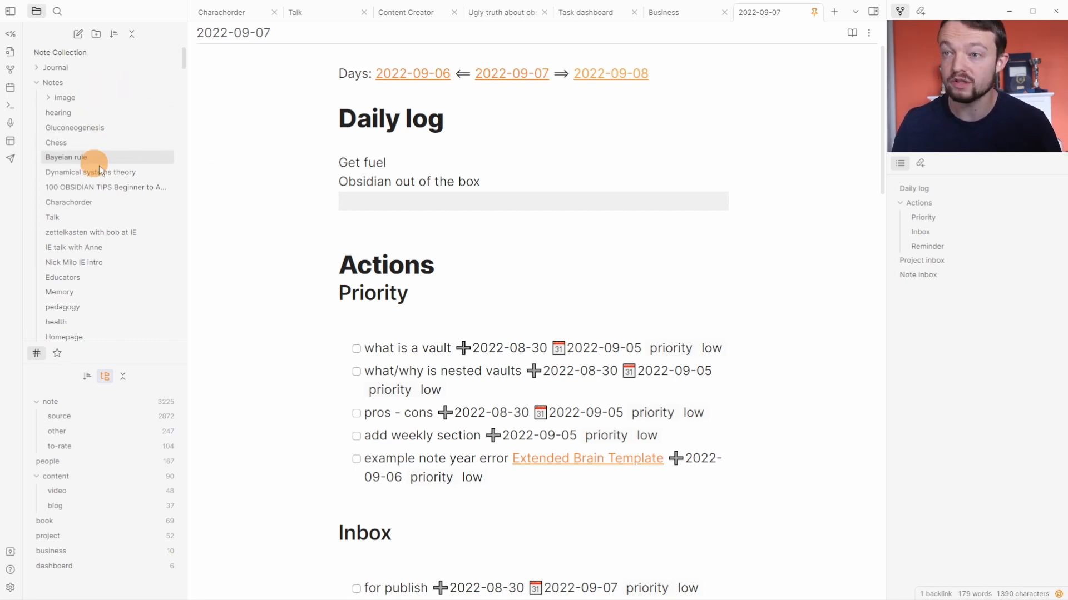
{"action": "mouse_move", "coordinate": [117, 157]}
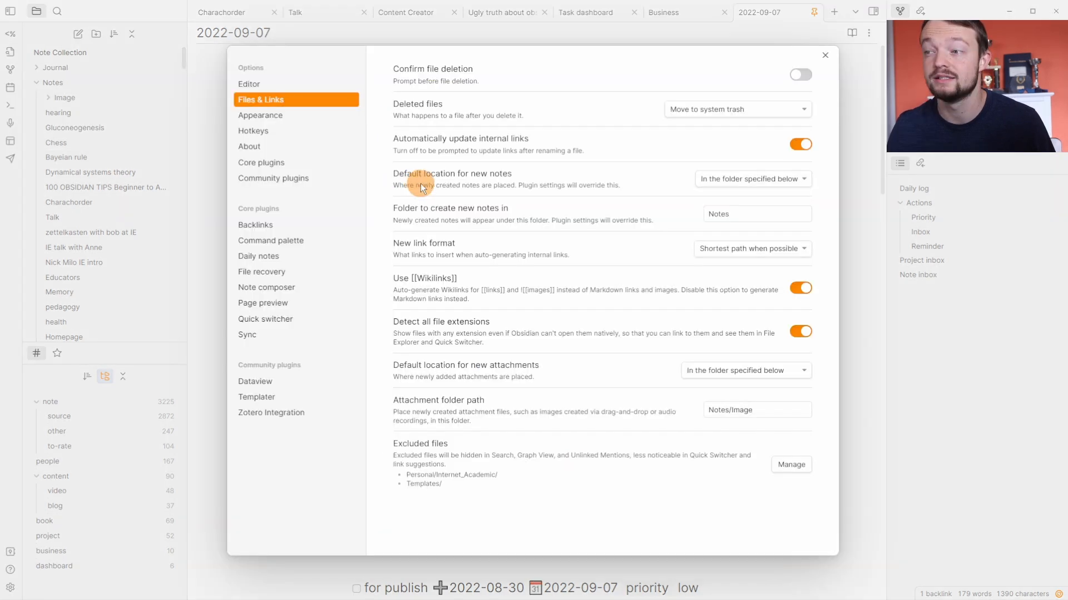
{"action": "mouse_move", "coordinate": [763, 227]}
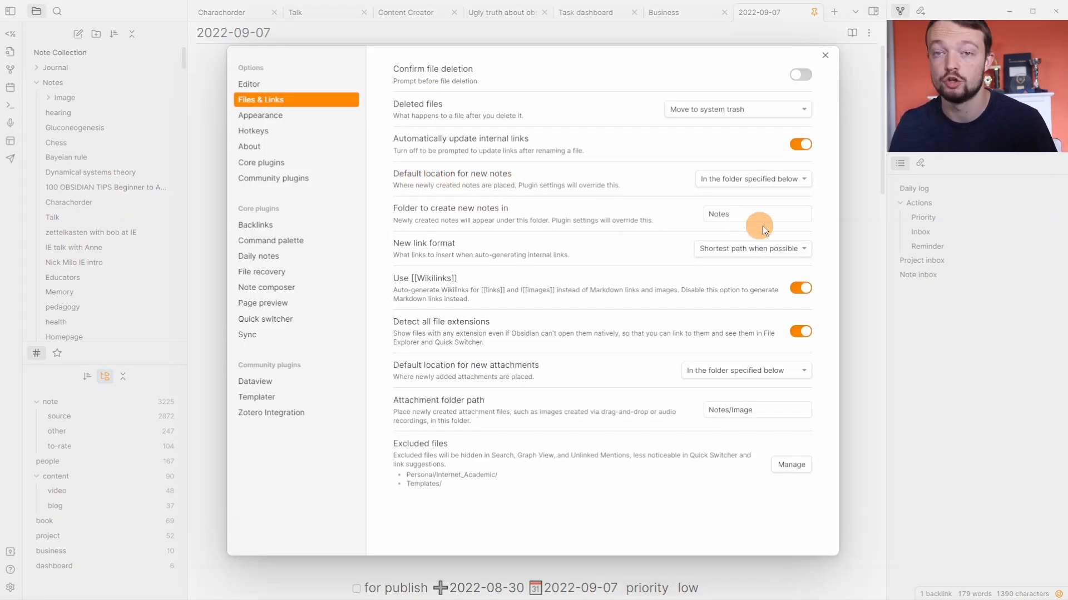
{"action": "left_click", "coordinate": [825, 55]}
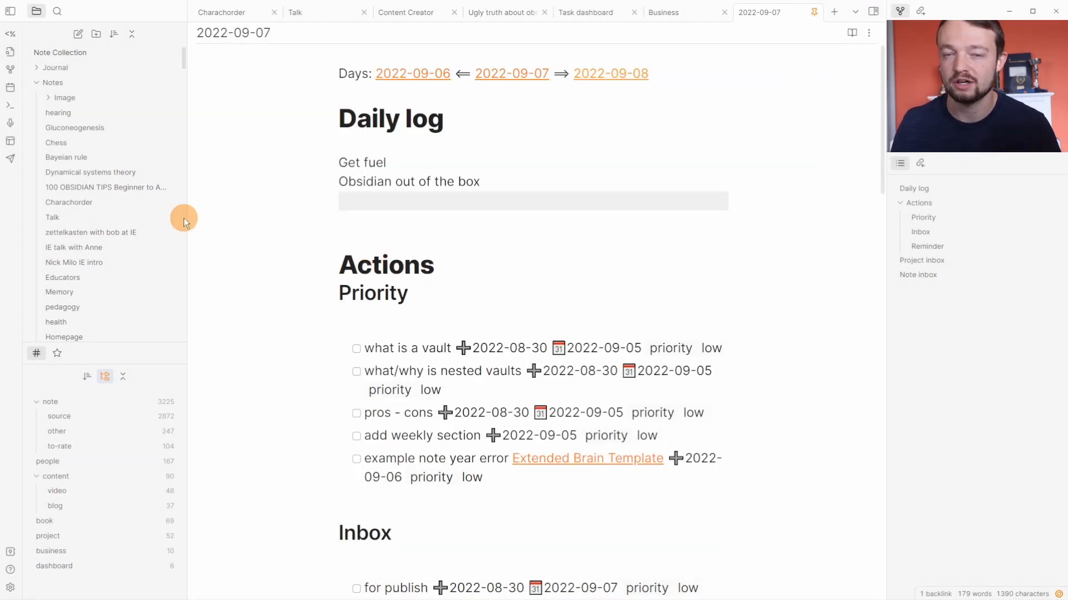
{"action": "mouse_move", "coordinate": [260, 194]}
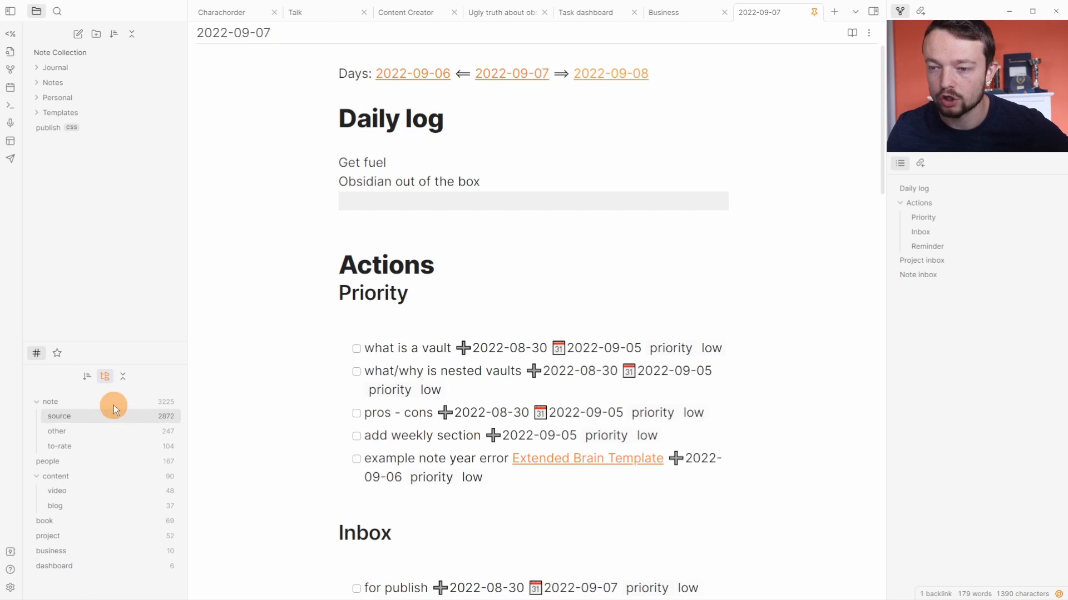
{"action": "mouse_move", "coordinate": [110, 543]}
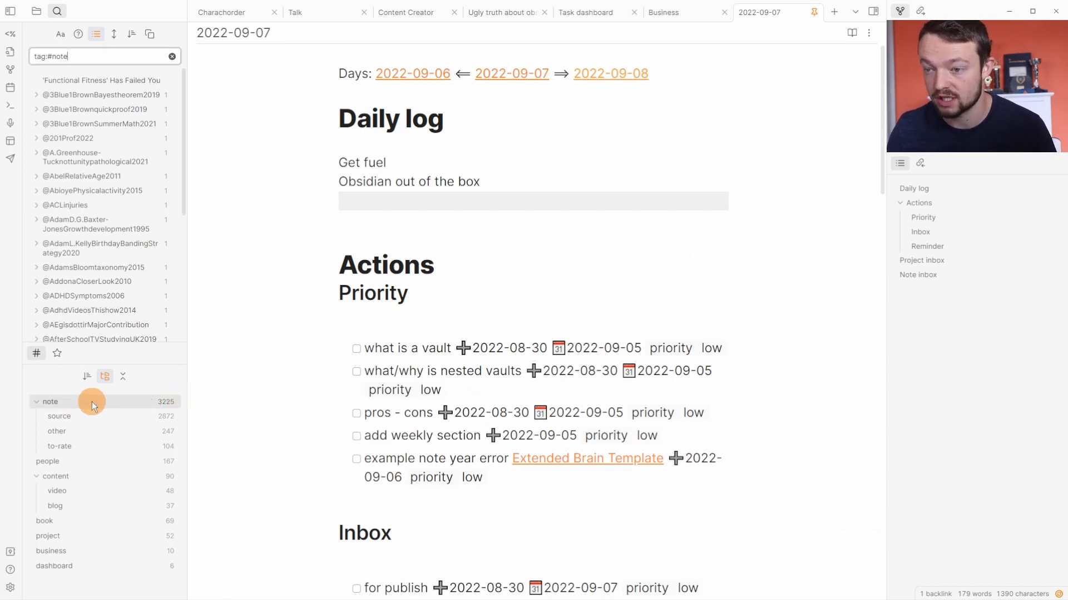
{"action": "mouse_move", "coordinate": [115, 467]}
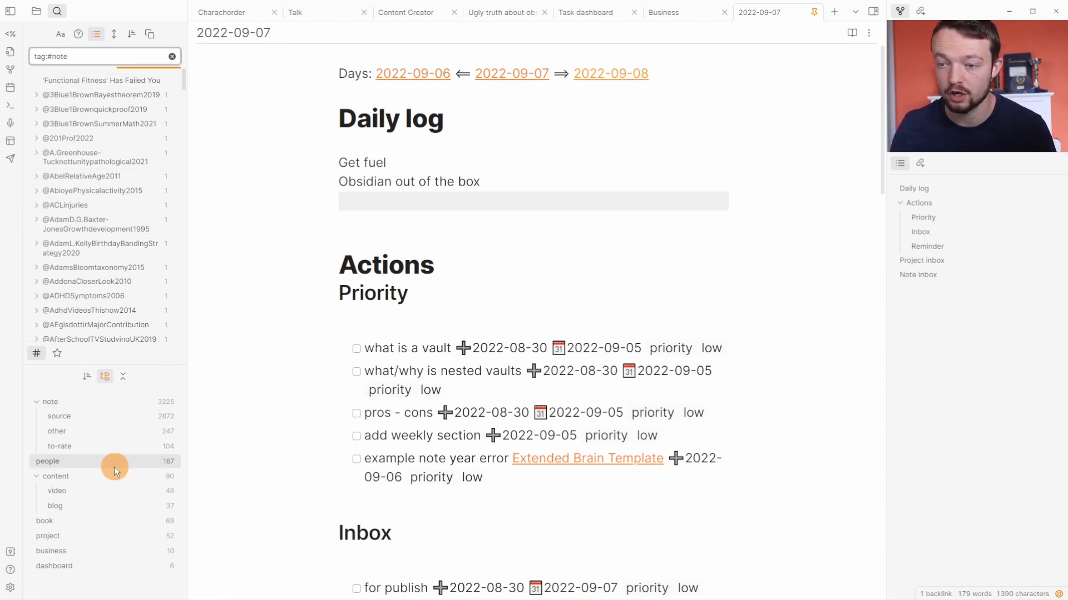
Refine the tag search to require #people and exclude #content/video notes
{"action": "right_click", "coordinate": [47, 462]}
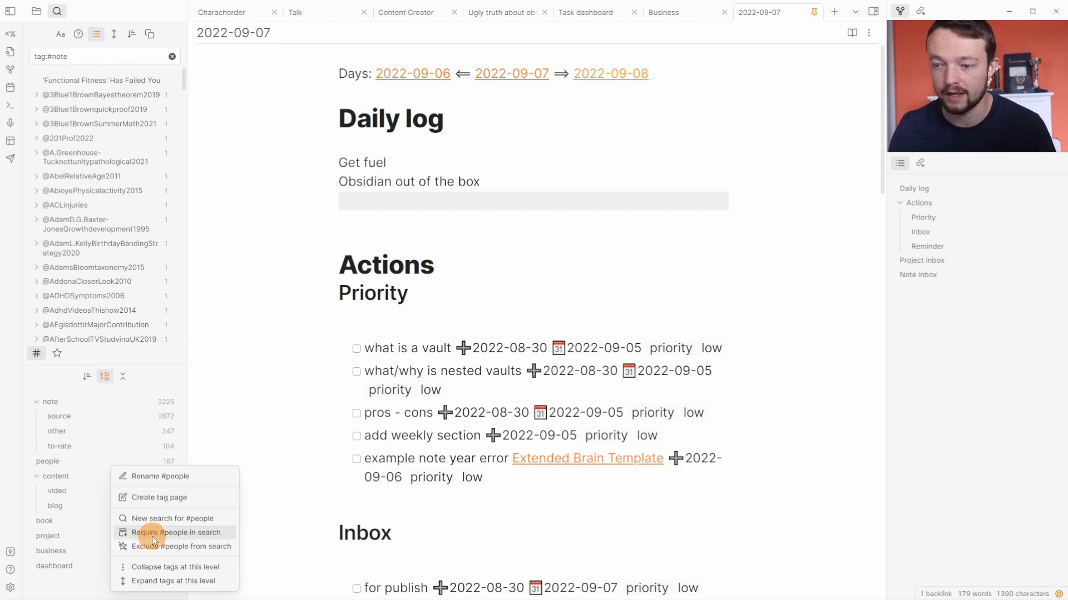
{"action": "left_click", "coordinate": [173, 532]}
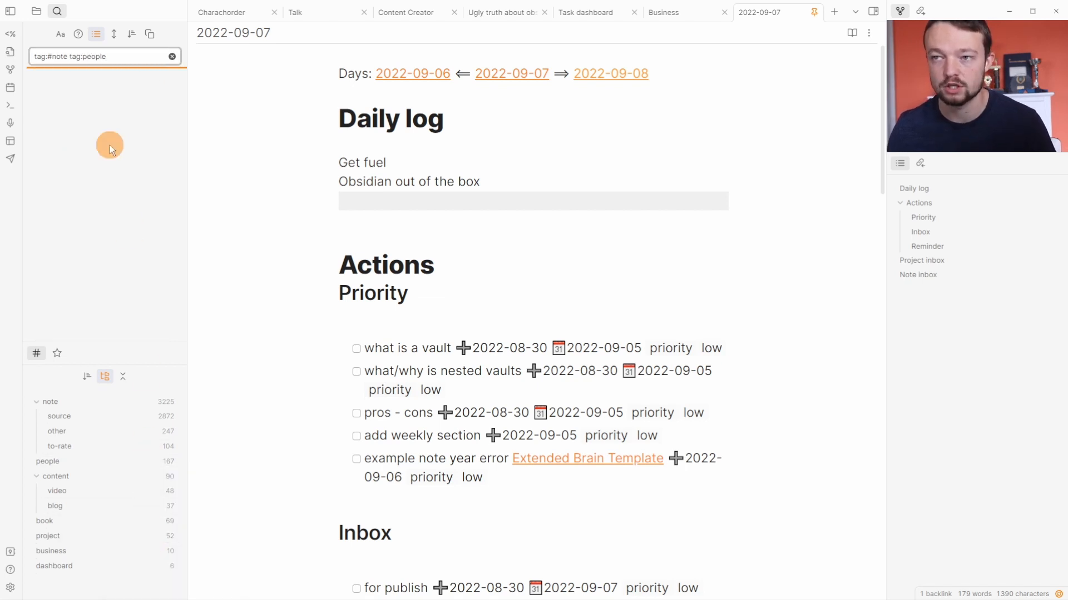
{"action": "left_click", "coordinate": [100, 56]}
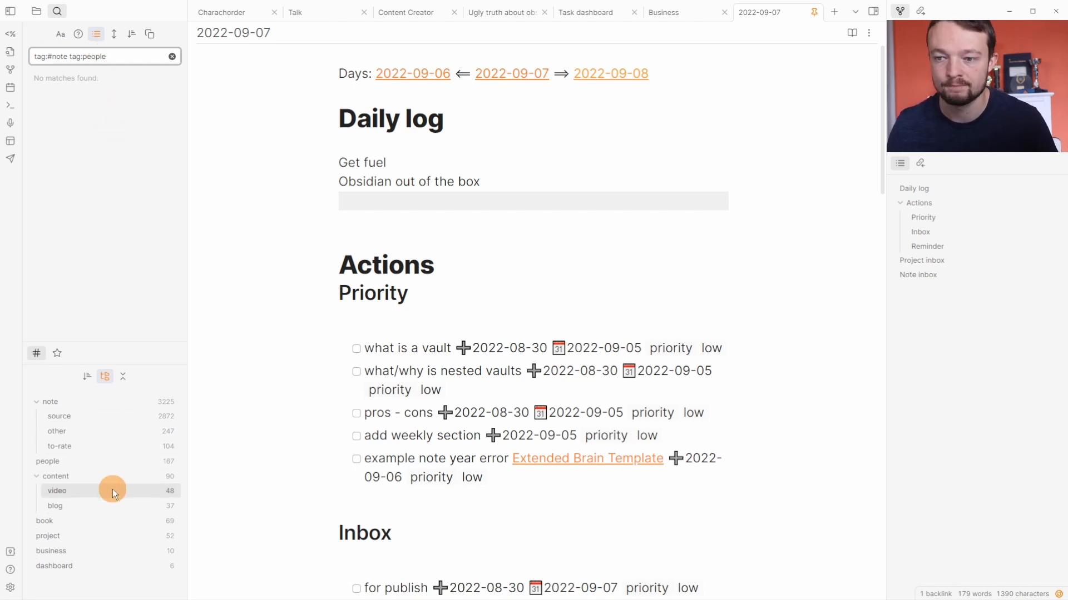
{"action": "right_click", "coordinate": [57, 490]}
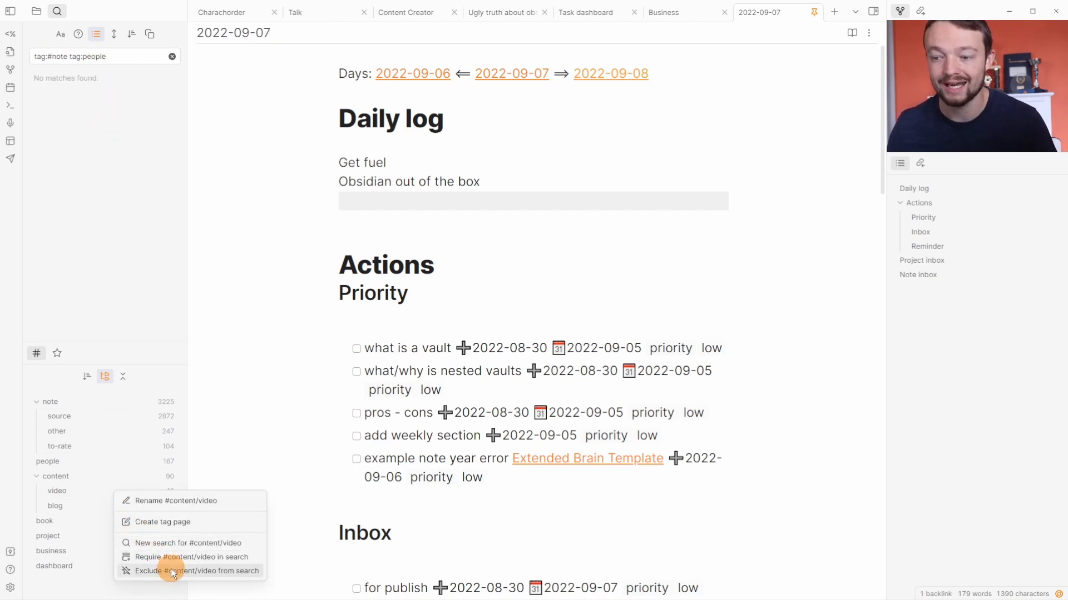
{"action": "left_click", "coordinate": [197, 571]}
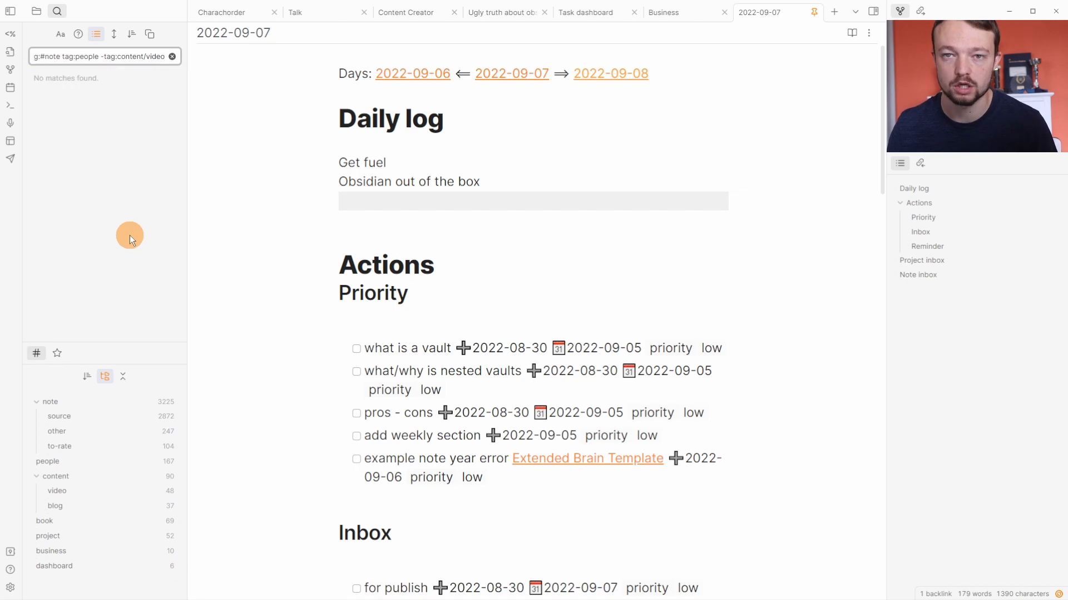
Search for notes tagged #project, also requiring #business
{"action": "left_click", "coordinate": [48, 536]}
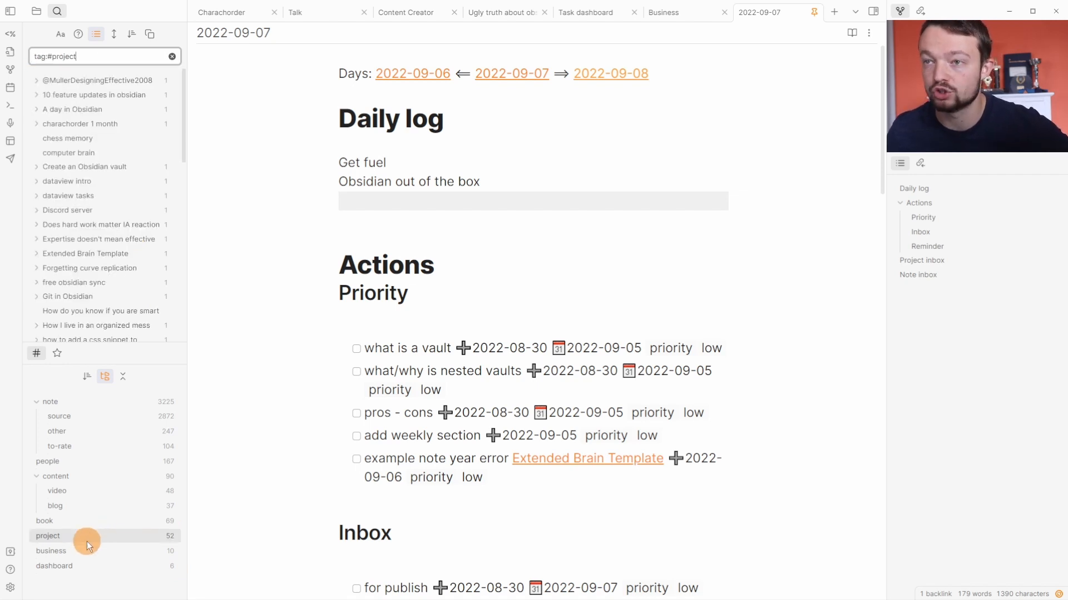
{"action": "right_click", "coordinate": [51, 551]}
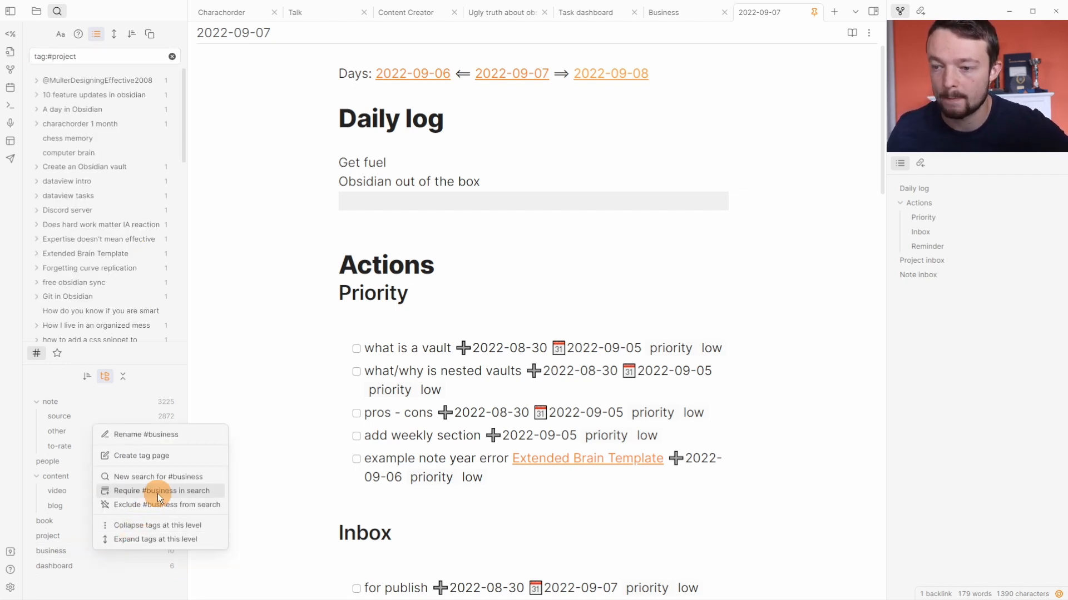
{"action": "left_click", "coordinate": [140, 491]}
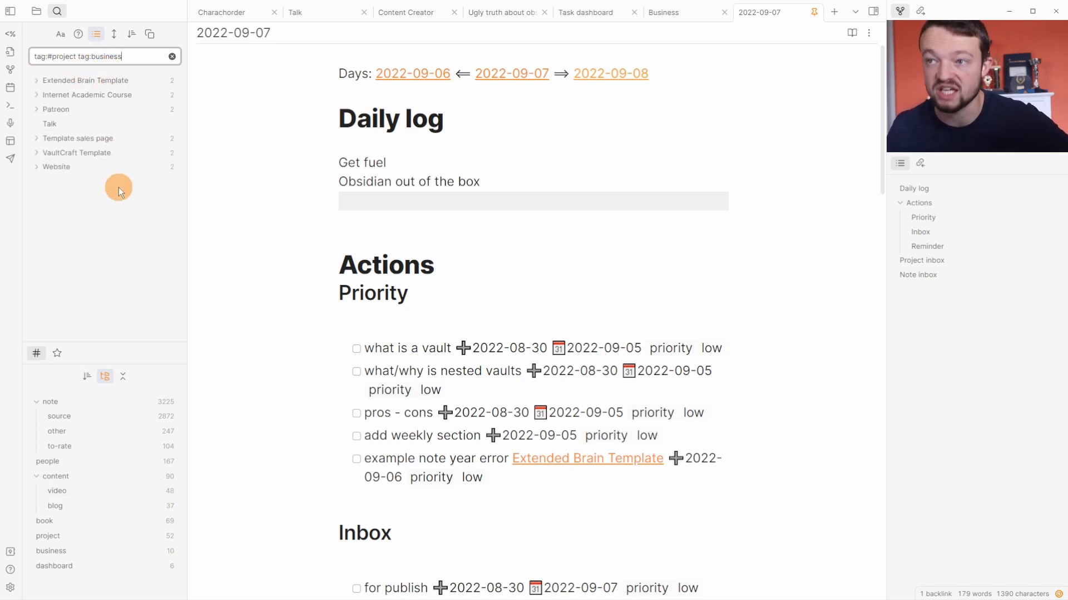
{"action": "mouse_move", "coordinate": [116, 421]}
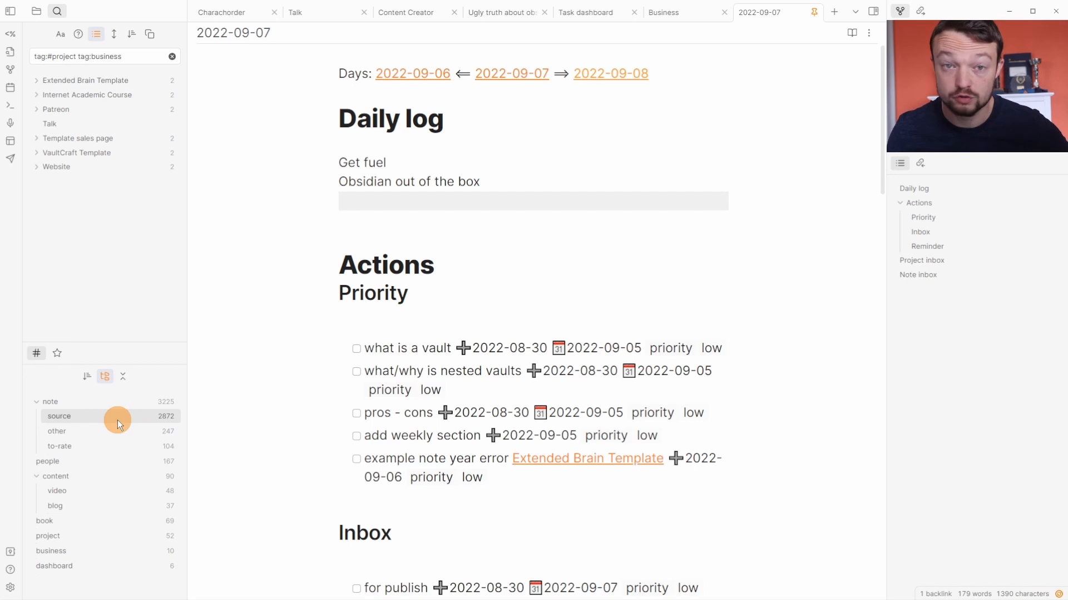
From the #note tag's options, open the 2022-09-06 daily note in a tab
{"action": "right_click", "coordinate": [52, 402]}
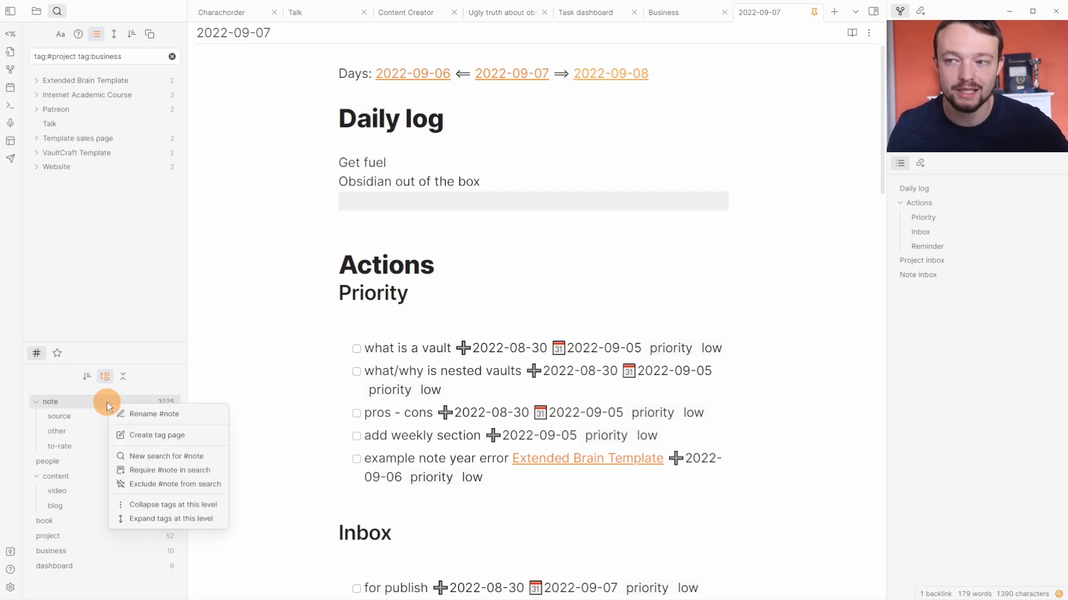
{"action": "left_click", "coordinate": [154, 413]}
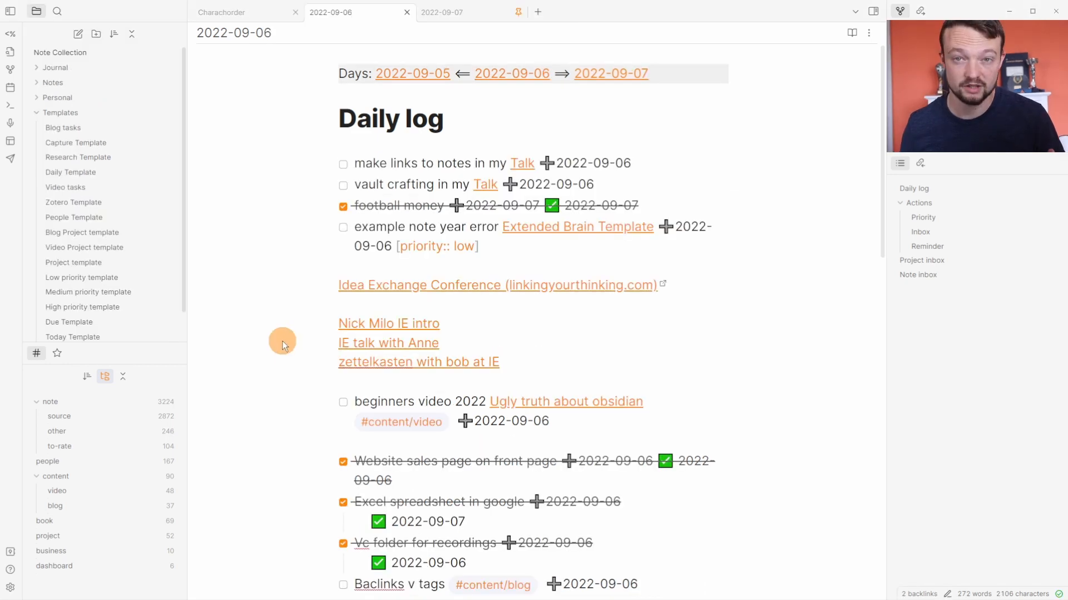
{"action": "mouse_move", "coordinate": [301, 330]}
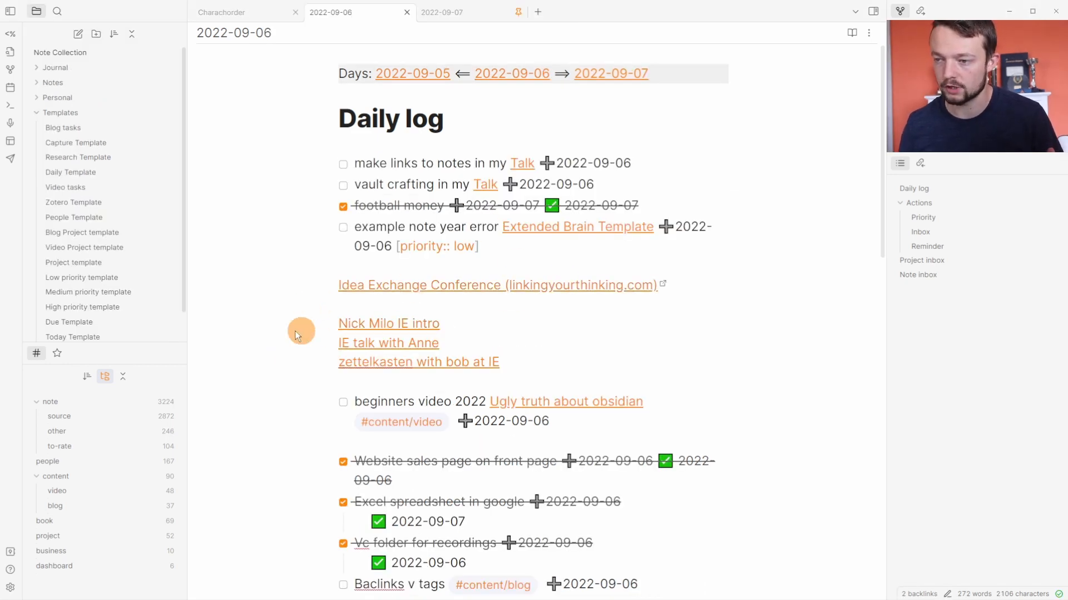
{"action": "mouse_move", "coordinate": [295, 342]}
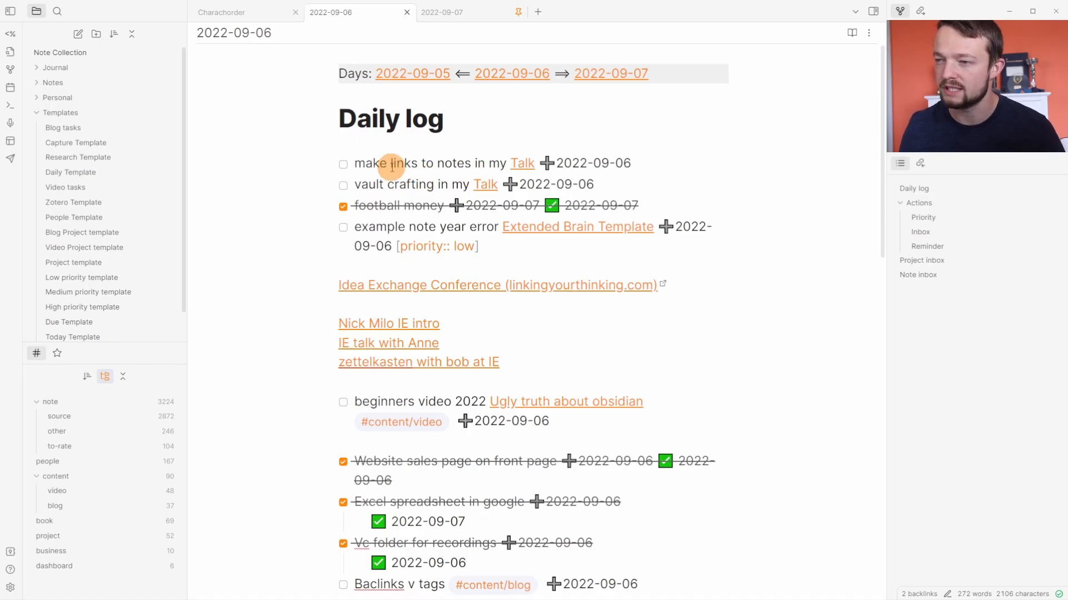
{"action": "mouse_move", "coordinate": [467, 165]}
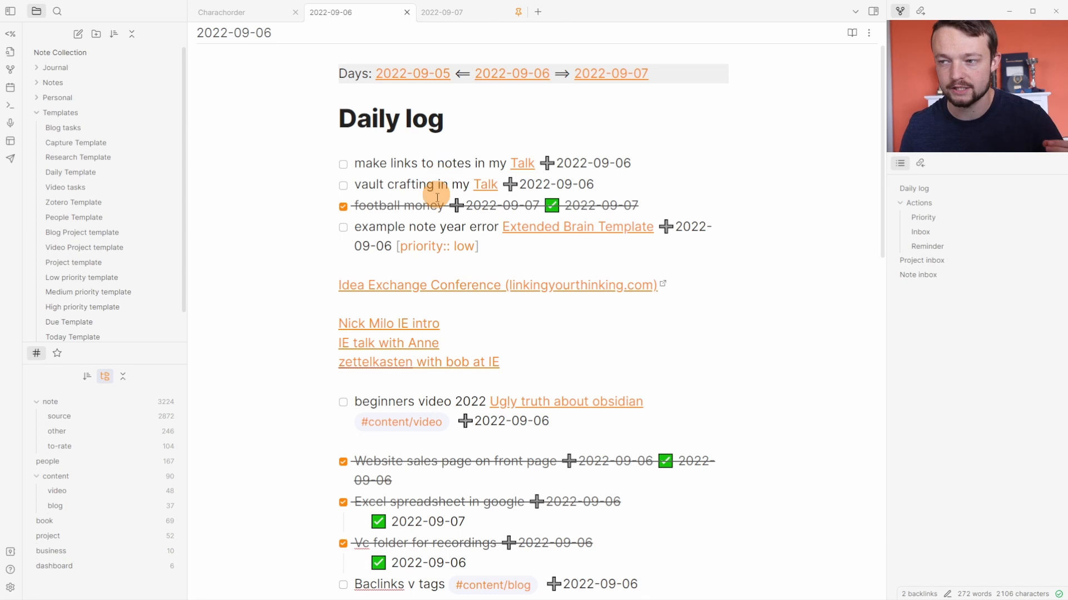
{"action": "mouse_move", "coordinate": [297, 352]}
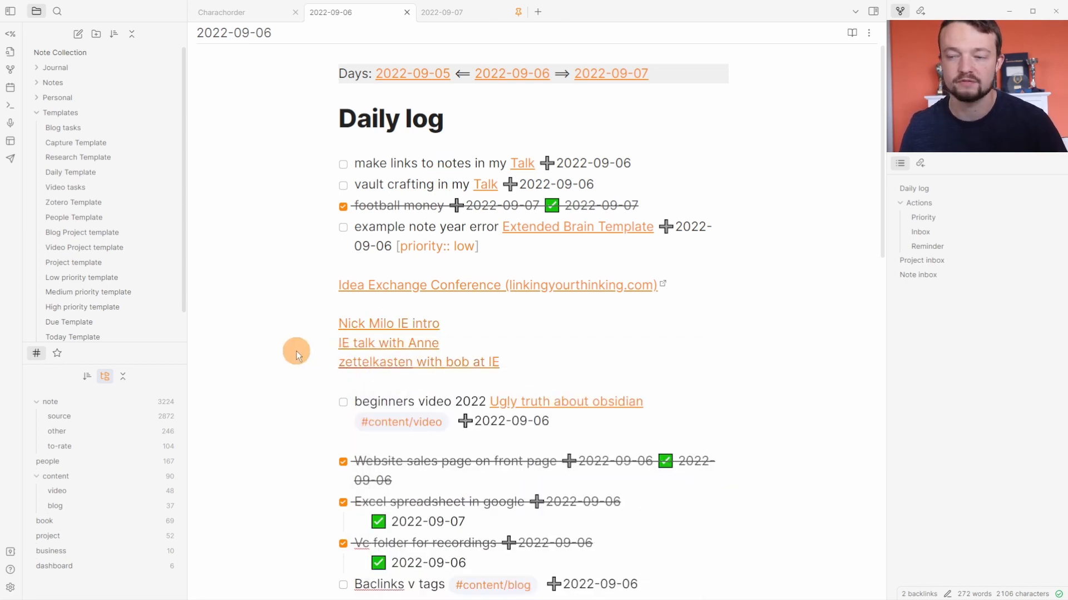
Switch back to the 2022-09-07 daily note showing its Inbox Dataview query source
{"action": "left_click", "coordinate": [441, 13]}
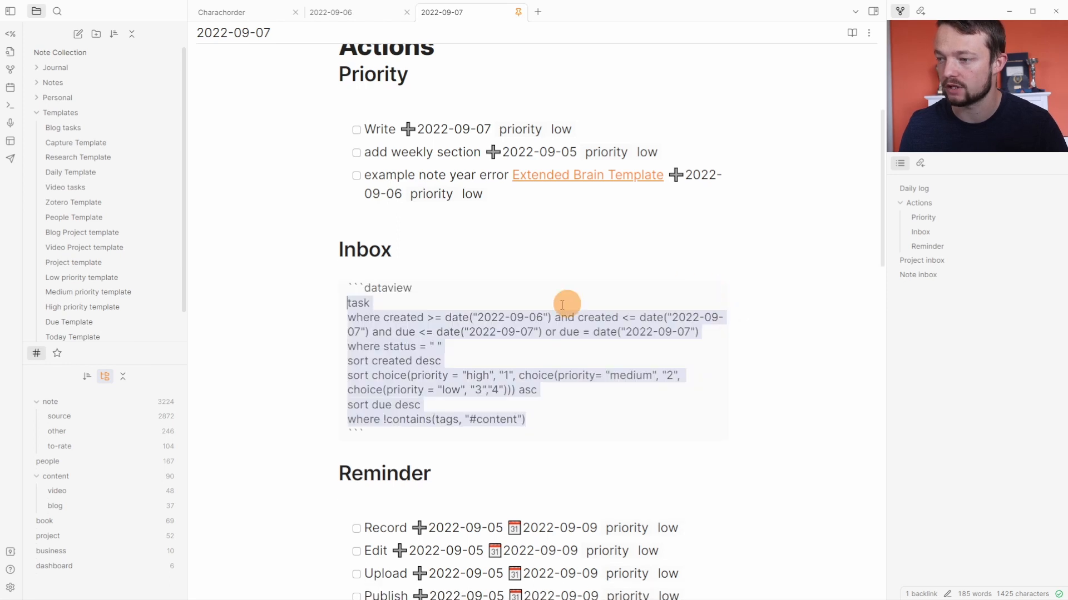
Render the Inbox query as a task list and open the Talk note from a task
{"action": "left_click", "coordinate": [470, 317]}
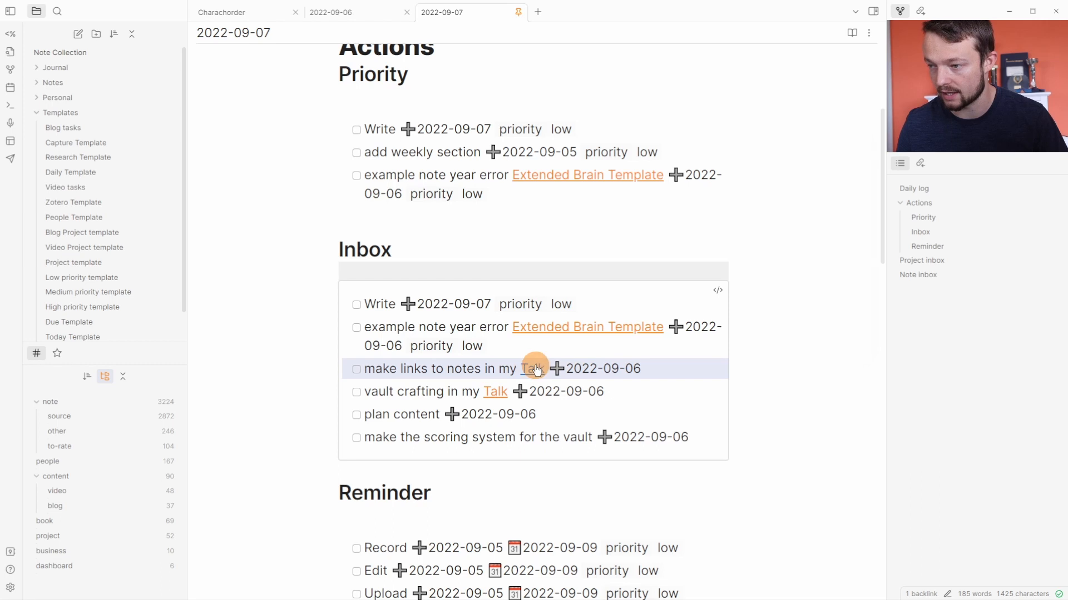
{"action": "left_click", "coordinate": [533, 369]}
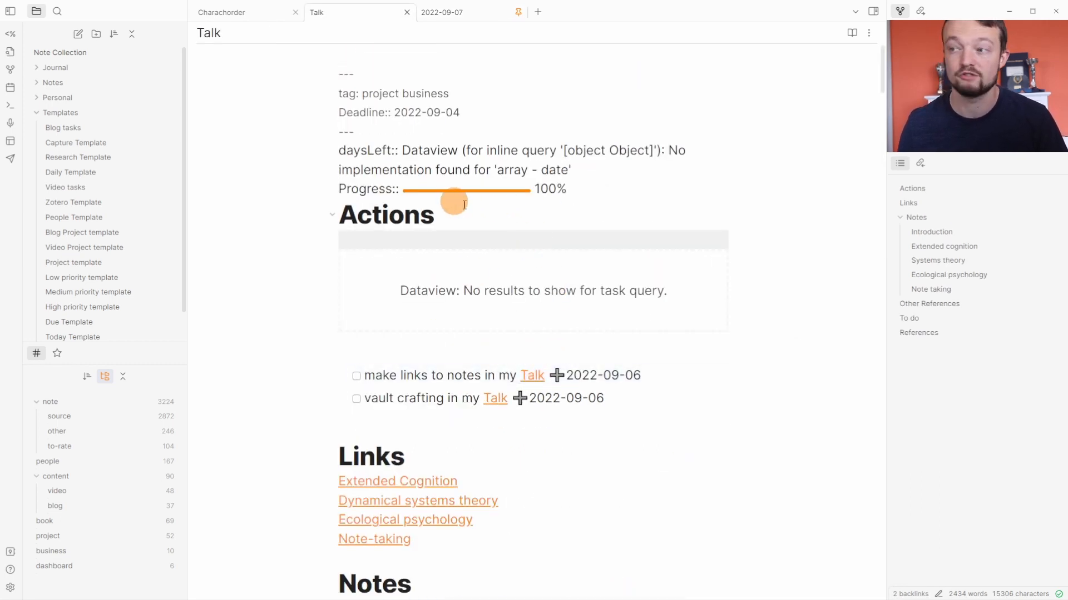
Check off the vault crafting task and close the Note-taking pane beside Talk
{"action": "scroll", "scroll_direction": "down", "scroll_amount": 3}
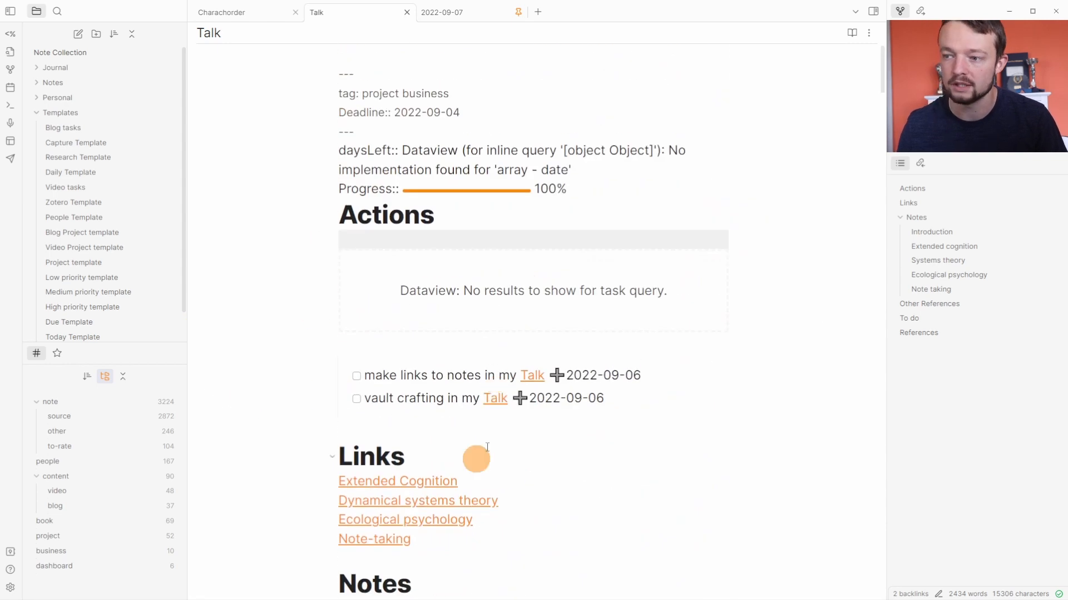
{"action": "mouse_move", "coordinate": [561, 384]}
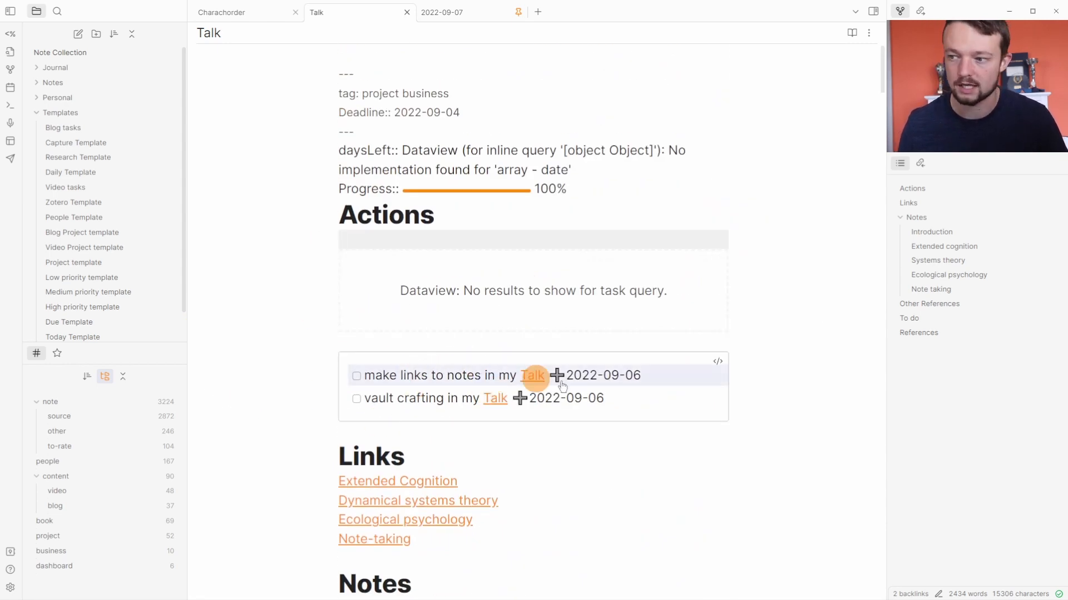
{"action": "mouse_move", "coordinate": [621, 388]}
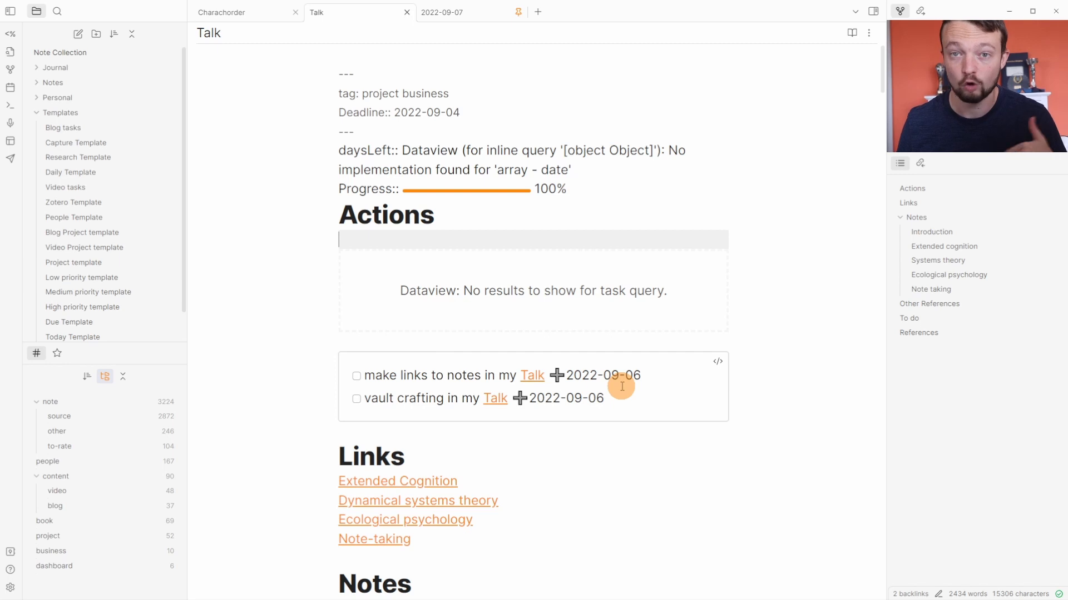
{"action": "mouse_move", "coordinate": [291, 388]}
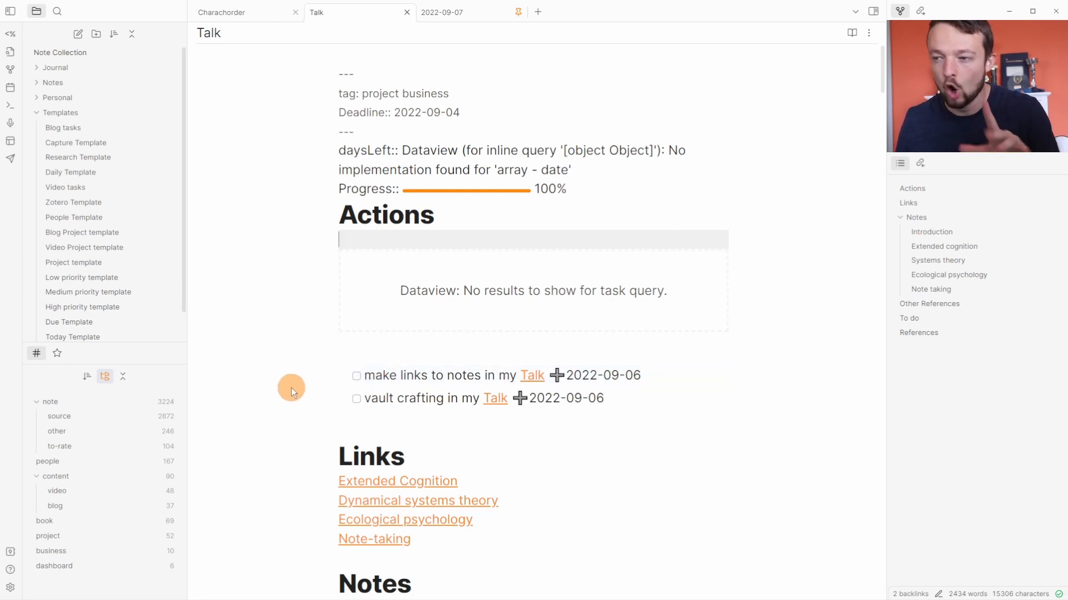
{"action": "mouse_move", "coordinate": [394, 439]}
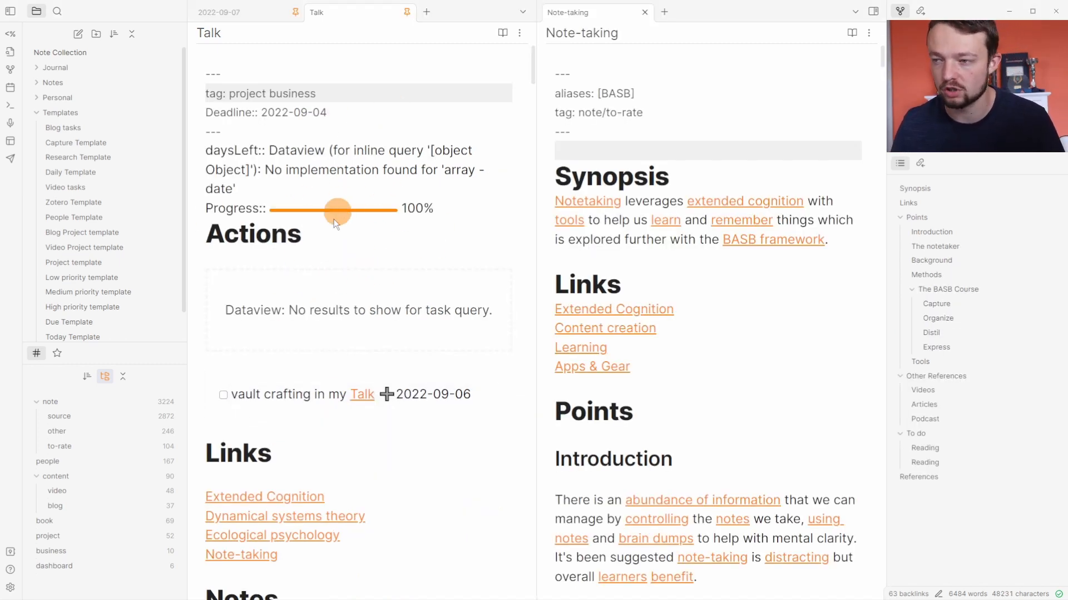
{"action": "left_click", "coordinate": [223, 394]}
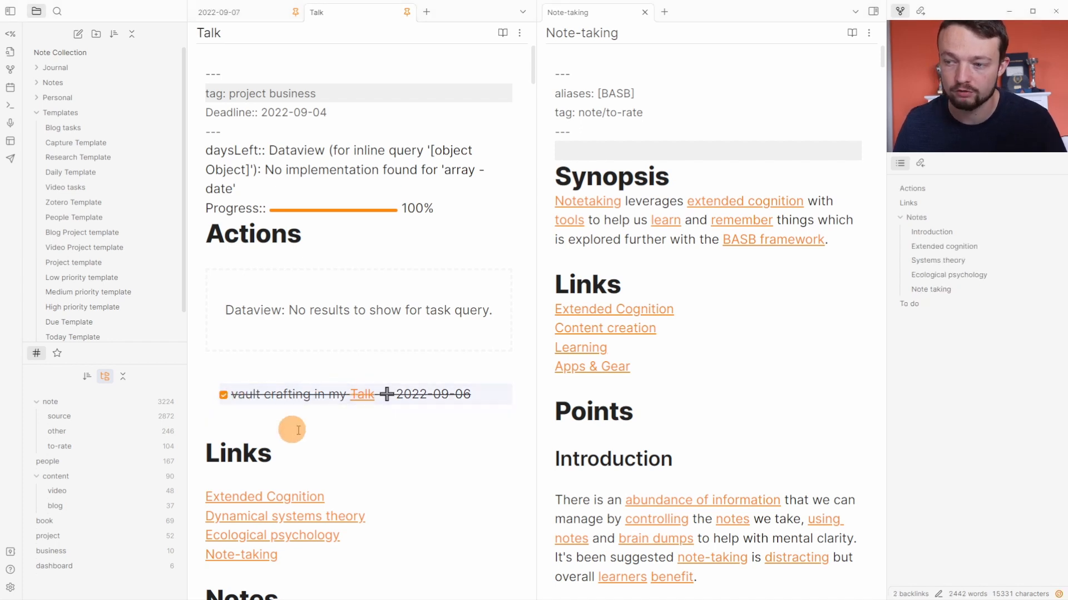
{"action": "mouse_move", "coordinate": [333, 420]}
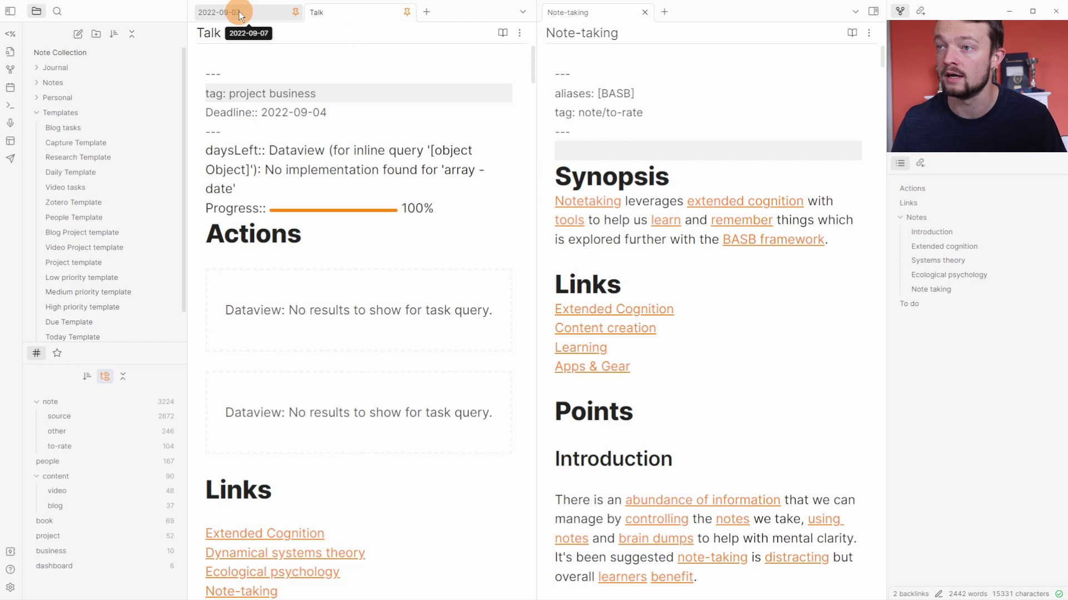
{"action": "left_click", "coordinate": [219, 12]}
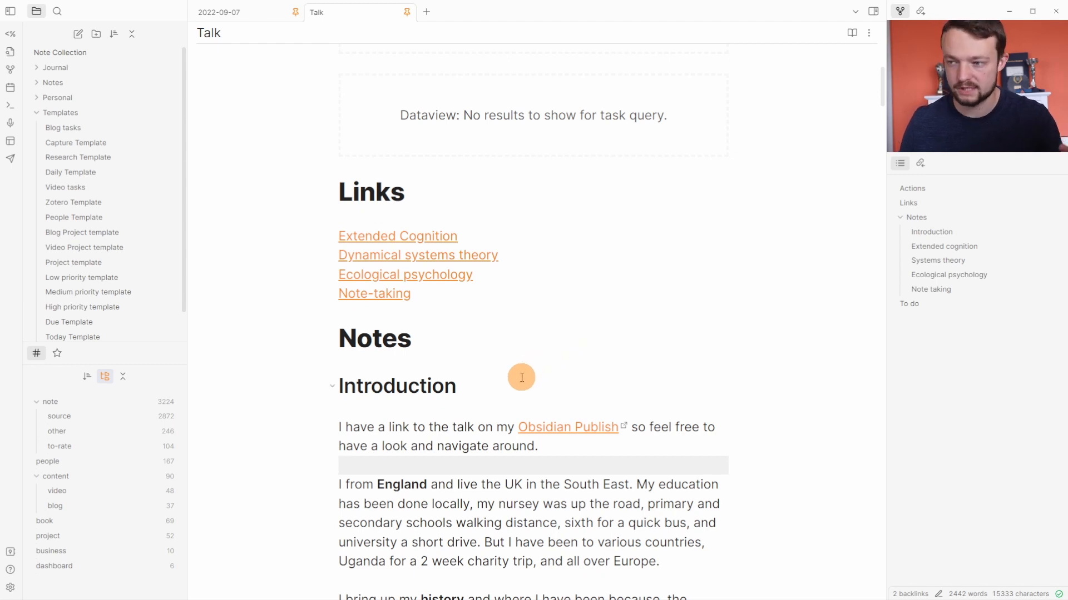
{"action": "scroll", "scroll_direction": "down", "scroll_amount": 3}
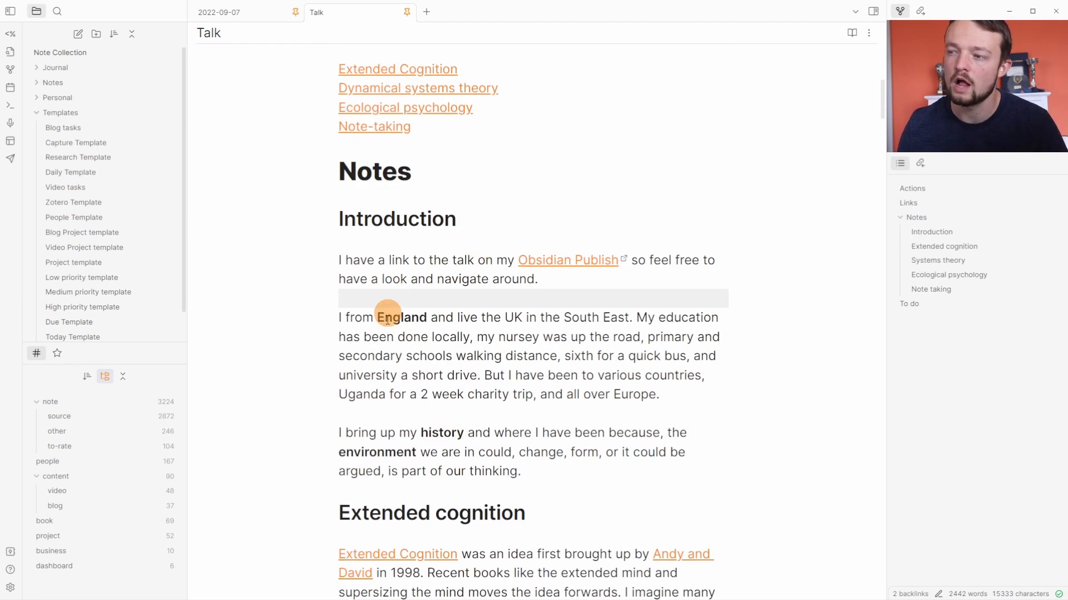
{"action": "scroll", "scroll_direction": "down", "scroll_amount": 3}
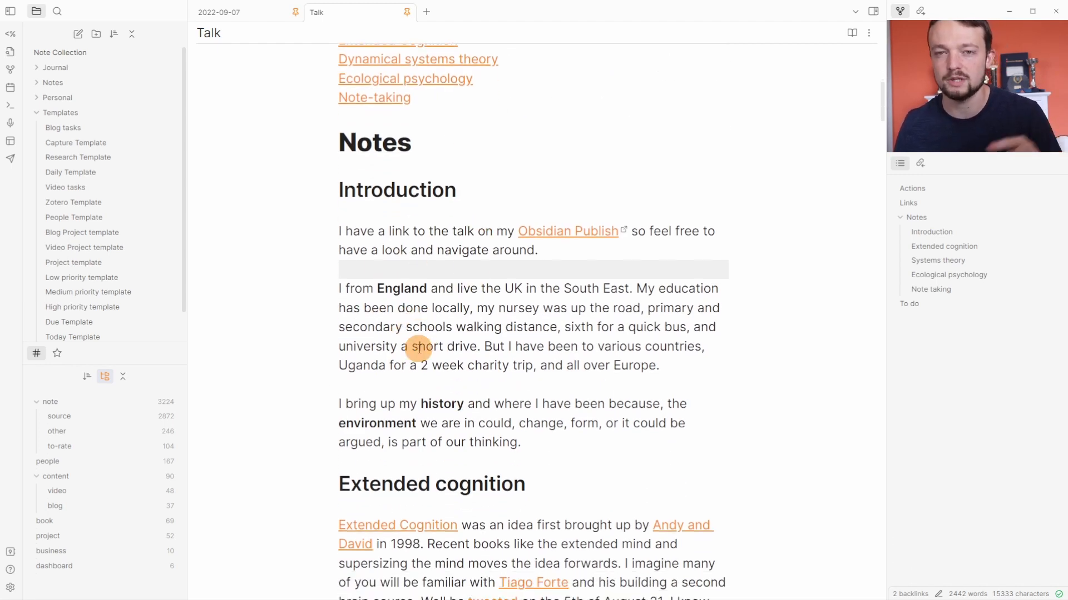
{"action": "scroll", "scroll_direction": "down", "scroll_amount": 3}
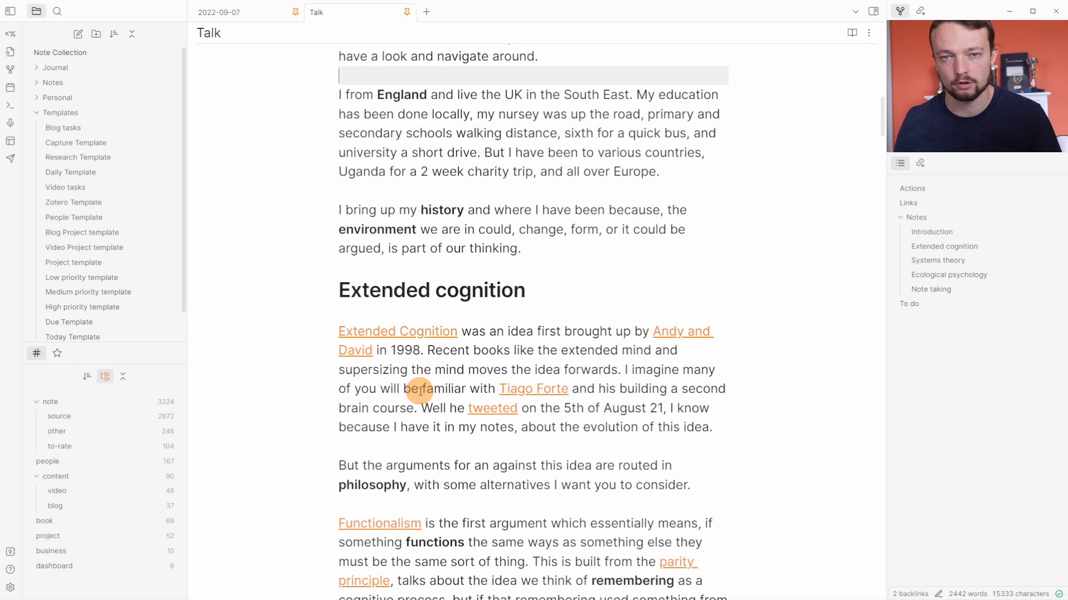
{"action": "scroll", "scroll_direction": "down", "scroll_amount": 3}
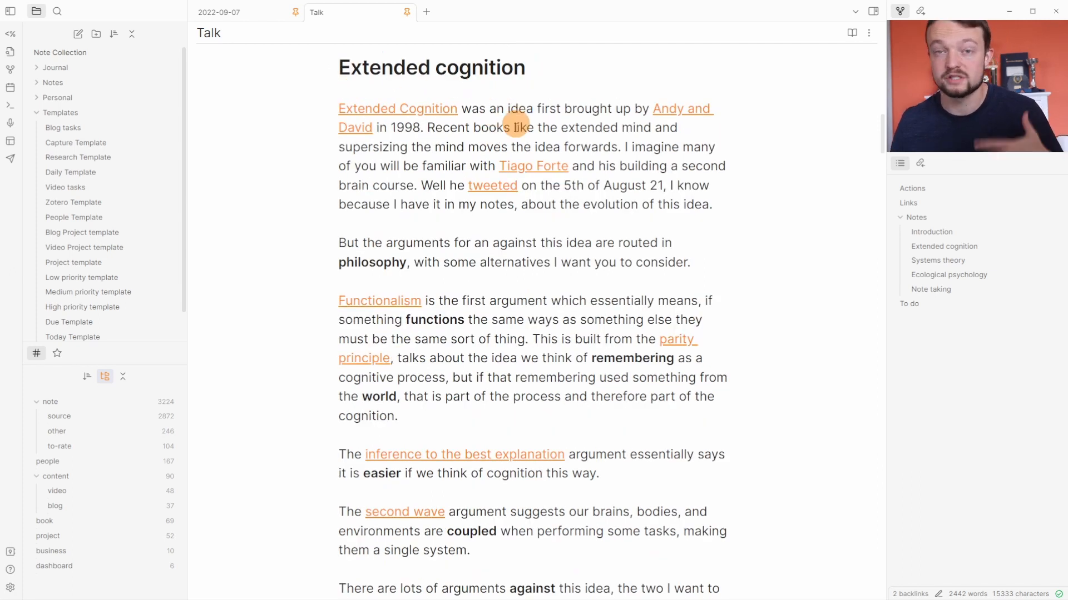
{"action": "mouse_move", "coordinate": [498, 132]}
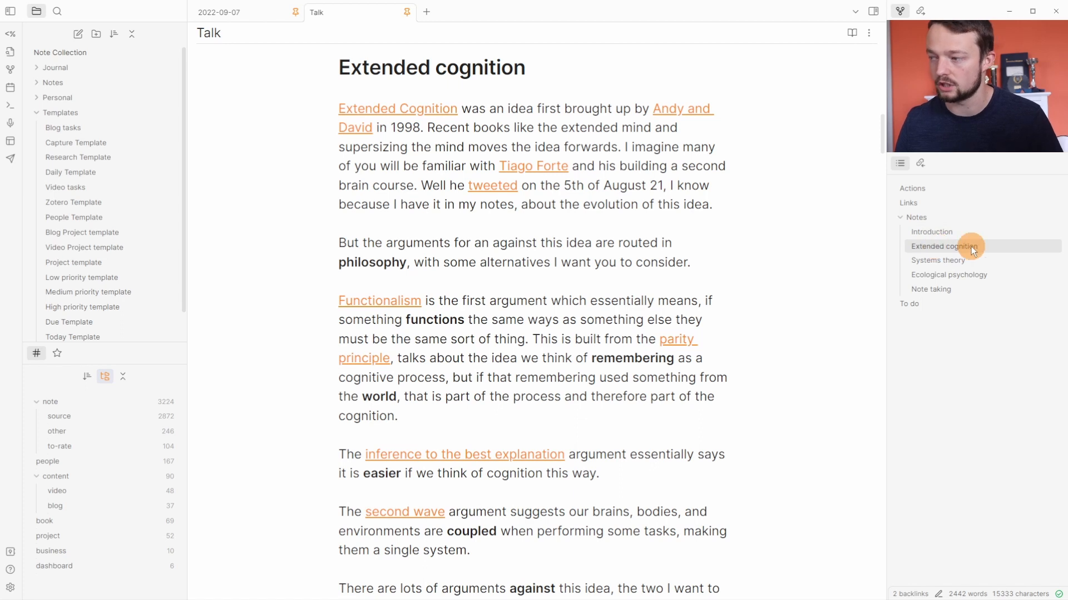
{"action": "mouse_move", "coordinate": [980, 275]}
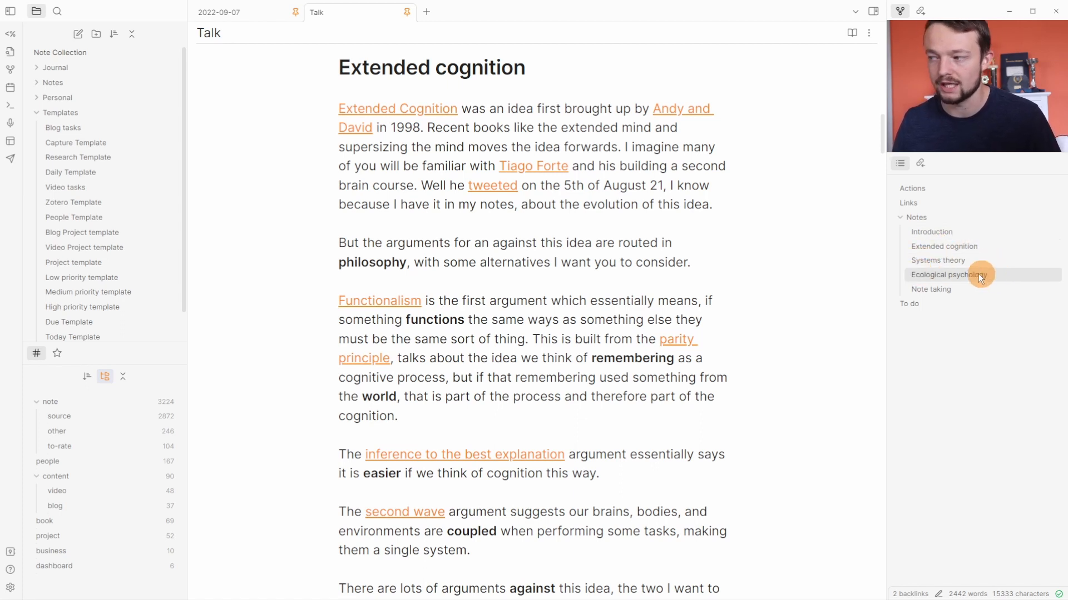
{"action": "mouse_move", "coordinate": [944, 294]}
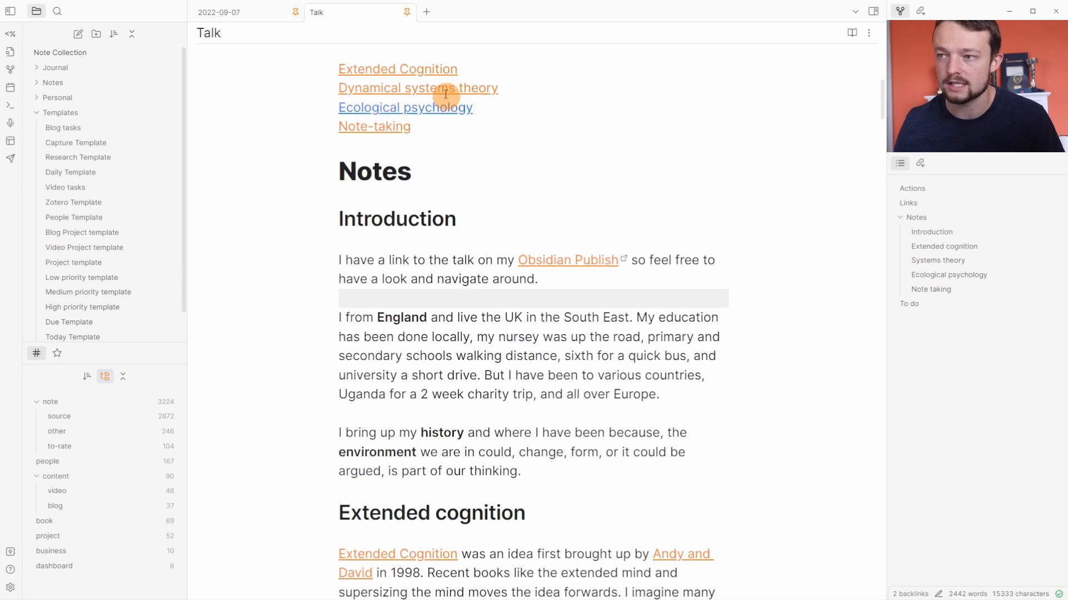
{"action": "scroll", "scroll_direction": "down", "scroll_amount": 3}
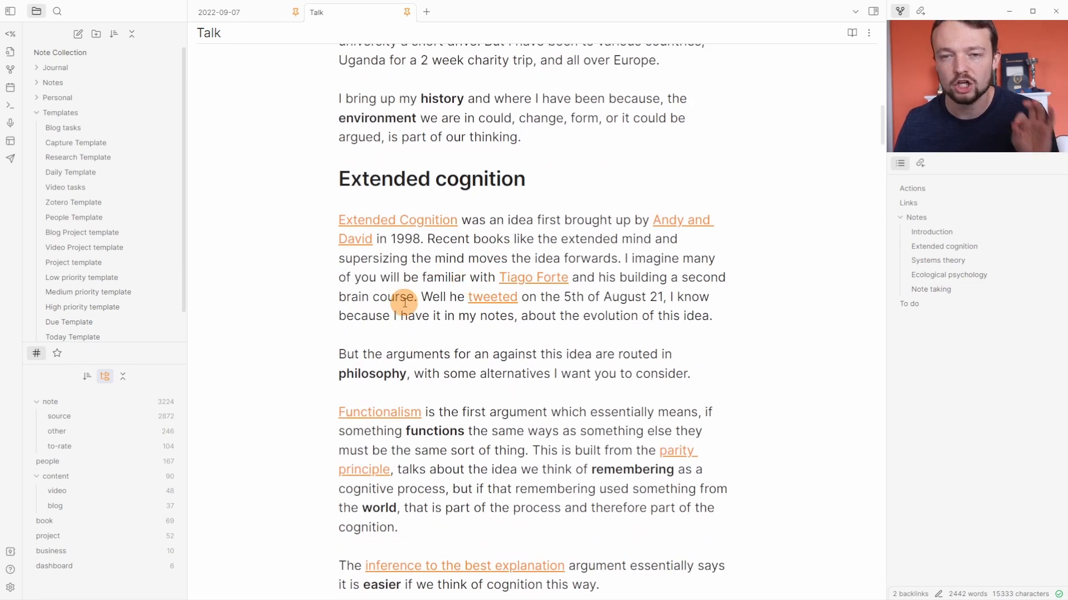
{"action": "scroll", "scroll_direction": "down", "scroll_amount": 3}
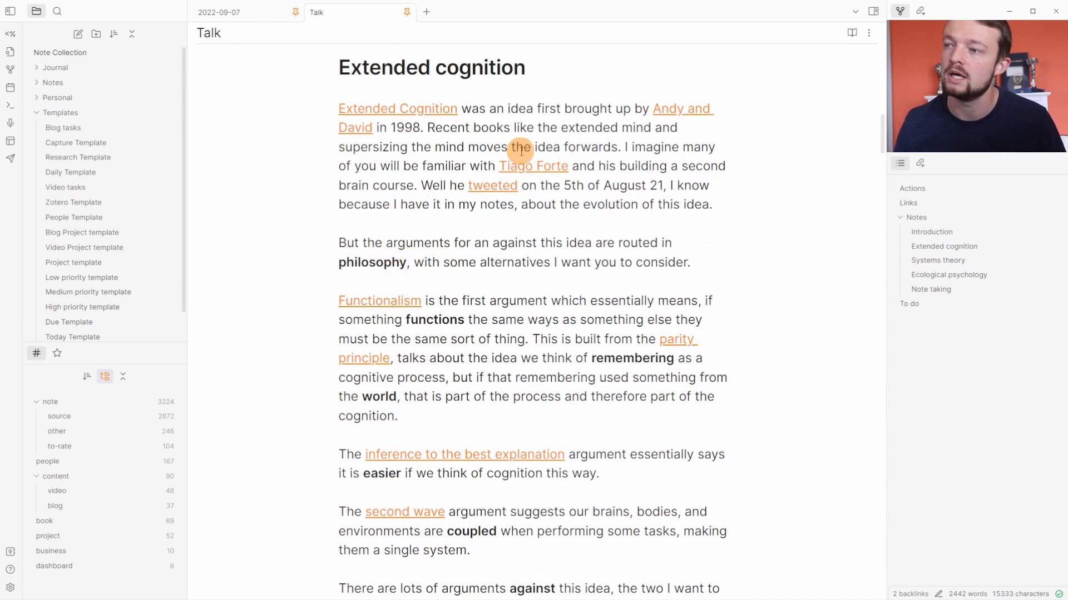
{"action": "mouse_move", "coordinate": [488, 186]}
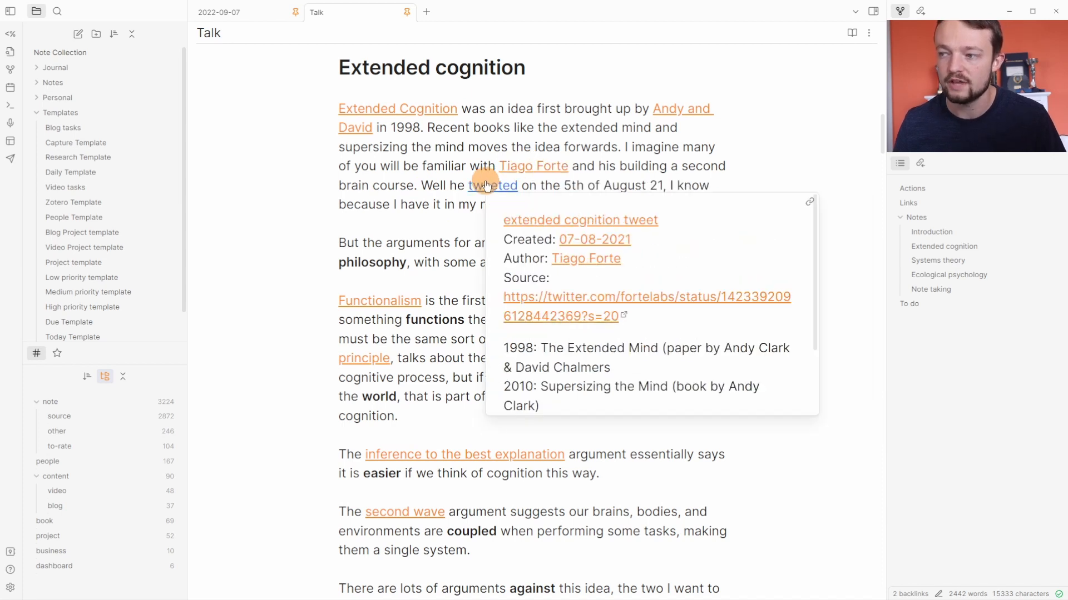
{"action": "scroll", "scroll_direction": "down", "scroll_amount": 3}
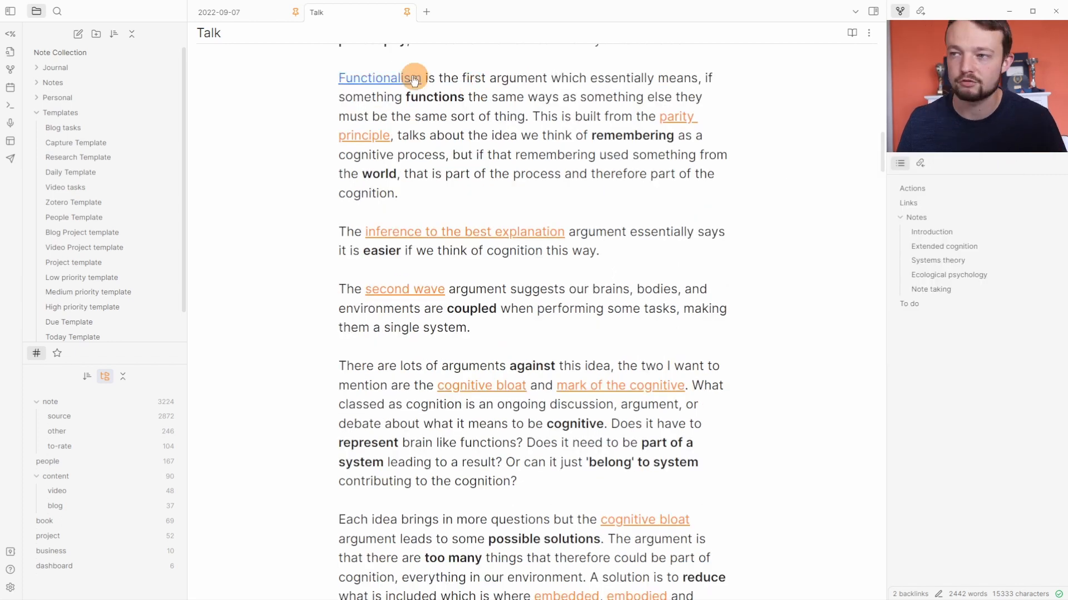
{"action": "mouse_move", "coordinate": [379, 78]}
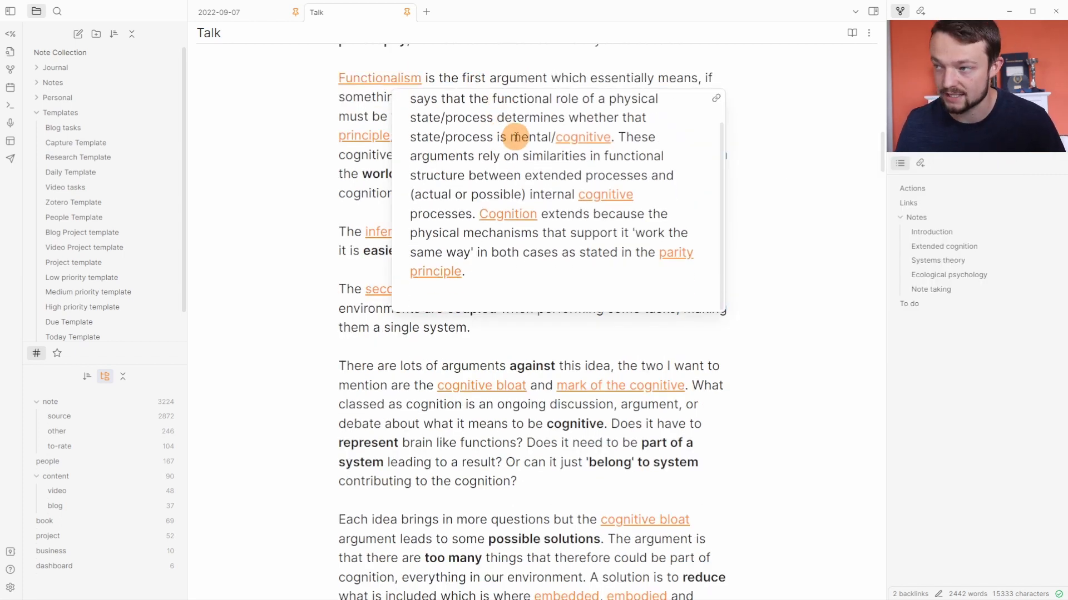
{"action": "mouse_move", "coordinate": [438, 232]}
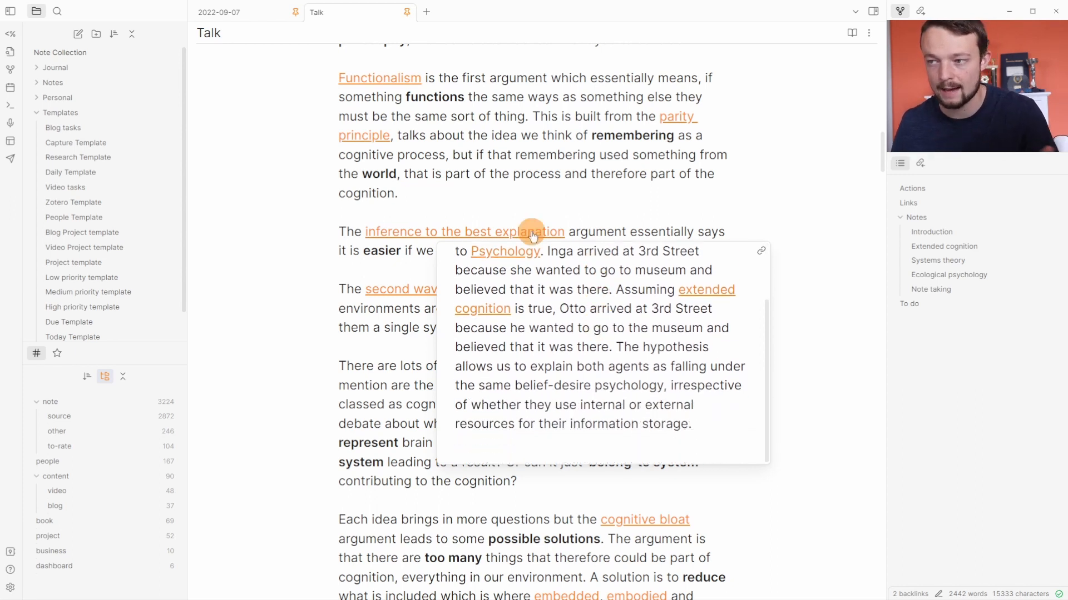
Open the 'inference to the best explanation' paragraph of Extended Cognition in a new tab
{"action": "left_click", "coordinate": [526, 232]}
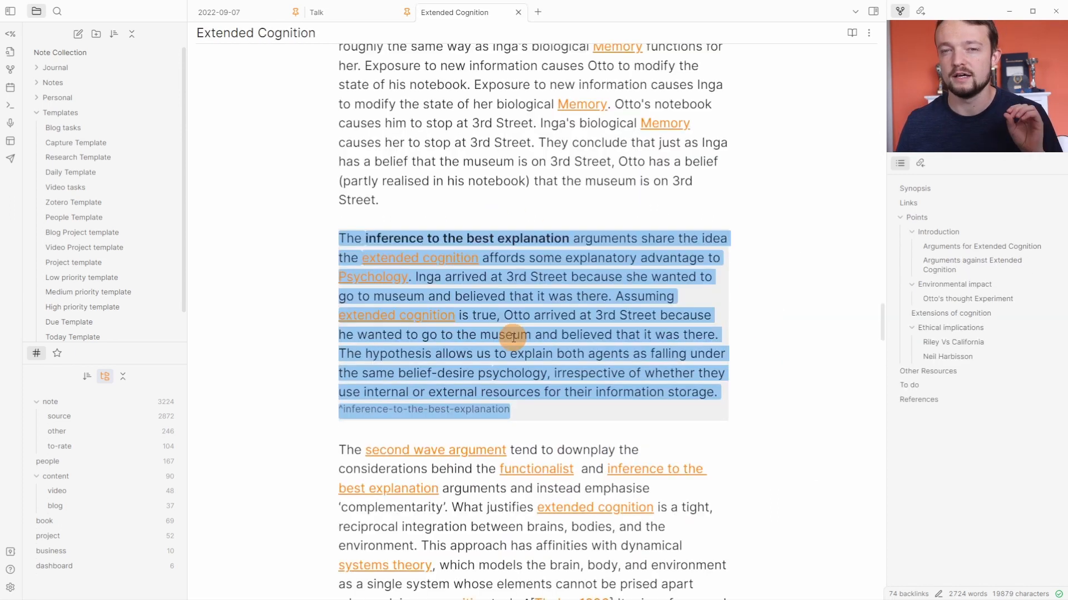
{"action": "mouse_move", "coordinate": [251, 67]}
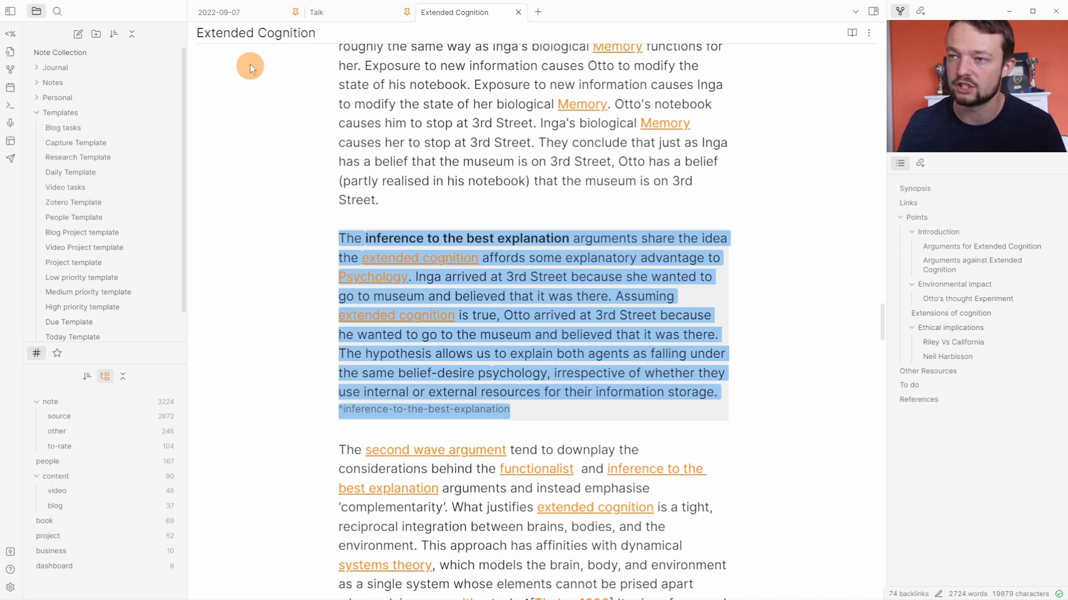
{"action": "mouse_move", "coordinate": [297, 77]}
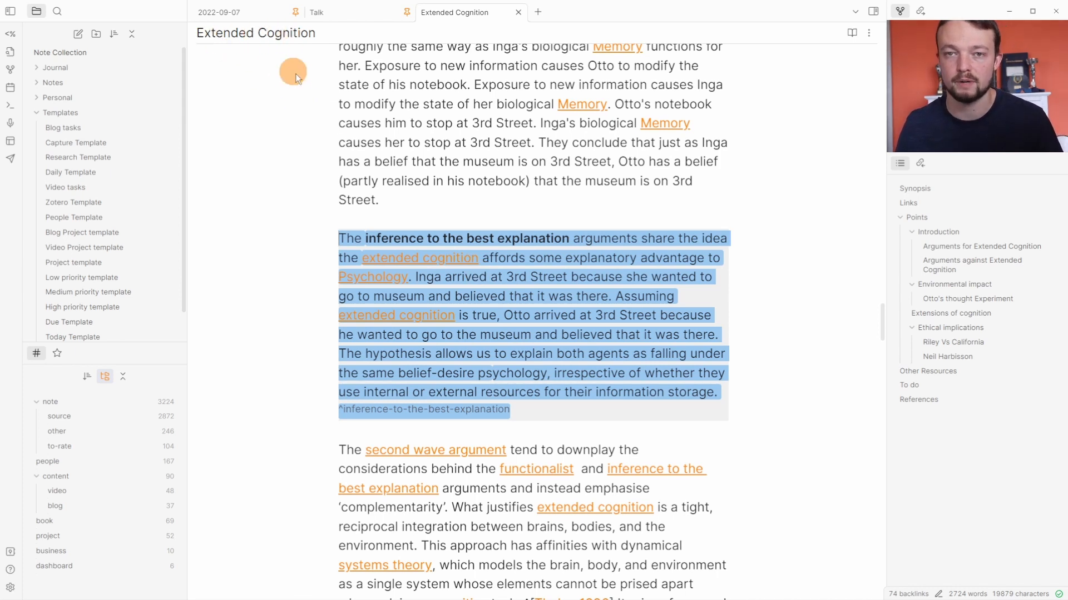
{"action": "left_click", "coordinate": [515, 315]}
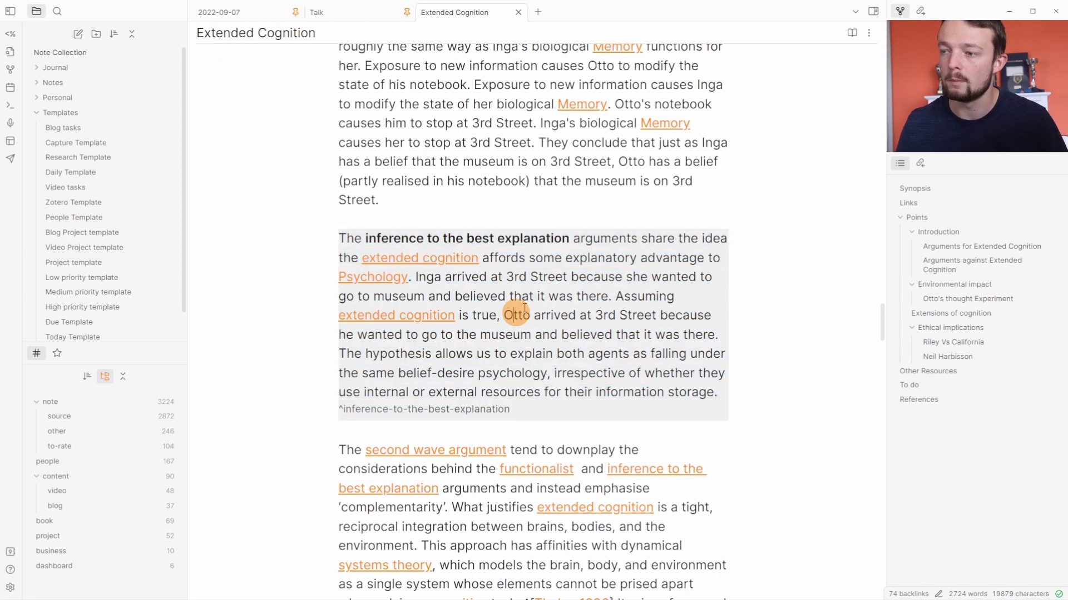
{"action": "mouse_move", "coordinate": [520, 335]}
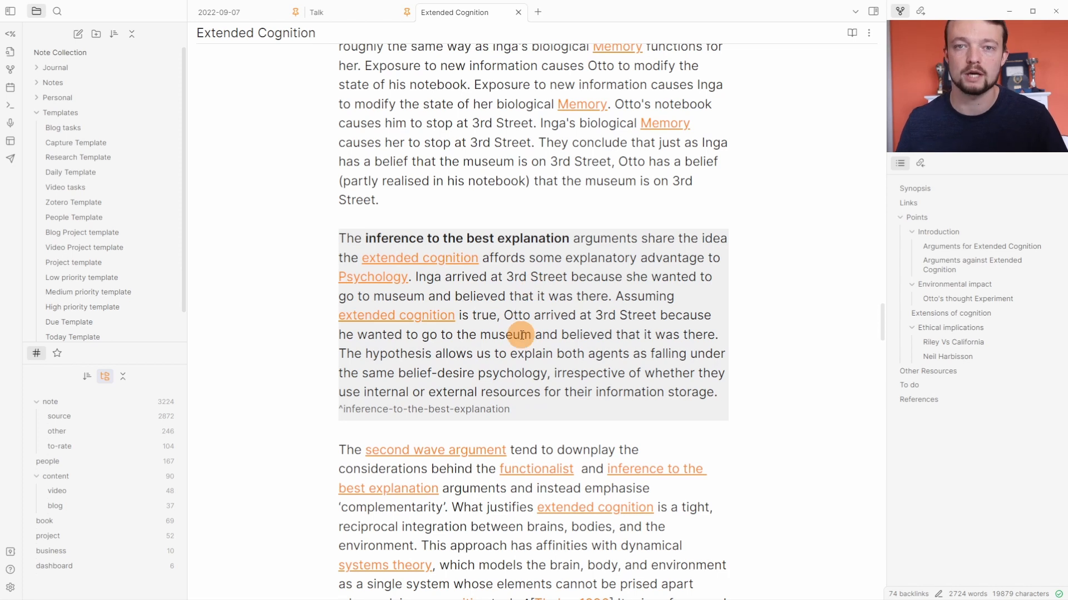
{"action": "left_click", "coordinate": [316, 12]}
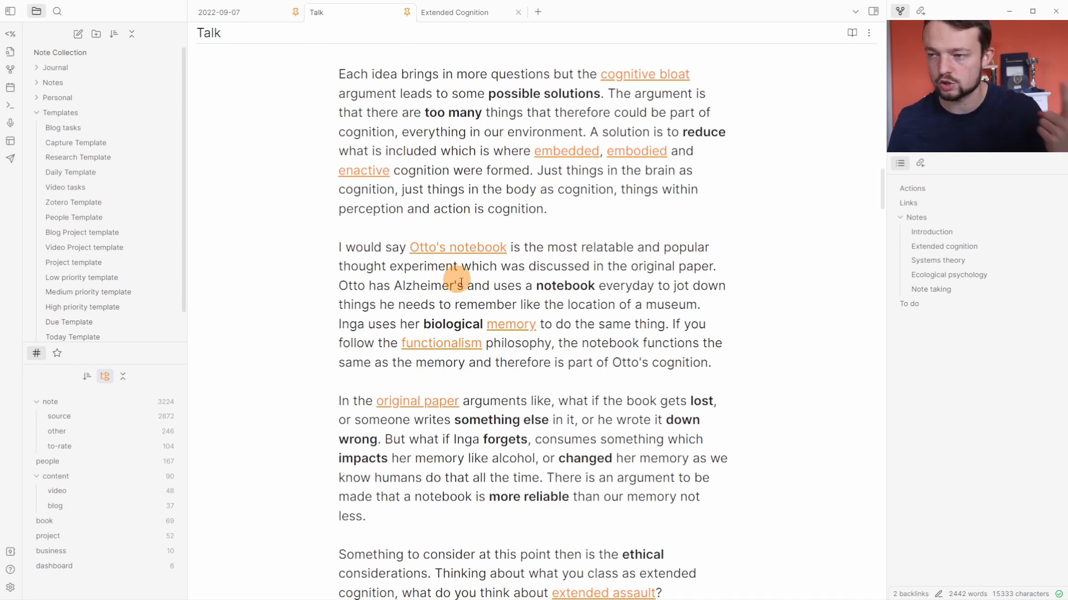
{"action": "mouse_move", "coordinate": [460, 249]}
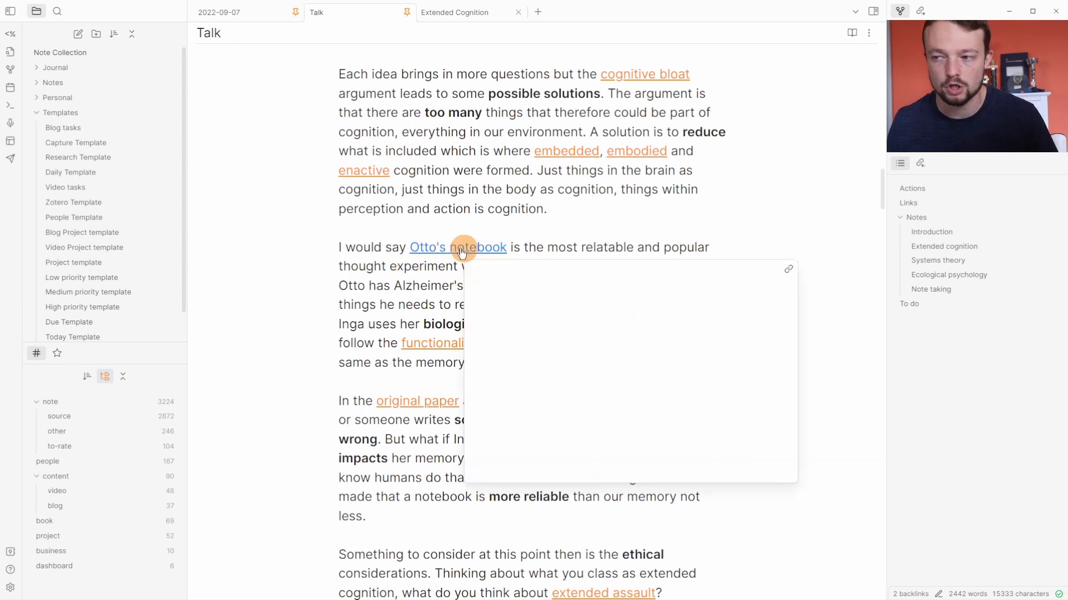
{"action": "mouse_move", "coordinate": [404, 279]}
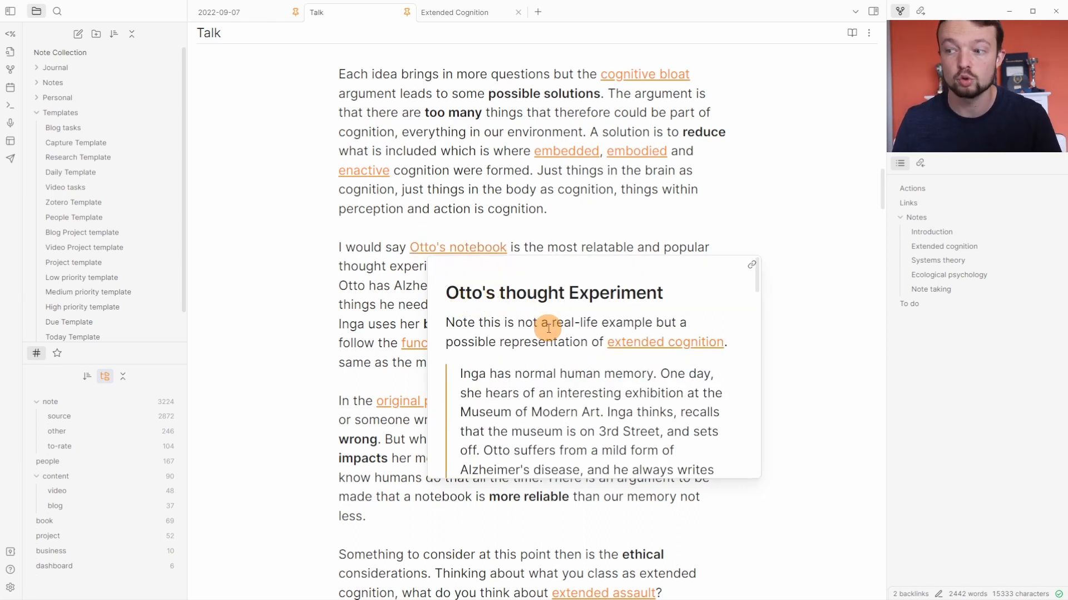
Scroll the Otto's thought Experiment hover preview down to its references
{"action": "scroll", "scroll_direction": "down", "scroll_amount": 3}
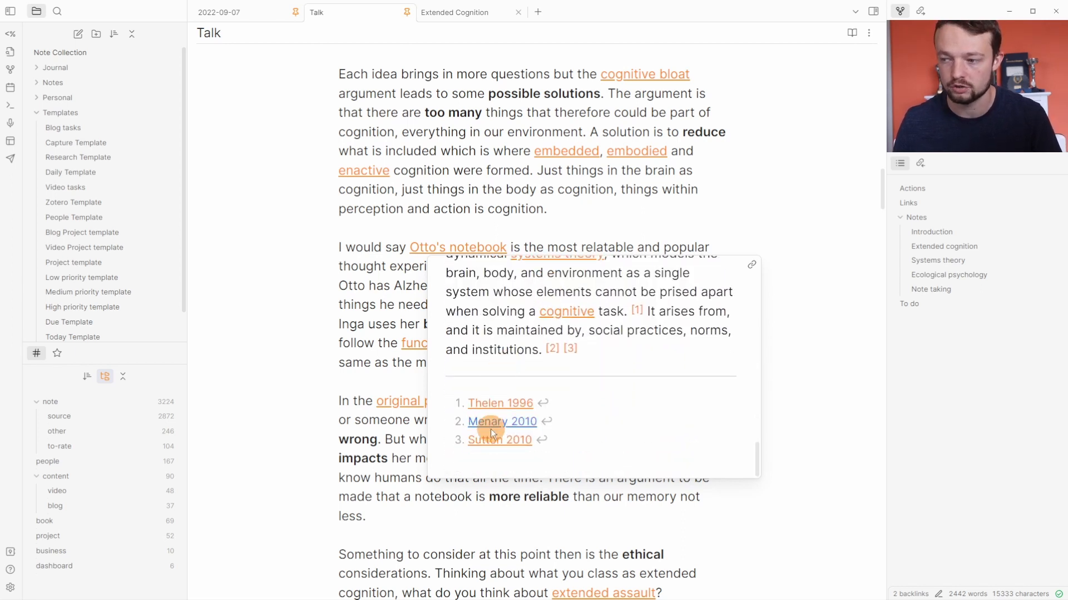
{"action": "mouse_move", "coordinate": [501, 404]}
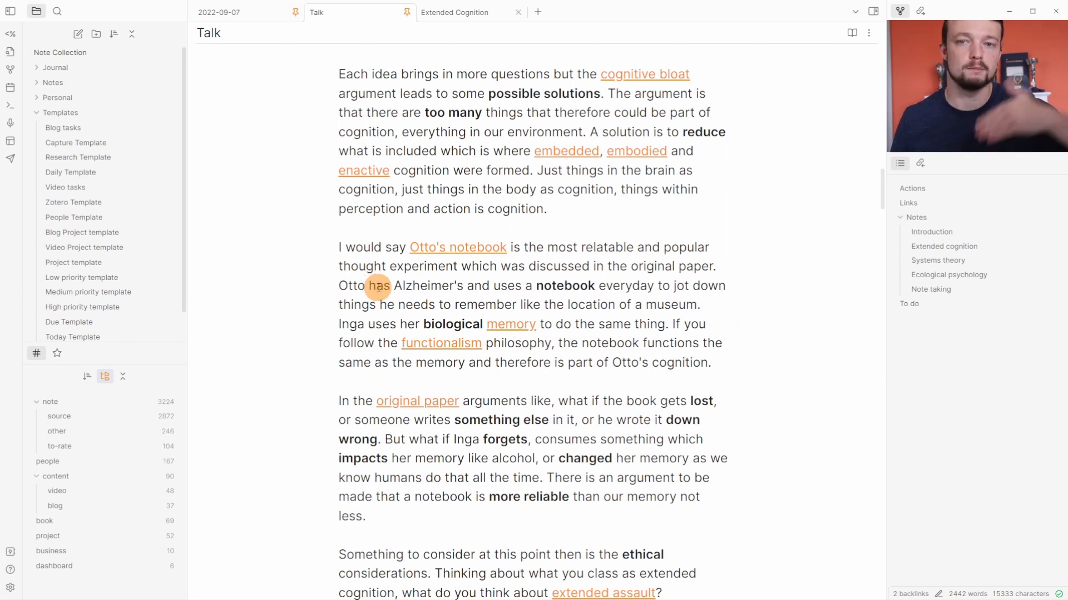
{"action": "mouse_move", "coordinate": [440, 287]}
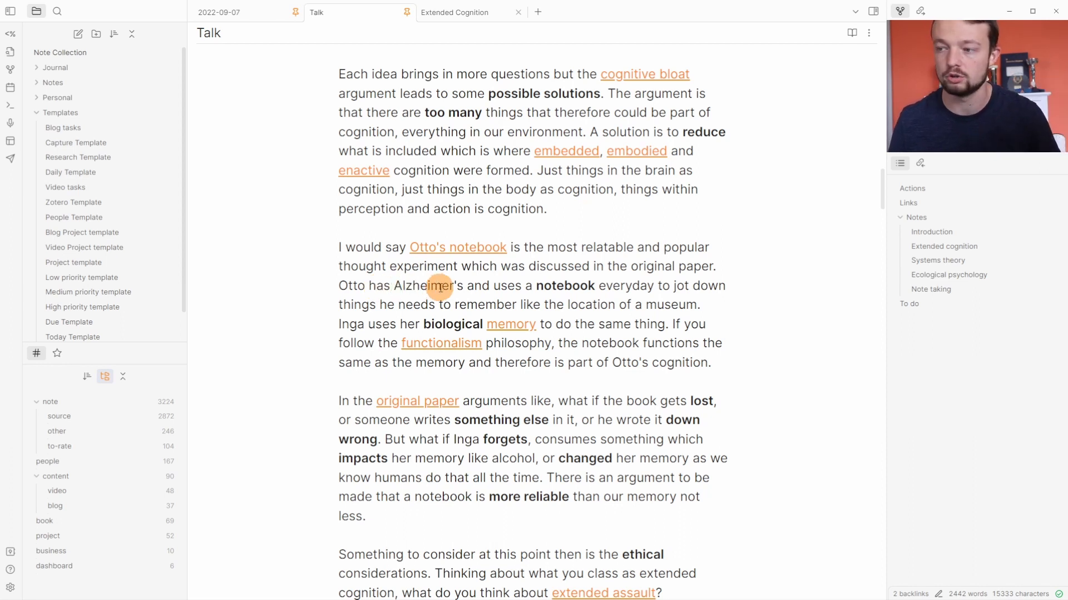
{"action": "scroll", "scroll_direction": "down", "scroll_amount": 3}
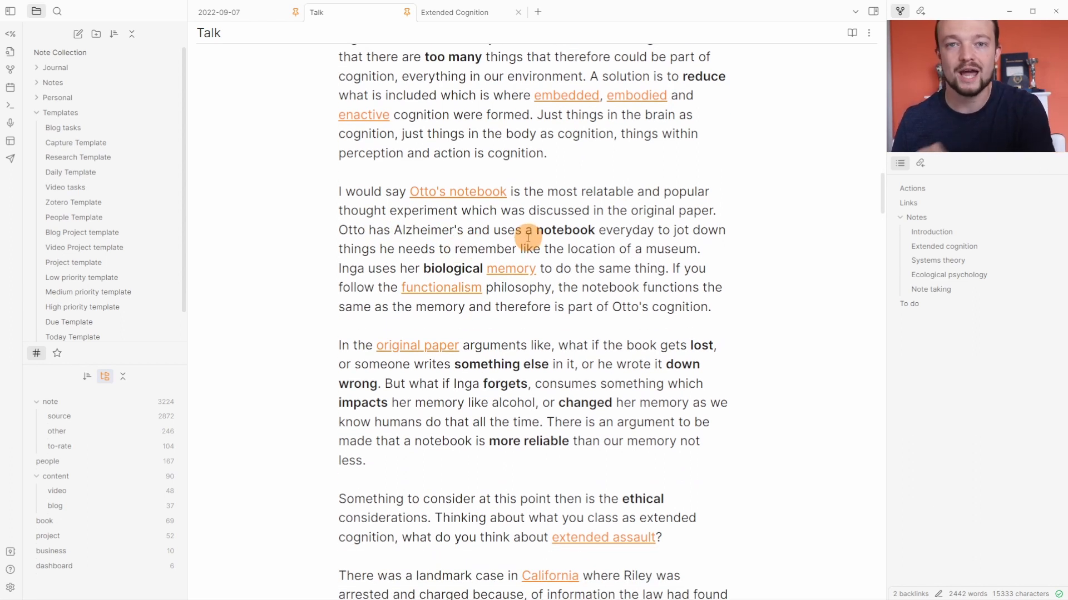
{"action": "mouse_move", "coordinate": [457, 191]}
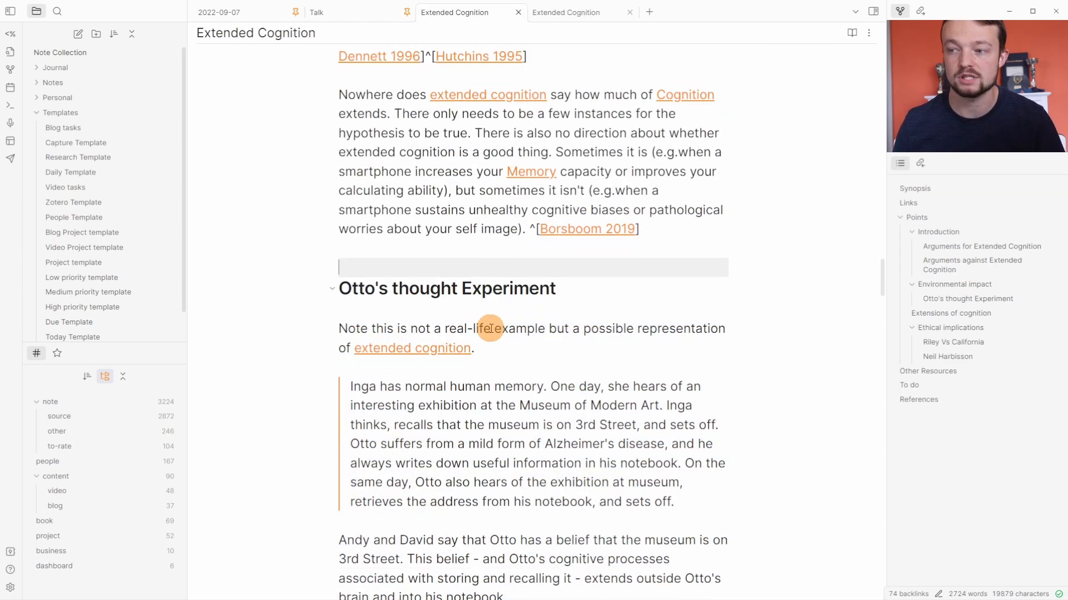
{"action": "scroll", "scroll_direction": "down", "scroll_amount": 3}
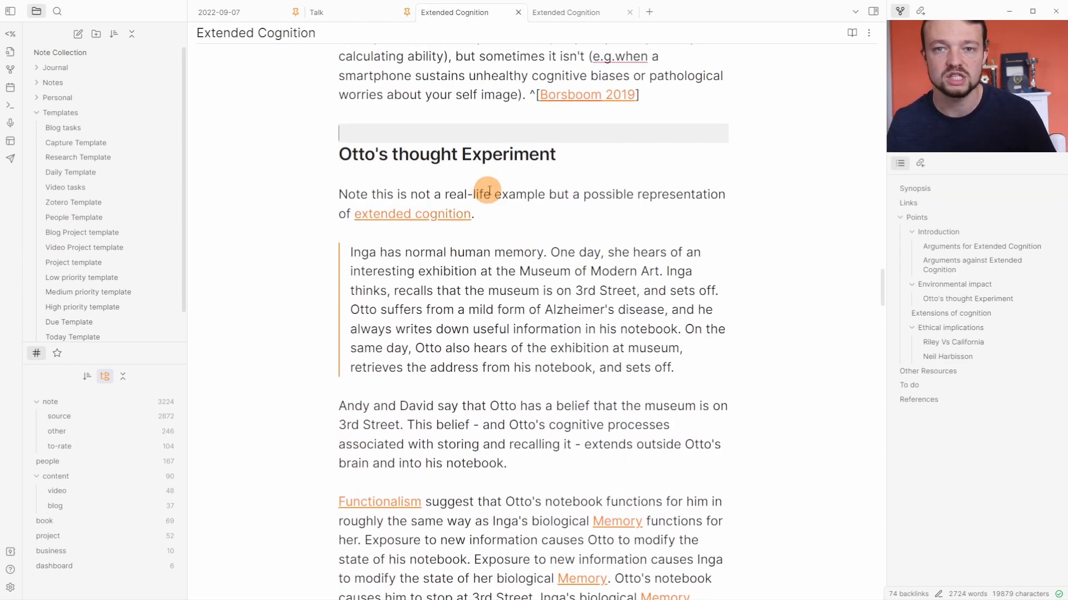
{"action": "scroll", "scroll_direction": "down", "scroll_amount": 3}
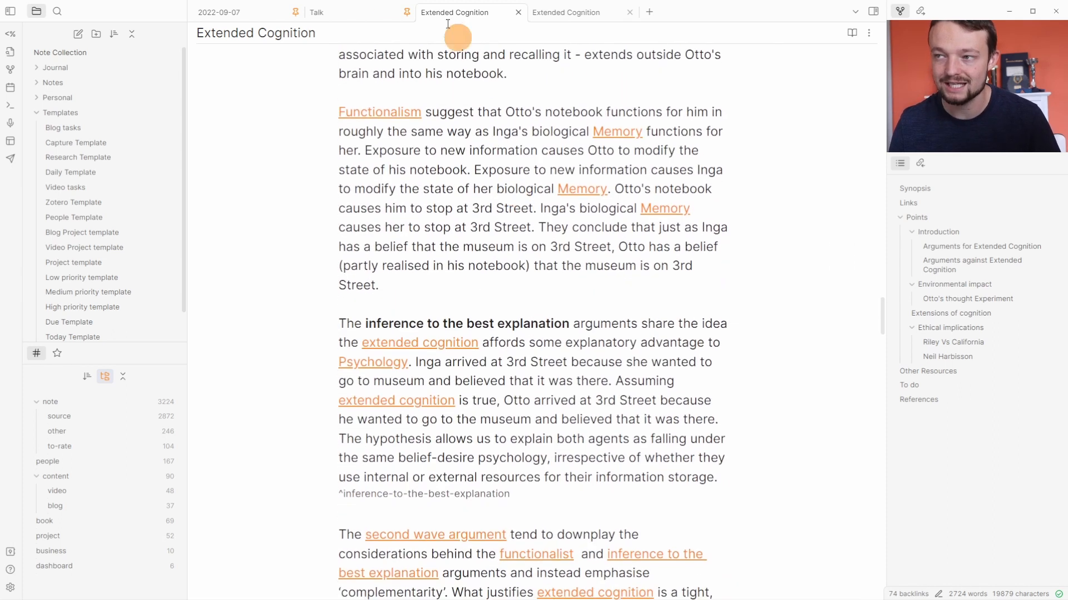
{"action": "left_click", "coordinate": [316, 12]}
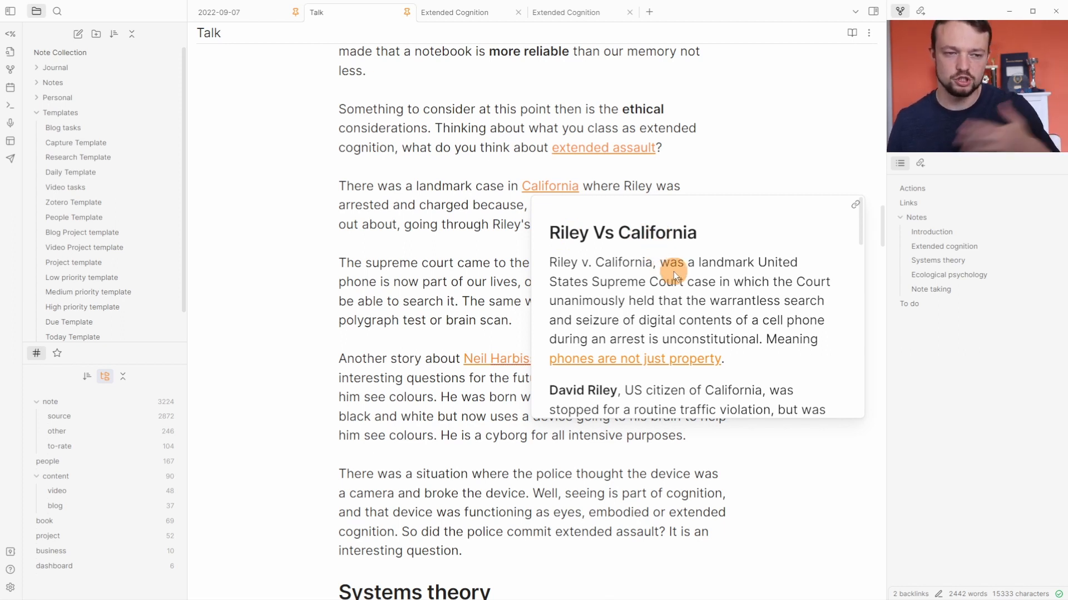
{"action": "mouse_move", "coordinate": [657, 334]}
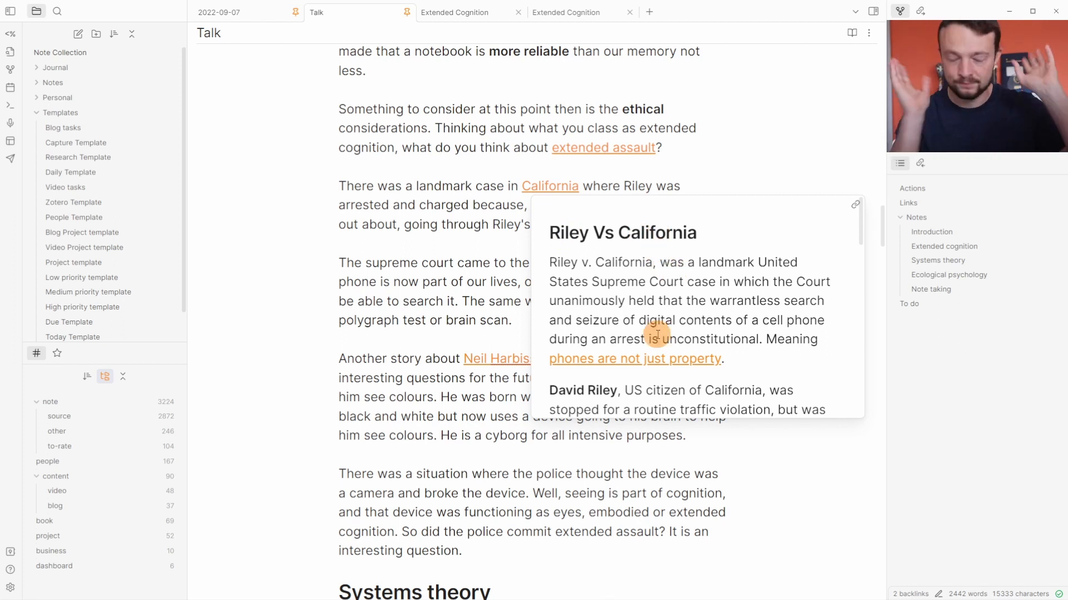
{"action": "mouse_move", "coordinate": [610, 268]}
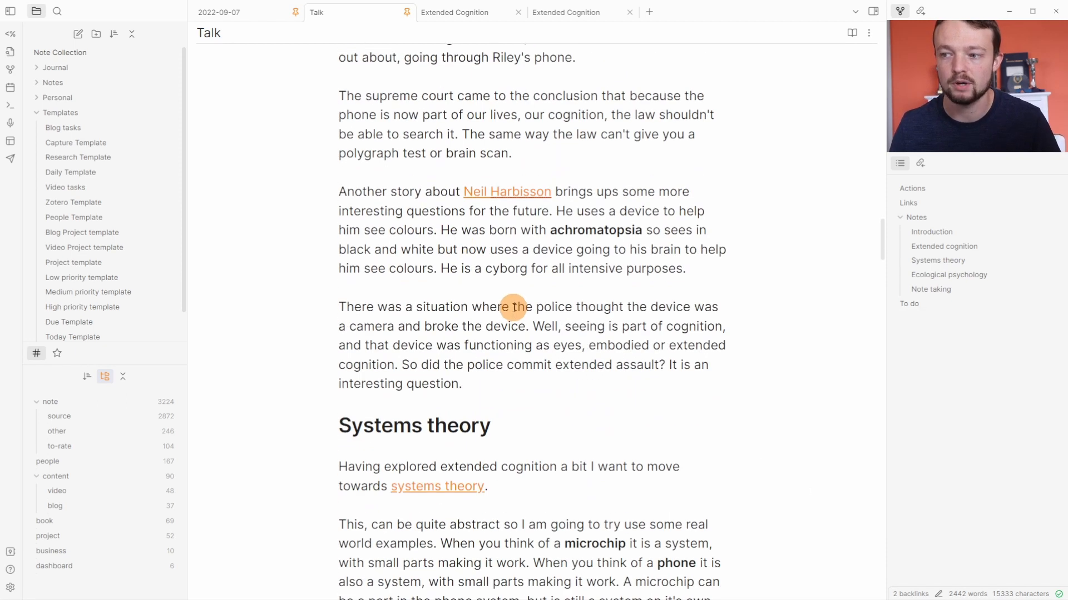
Scroll through the Talk note past the Riley Vs California and Systems theory sections
{"action": "scroll", "scroll_direction": "down", "scroll_amount": 3}
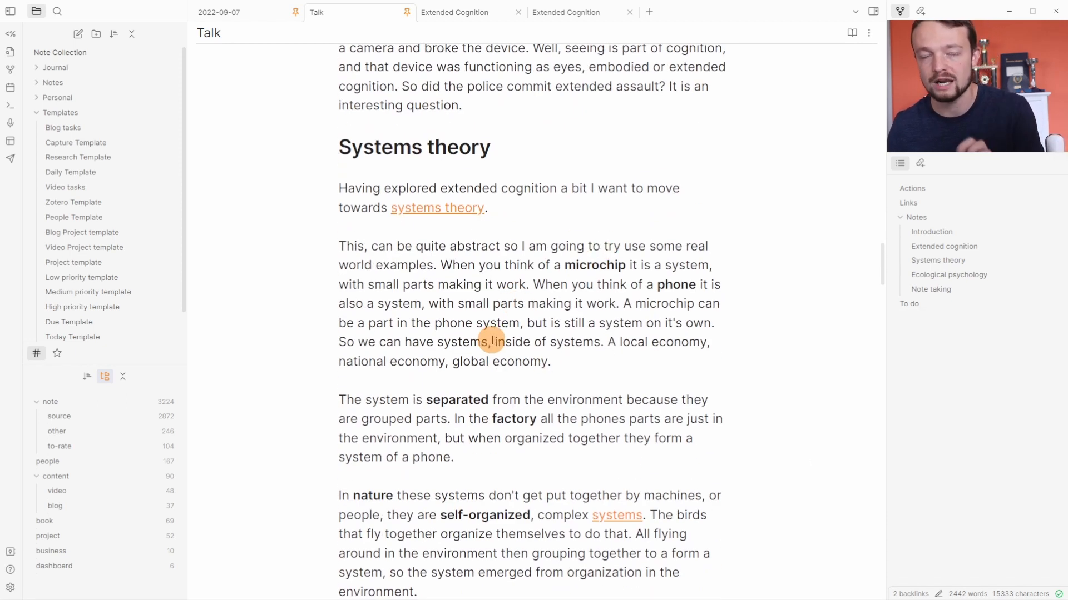
{"action": "scroll", "scroll_direction": "down", "scroll_amount": 3}
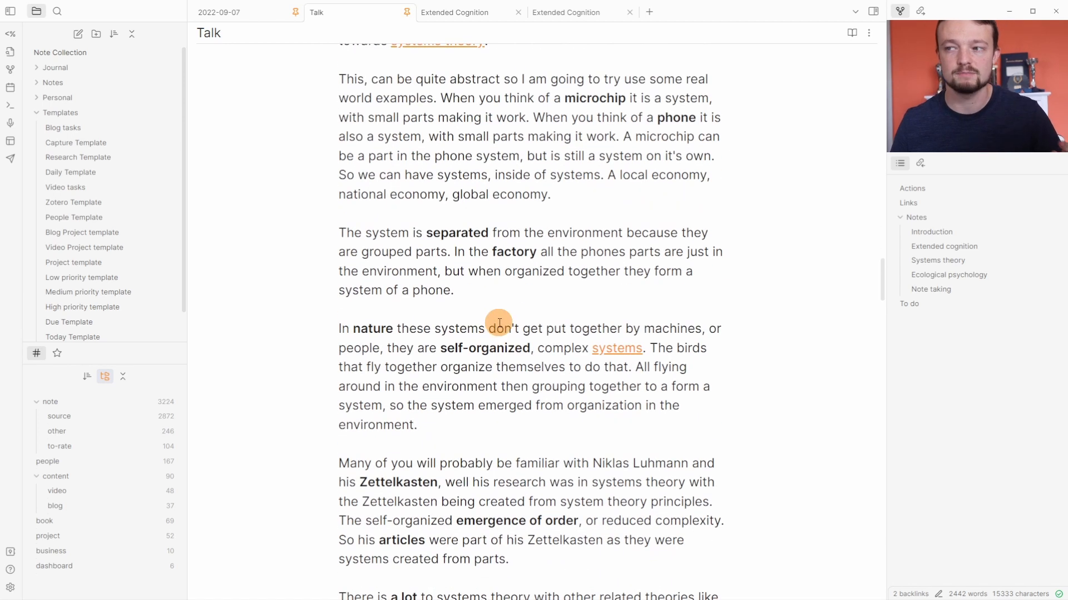
{"action": "scroll", "scroll_direction": "down", "scroll_amount": 3}
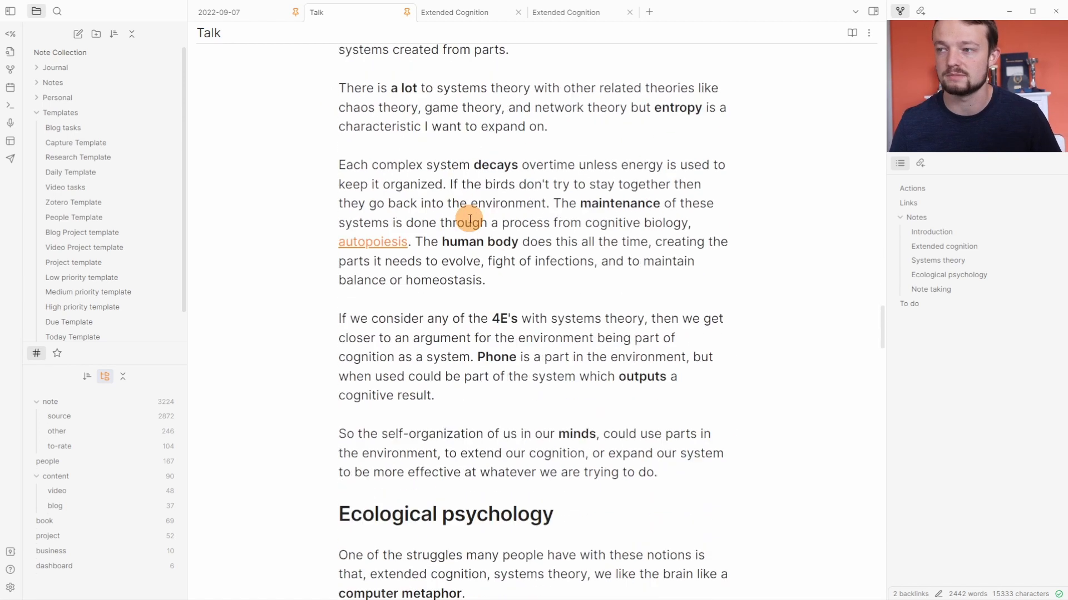
{"action": "scroll", "scroll_direction": "down", "scroll_amount": 3}
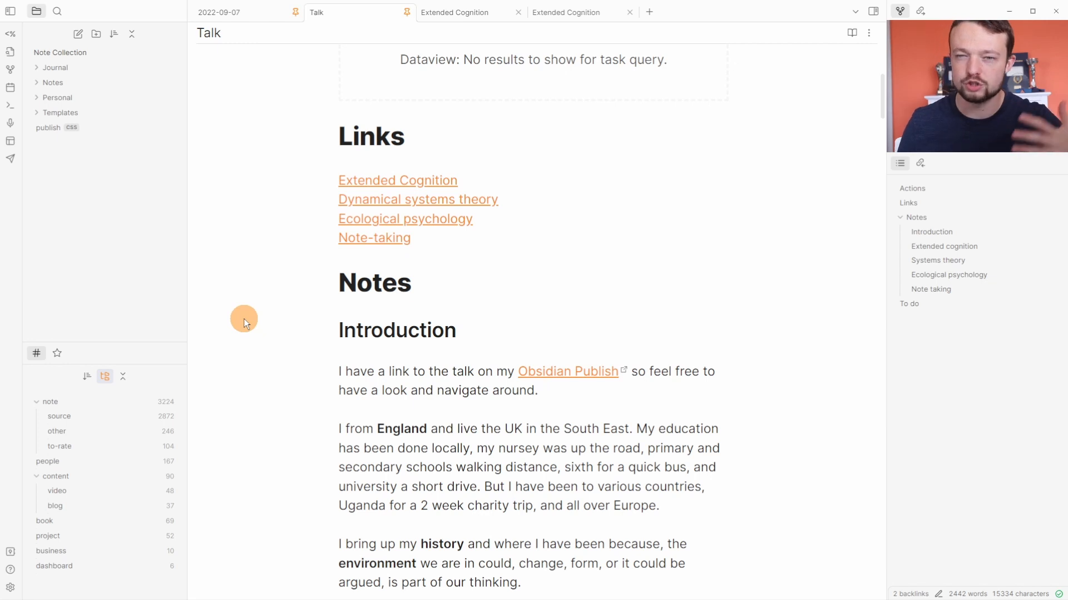
{"action": "mouse_move", "coordinate": [387, 310]}
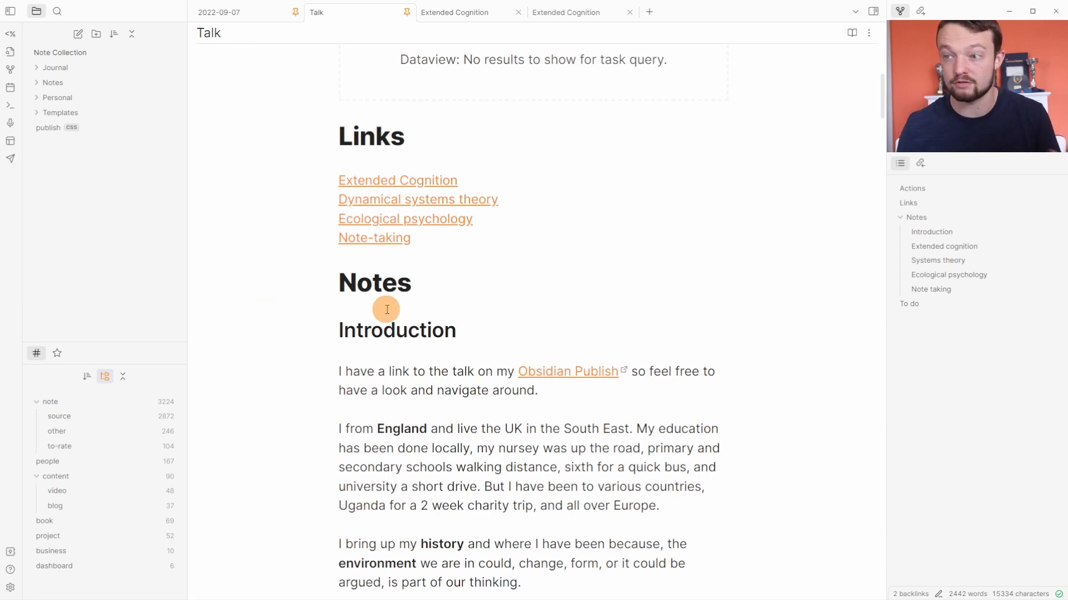
{"action": "scroll", "scroll_direction": "down", "scroll_amount": 3}
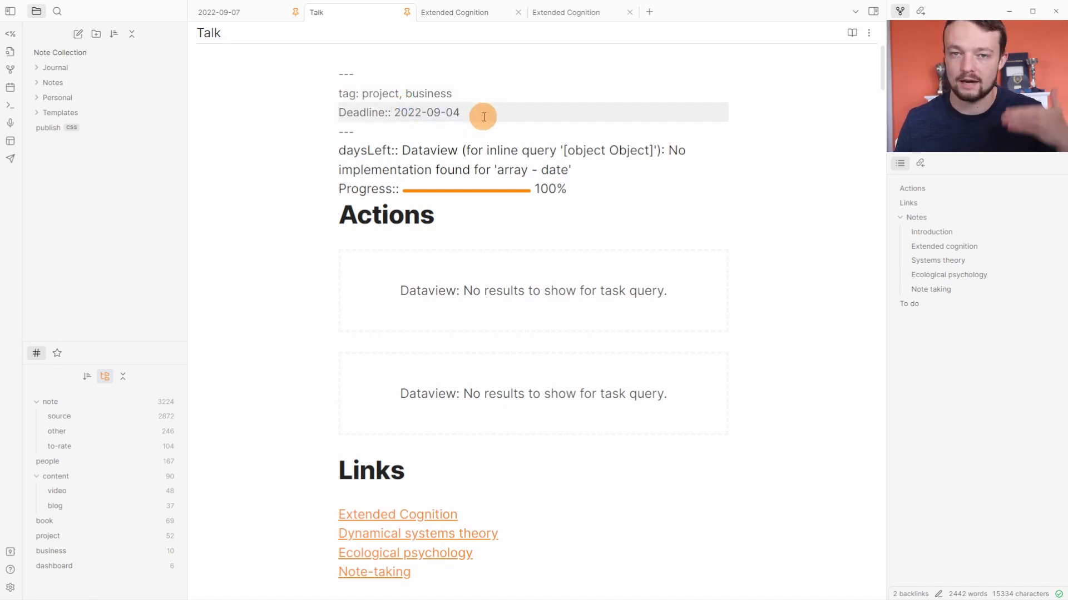
{"action": "scroll", "scroll_direction": "down", "scroll_amount": 3}
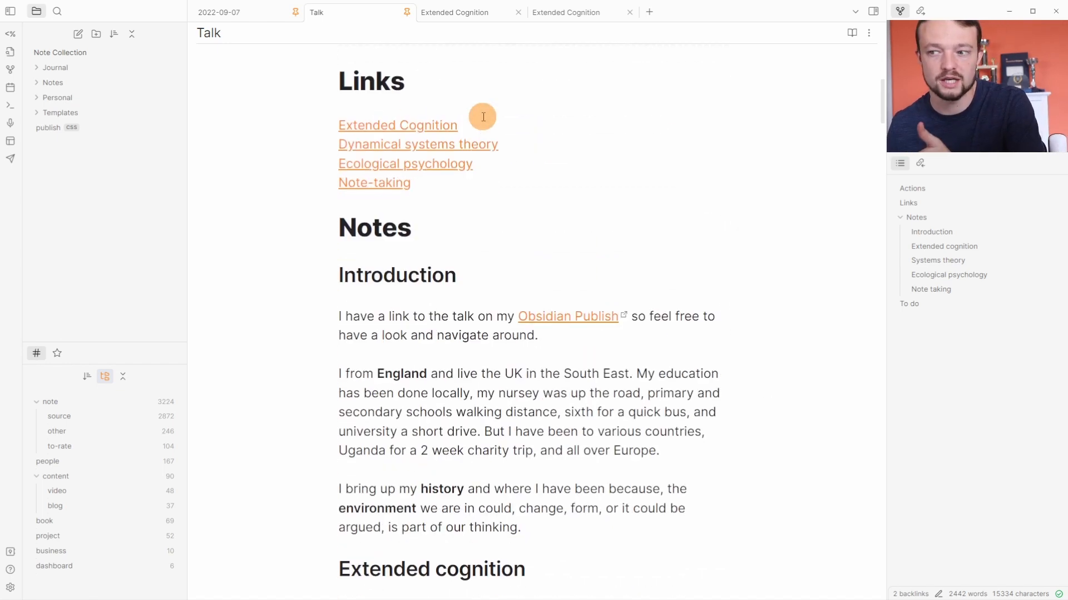
{"action": "scroll", "scroll_direction": "down", "scroll_amount": 3}
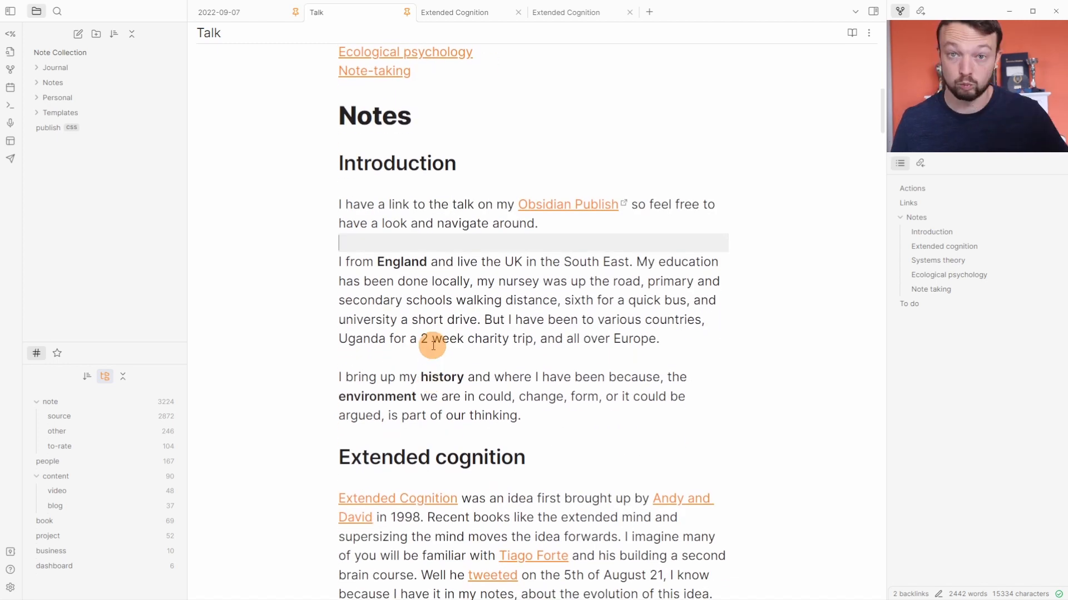
{"action": "scroll", "scroll_direction": "down", "scroll_amount": 3}
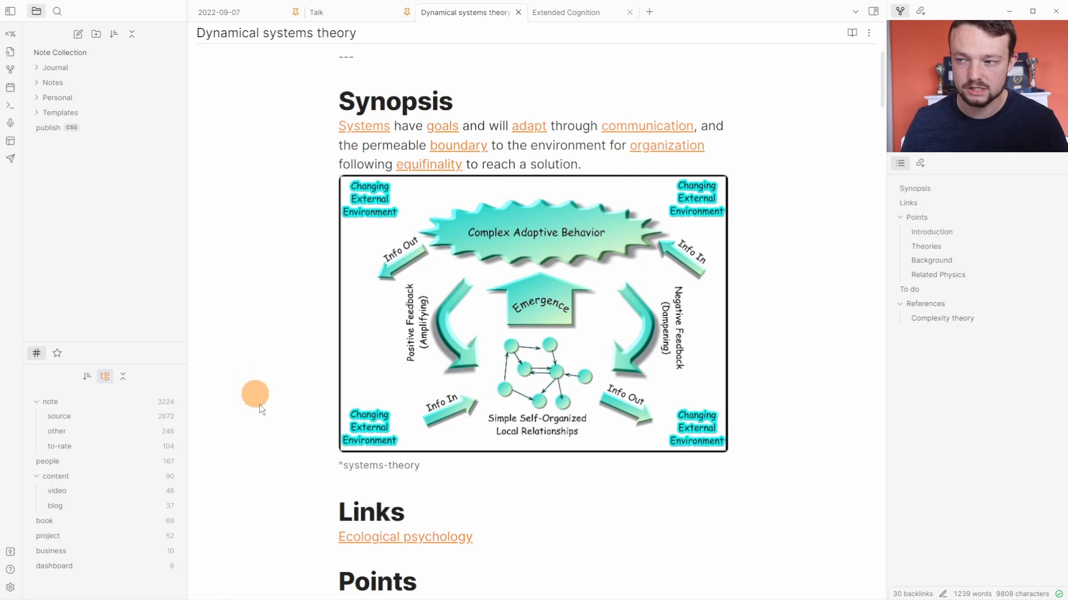
{"action": "mouse_move", "coordinate": [331, 394]}
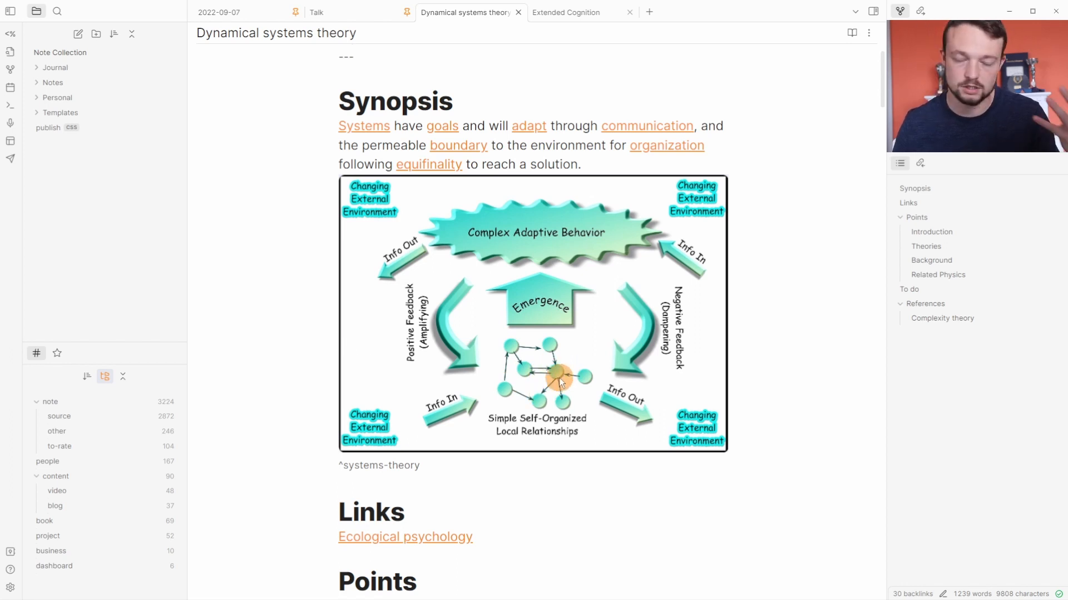
{"action": "mouse_move", "coordinate": [558, 347]}
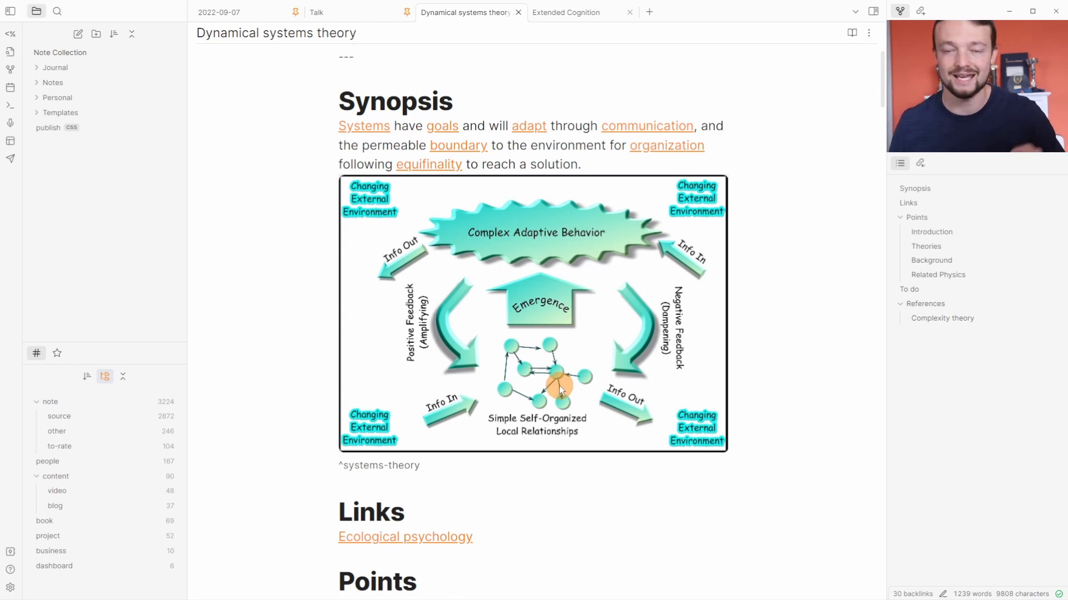
{"action": "mouse_move", "coordinate": [452, 329]}
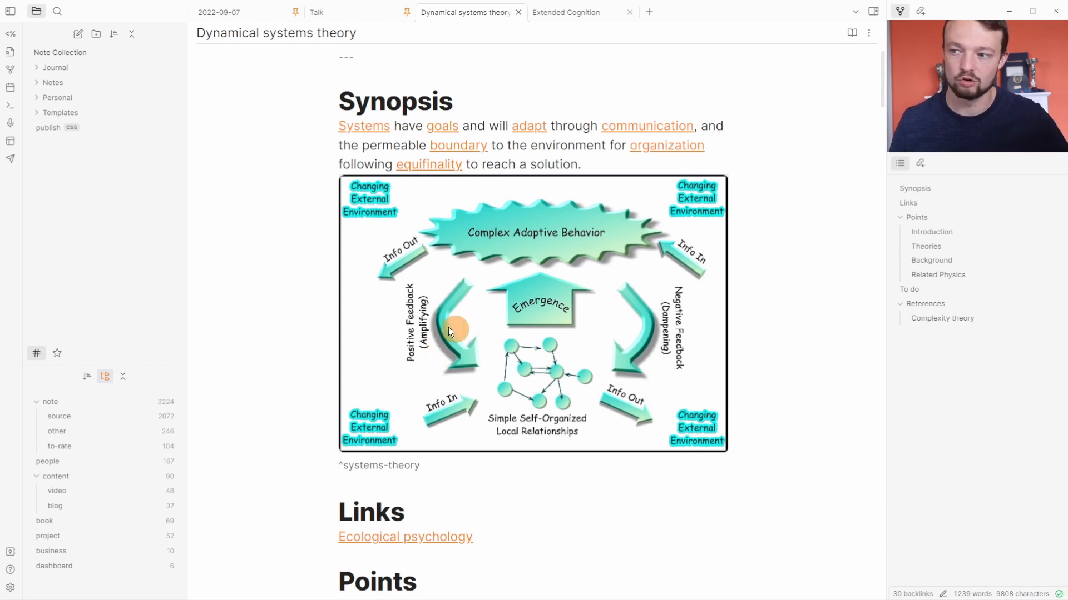
{"action": "mouse_move", "coordinate": [757, 275]}
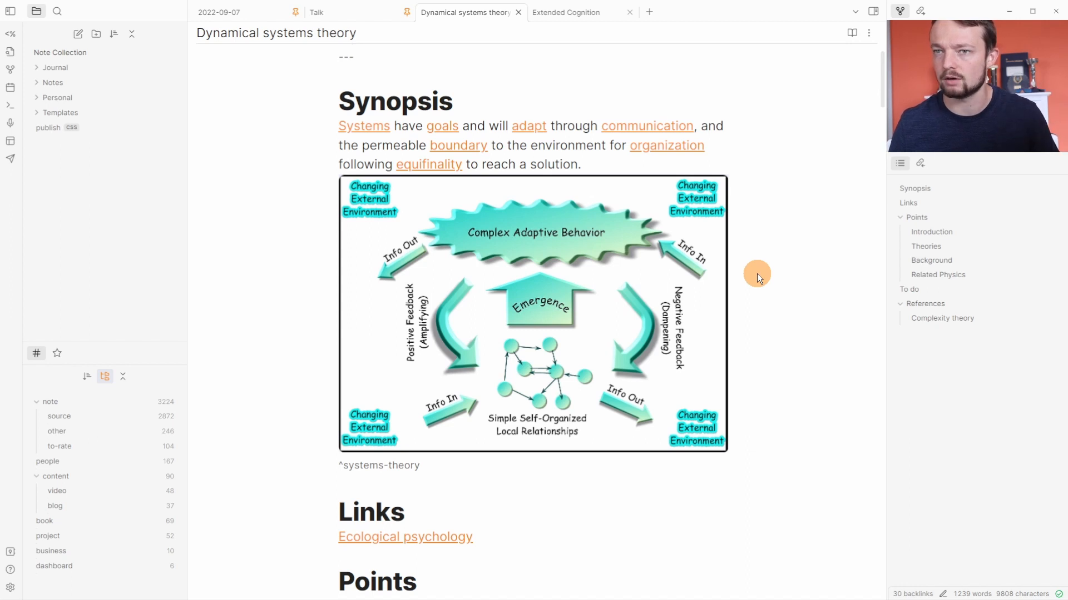
Switch to the 2022-09-07 daily note at its Note inbox query
{"action": "left_click", "coordinate": [220, 12]}
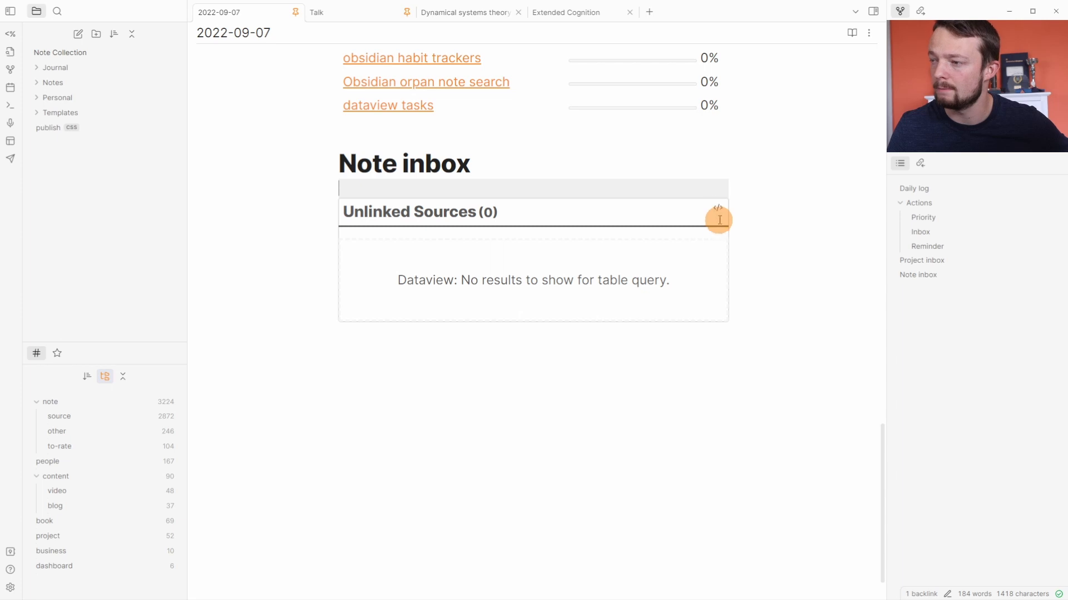
Edit the Note inbox query to exclude #note/to-rate inlinks, then view the Researcher note
{"action": "left_click", "coordinate": [717, 207]}
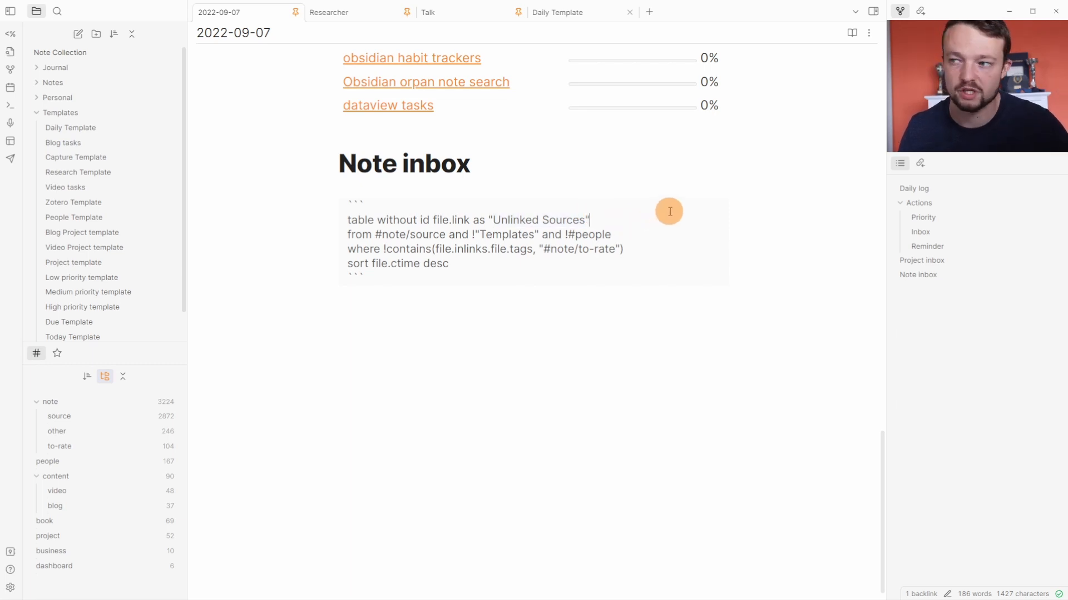
{"action": "mouse_move", "coordinate": [608, 214]}
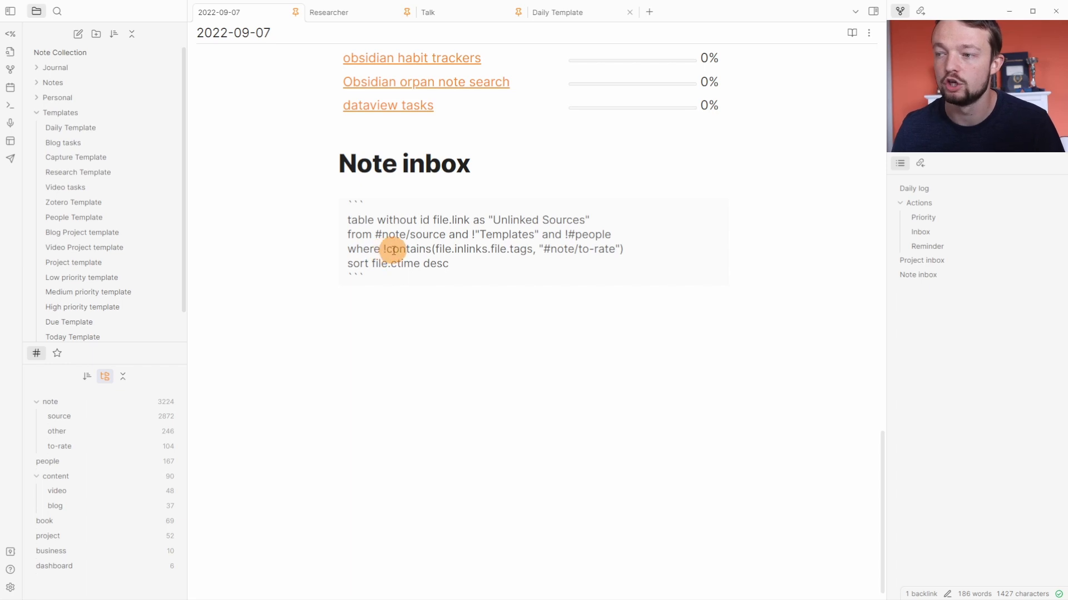
{"action": "mouse_move", "coordinate": [477, 257]}
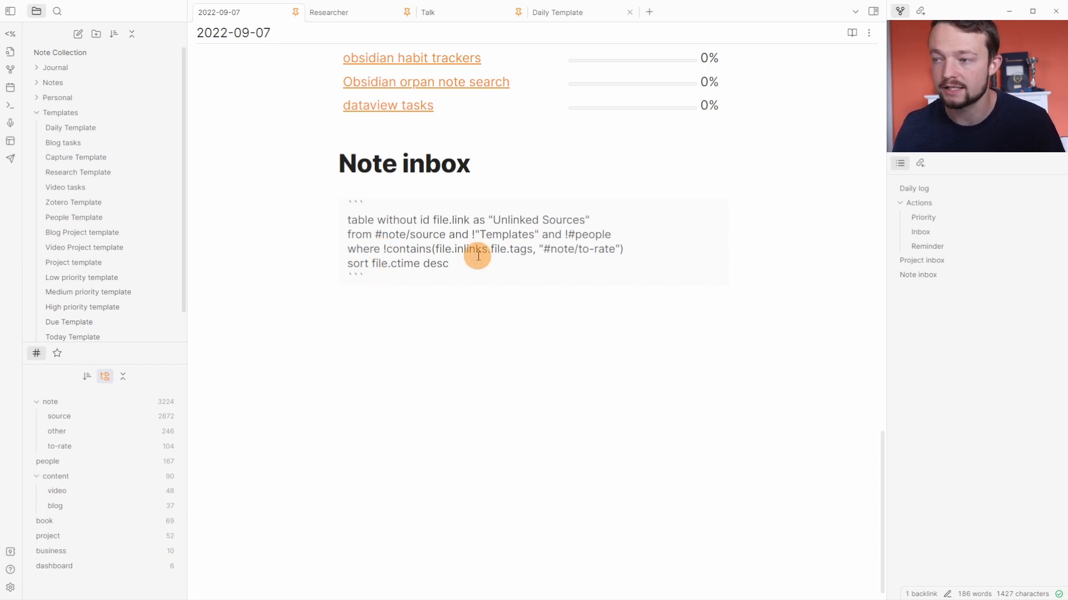
{"action": "mouse_move", "coordinate": [502, 284]}
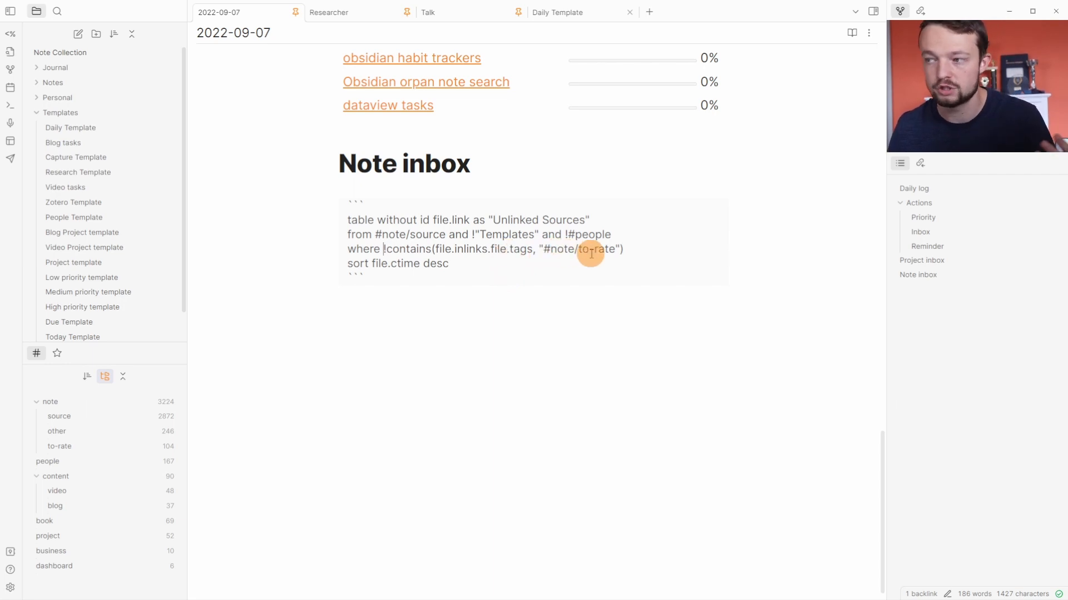
{"action": "double_click", "coordinate": [591, 249]}
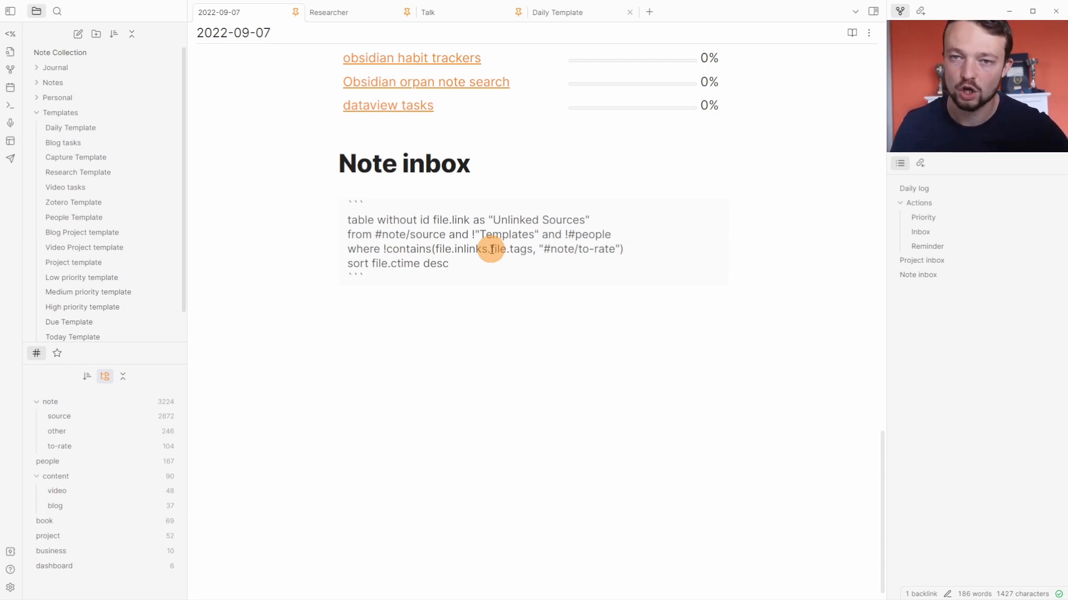
{"action": "mouse_move", "coordinate": [498, 324]}
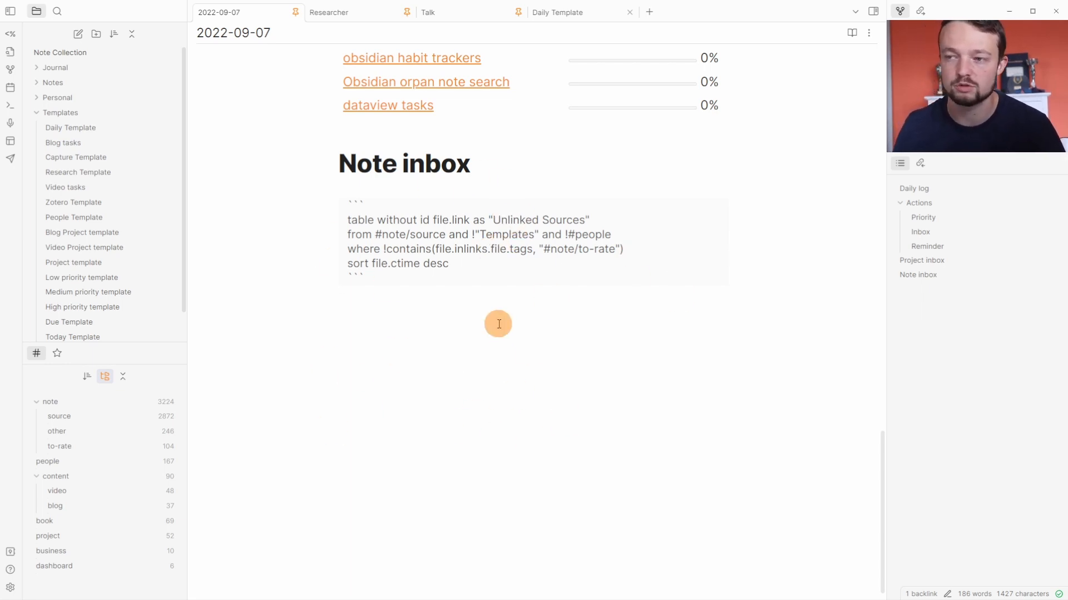
{"action": "mouse_move", "coordinate": [470, 201]}
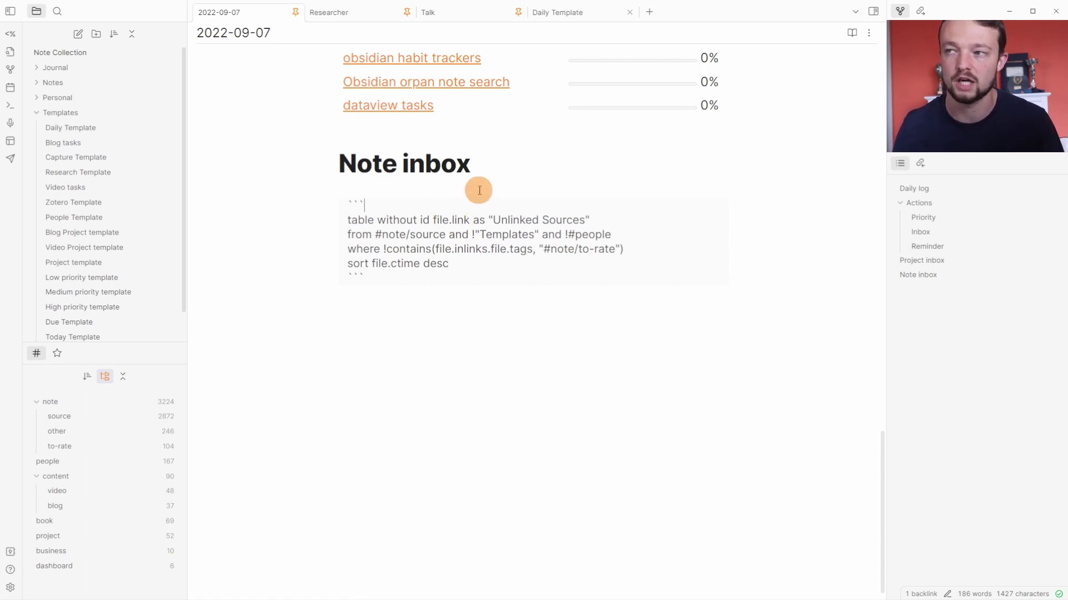
{"action": "left_click", "coordinate": [328, 12]}
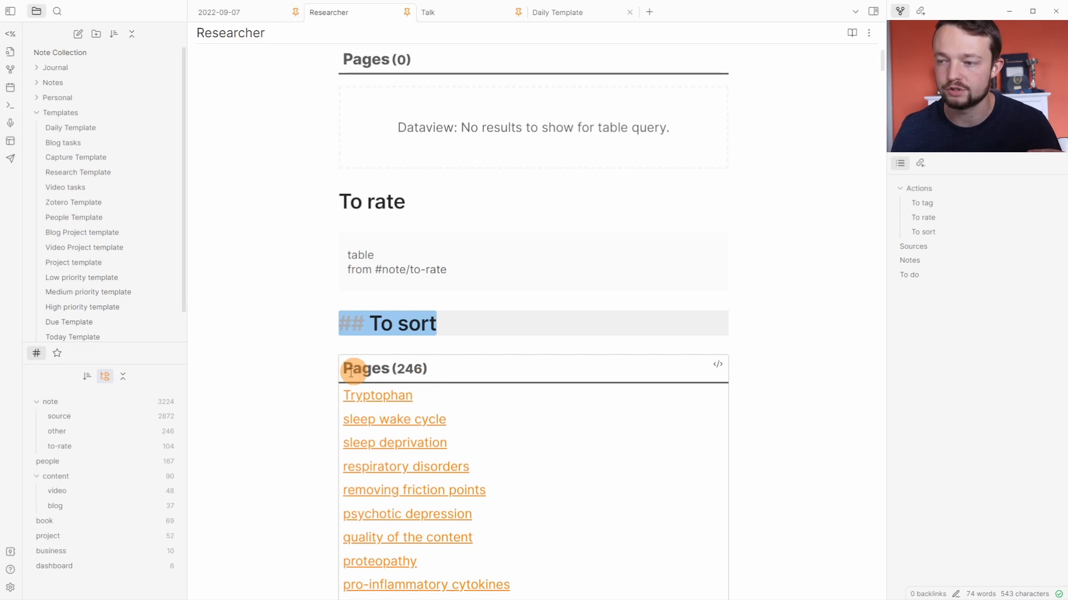